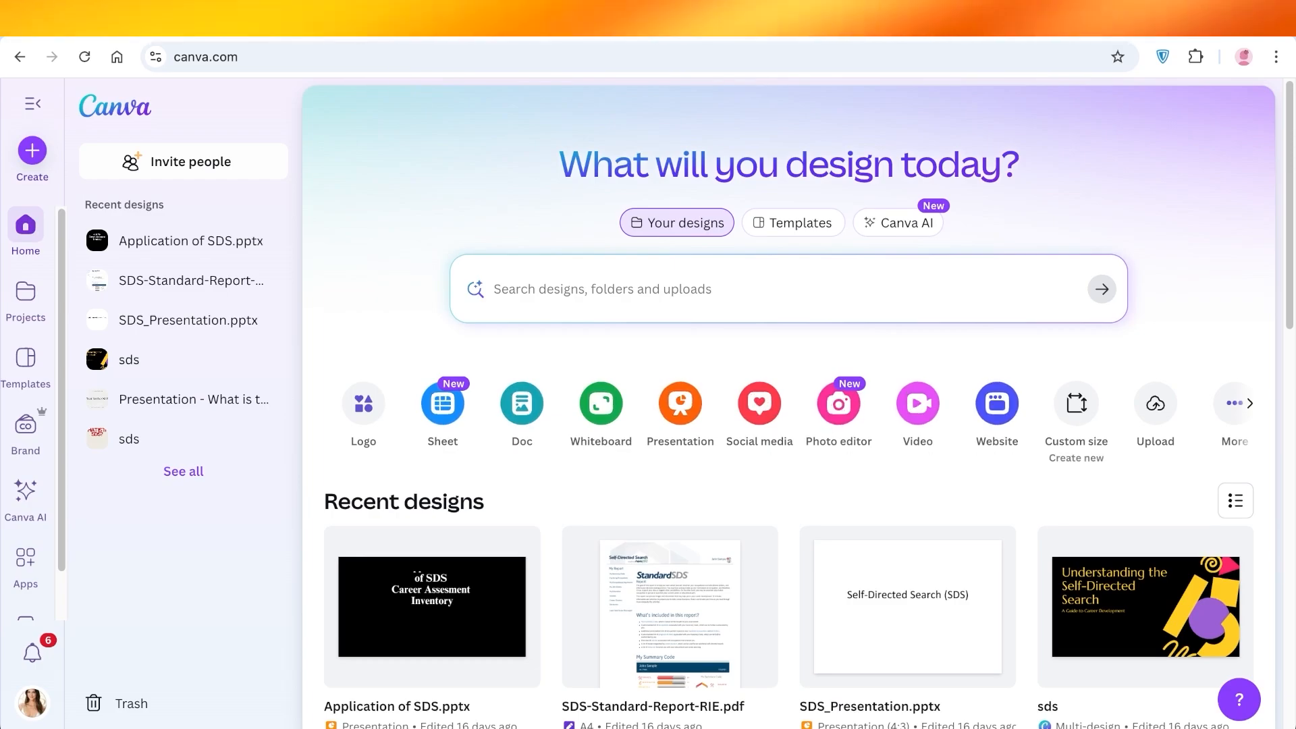
Create a new website design and apply the pastel Photography Portfolio template to it.
{"action": "left_click", "coordinate": [995, 404]}
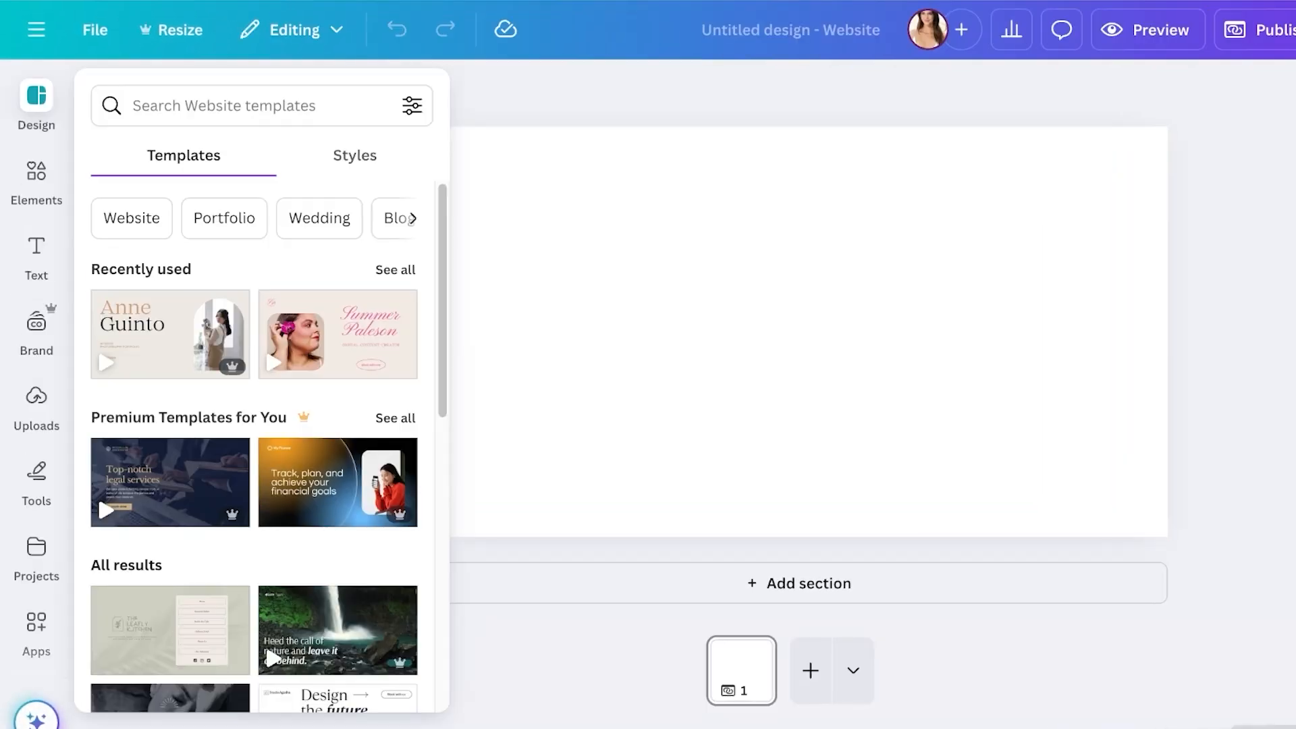
{"action": "left_click", "coordinate": [802, 330]}
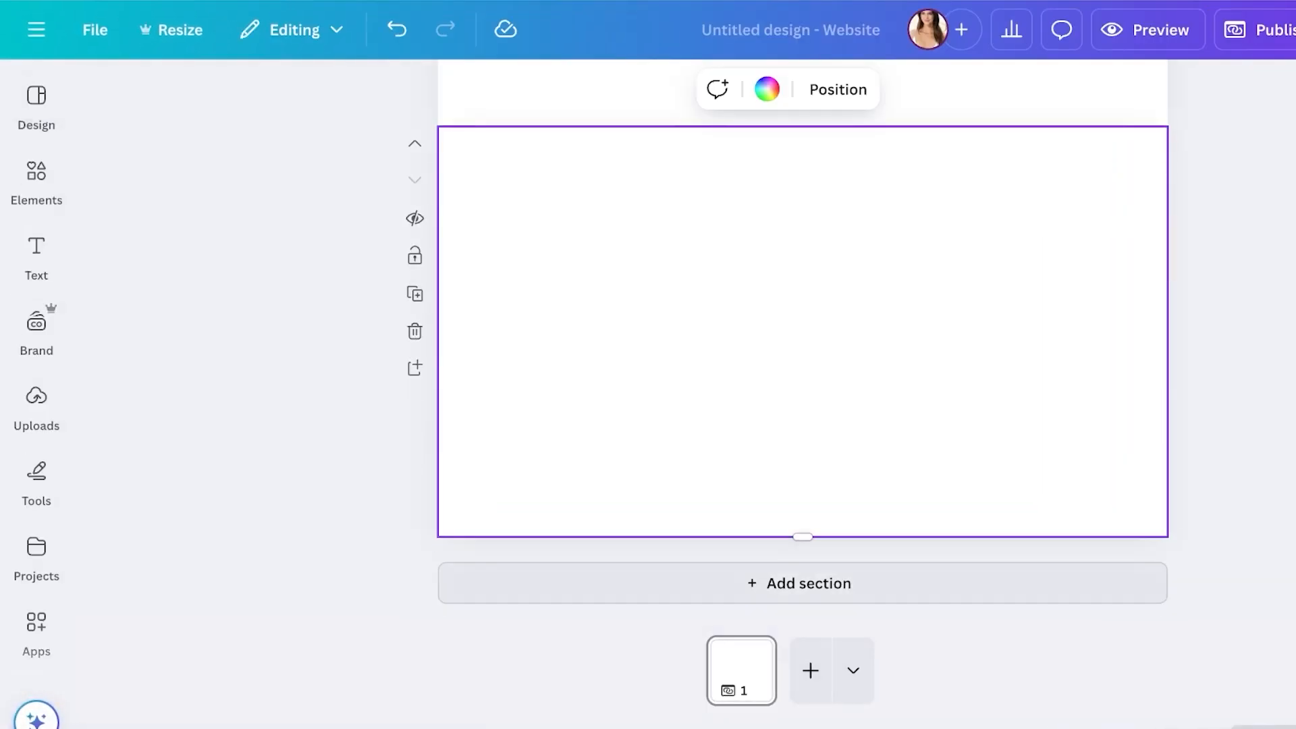
{"action": "left_click", "coordinate": [37, 108]}
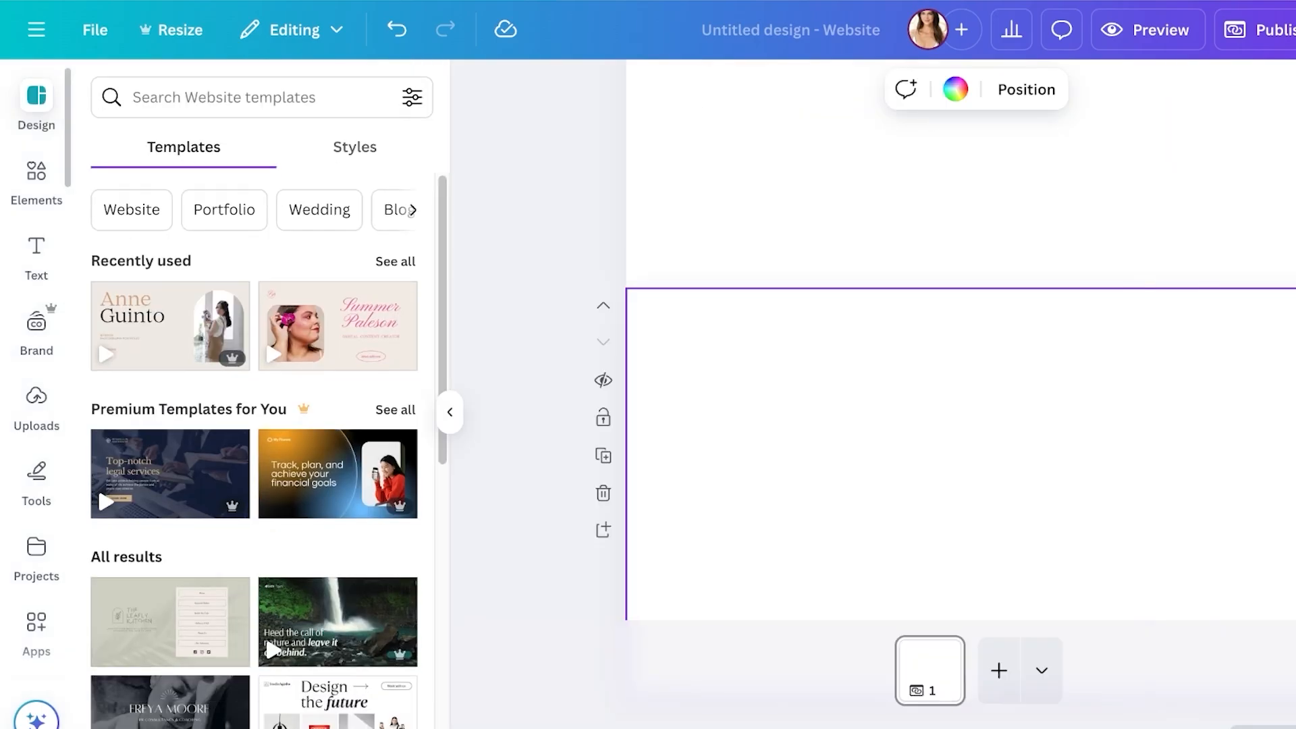
{"action": "left_click", "coordinate": [170, 326]}
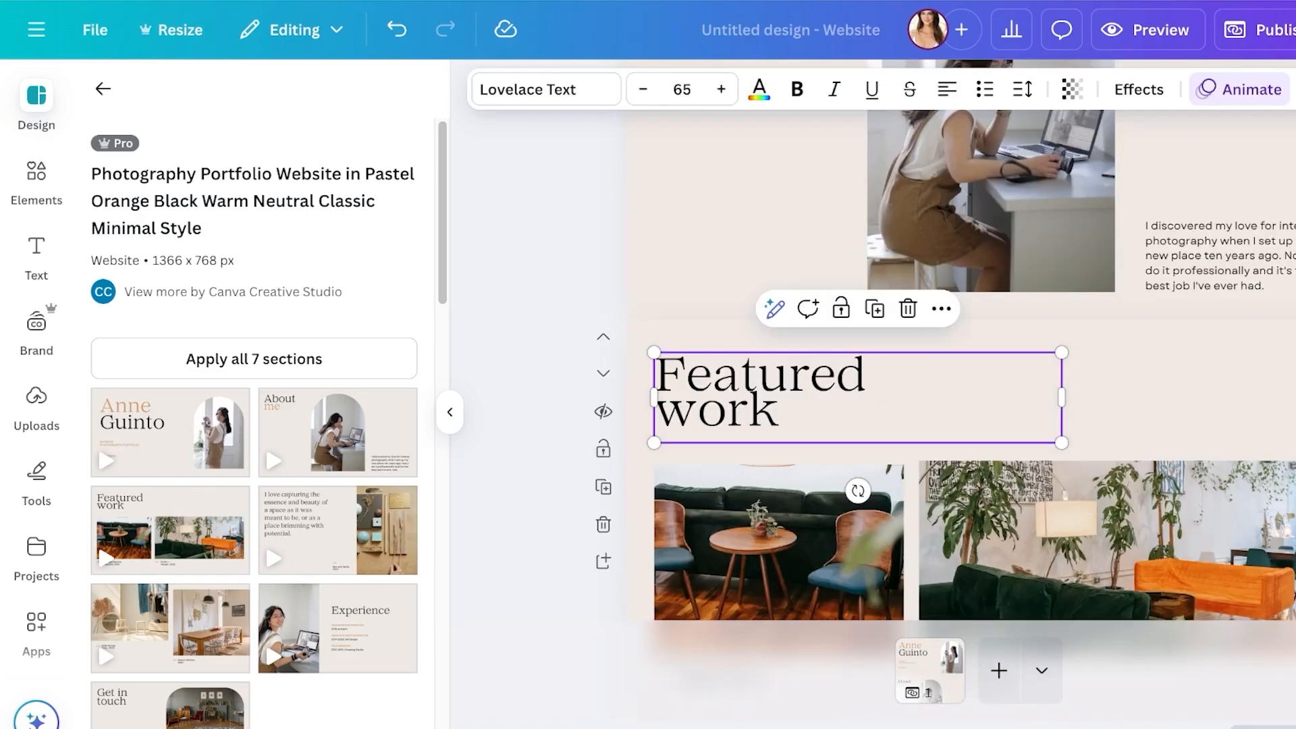
Add a second page to the website and return to browsing website templates.
{"action": "scroll", "scroll_direction": "down", "scroll_amount": 3}
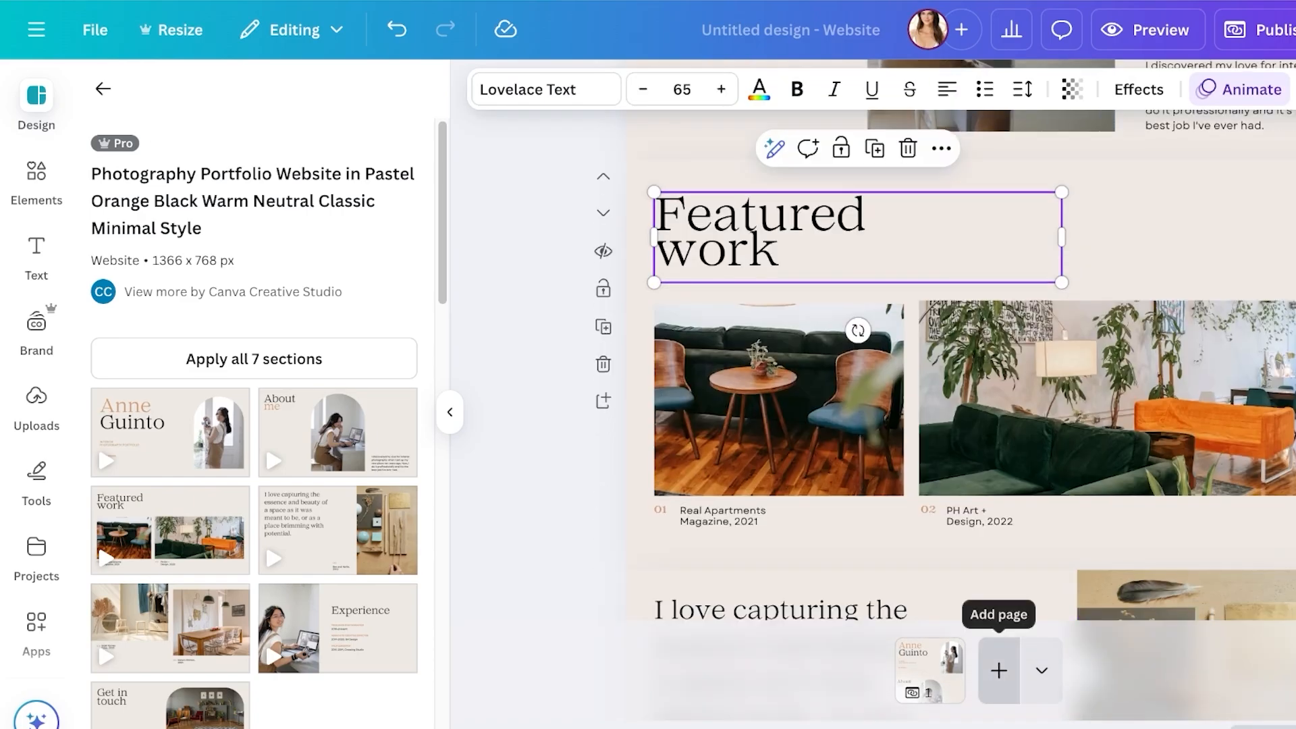
{"action": "left_click", "coordinate": [998, 671]}
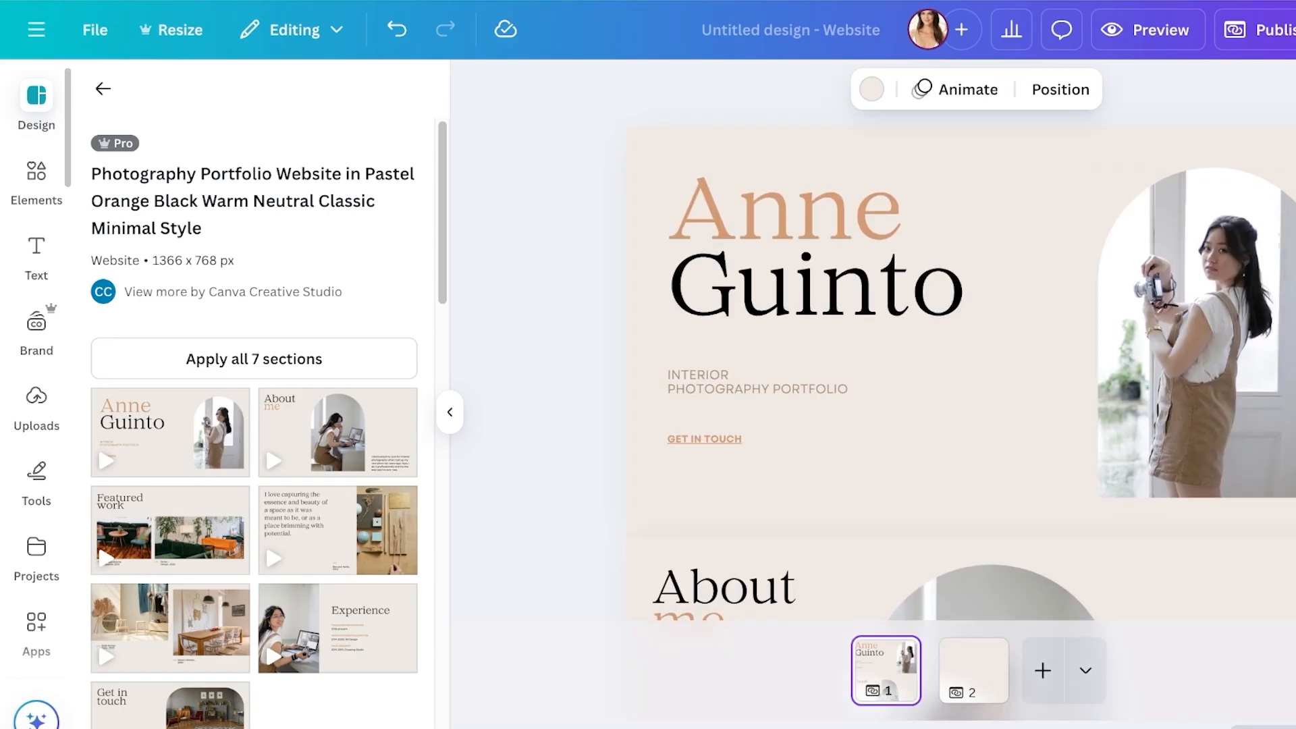
{"action": "left_click", "coordinate": [103, 89]}
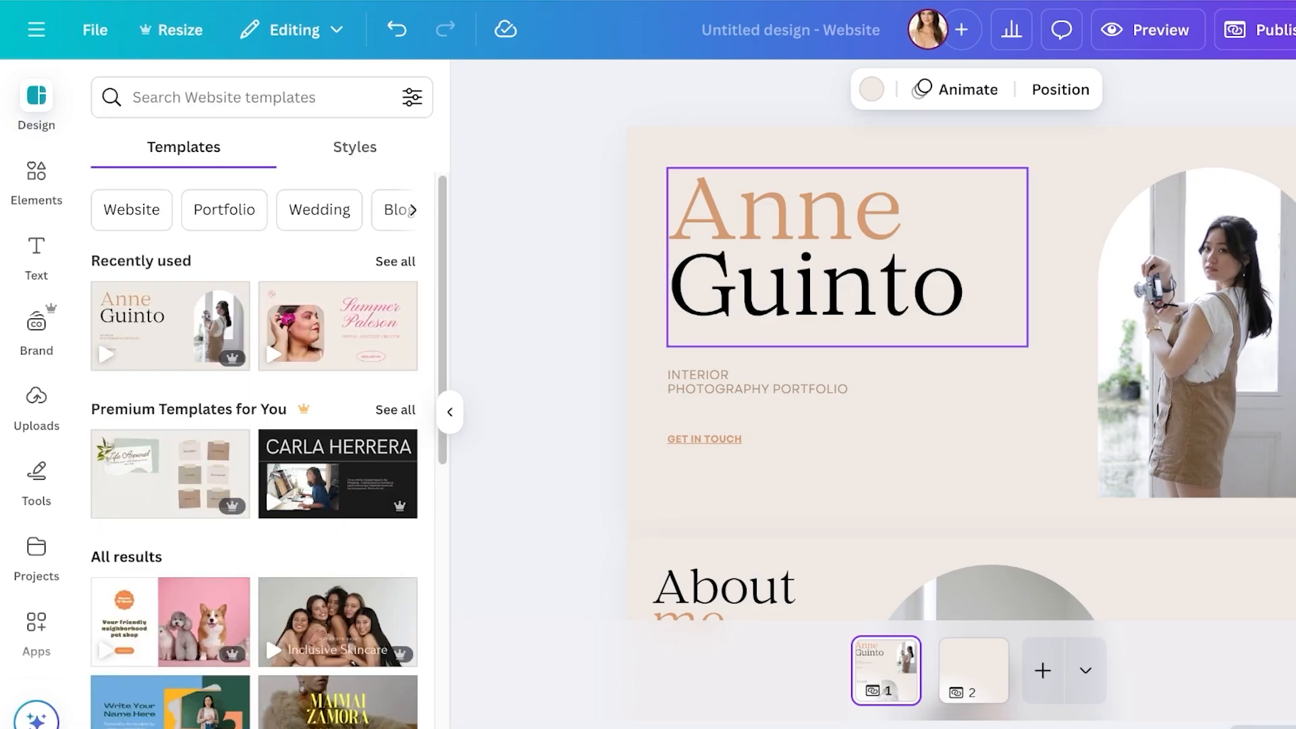
{"action": "scroll", "scroll_direction": "down", "scroll_amount": 3}
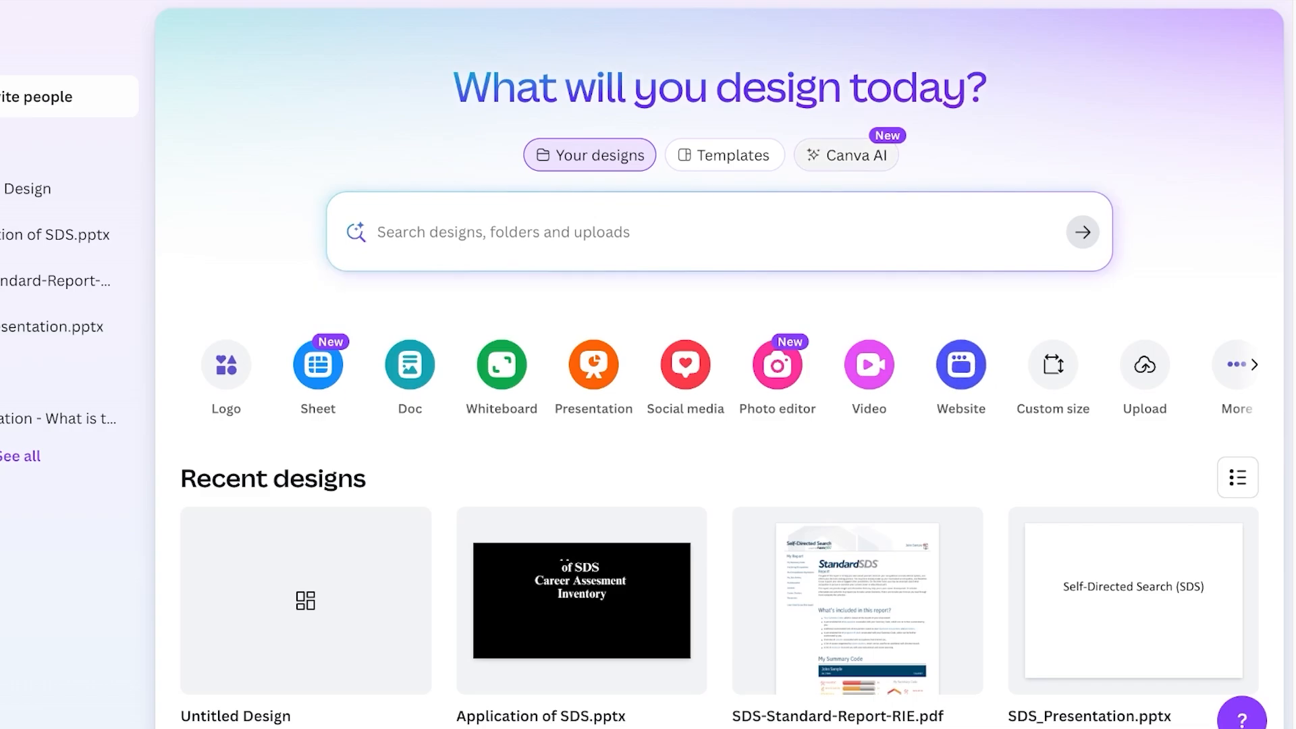
Send Canva AI the request 'A portfolio website for me as a photographer'.
{"action": "left_click", "coordinate": [845, 154]}
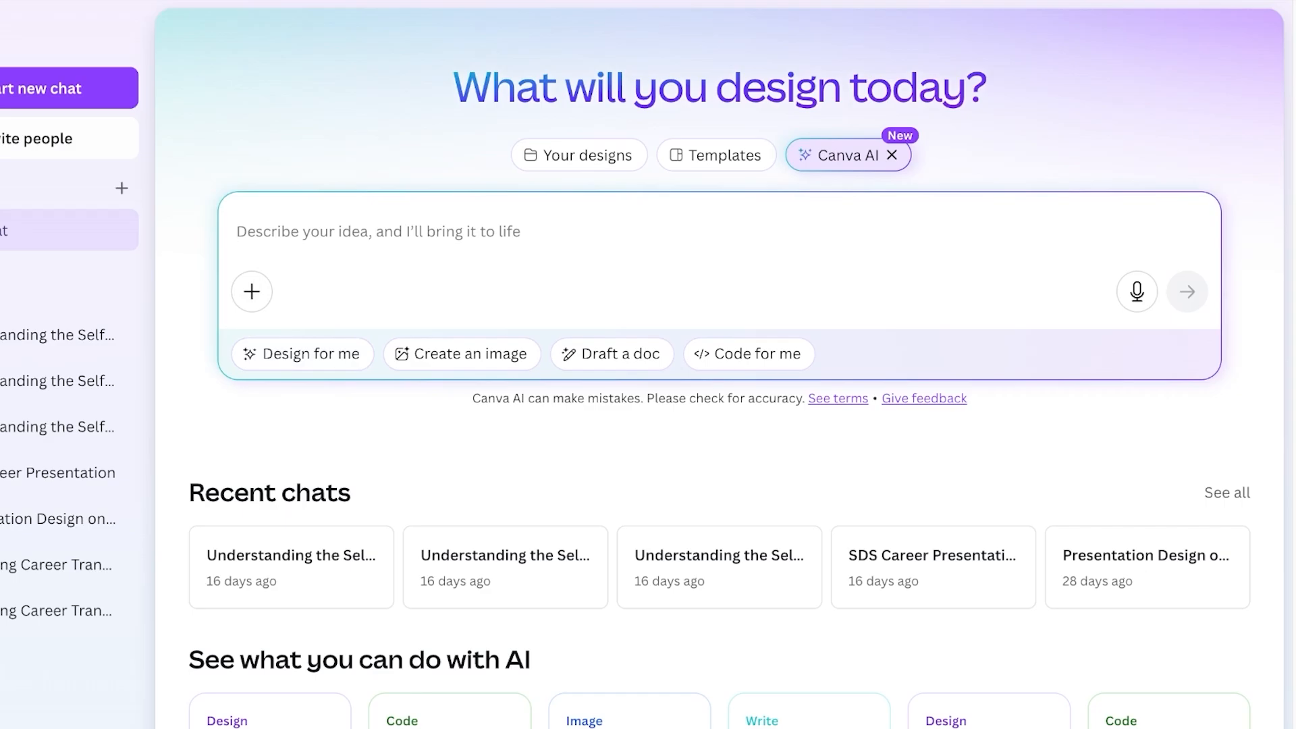
{"action": "type", "text": "A portfolio website for"}
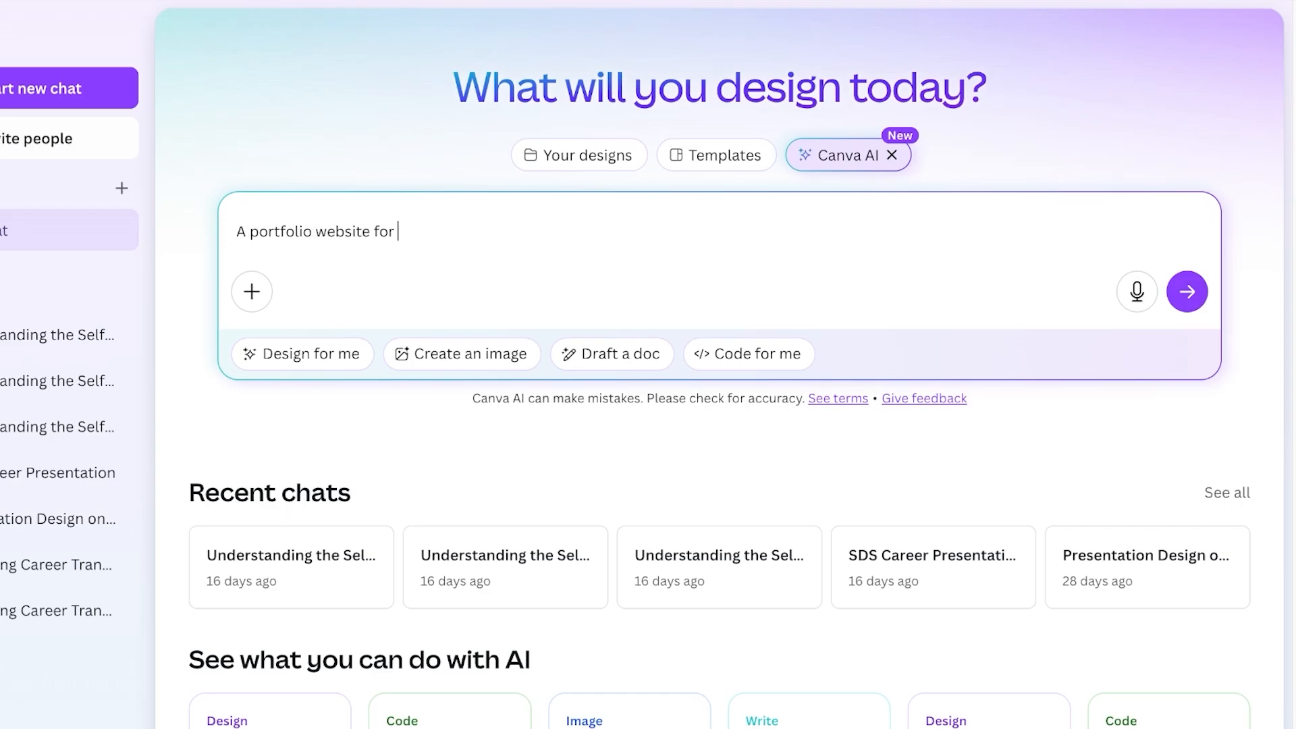
{"action": "left_click", "coordinate": [1187, 292]}
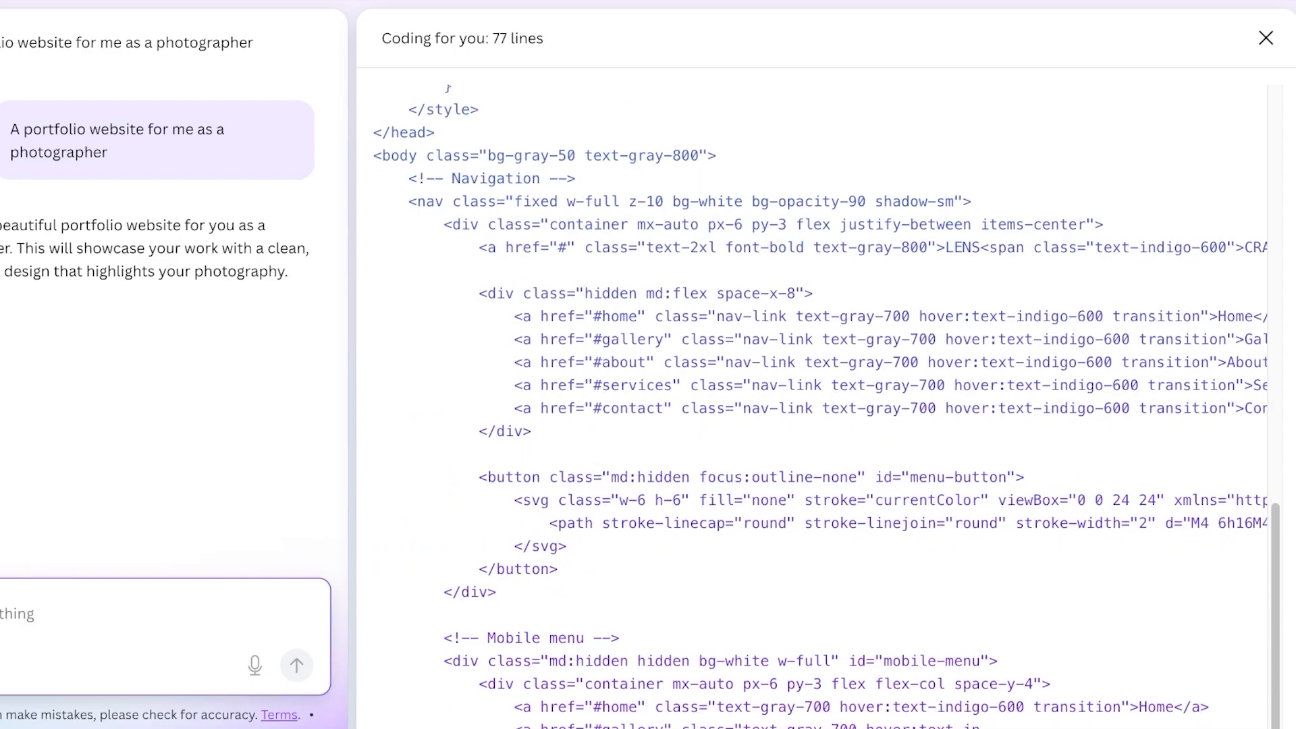
Follow the generated code through gallery, about and services sections, highlight 'photographer', then return Home.
{"action": "scroll", "scroll_direction": "down", "scroll_amount": 3}
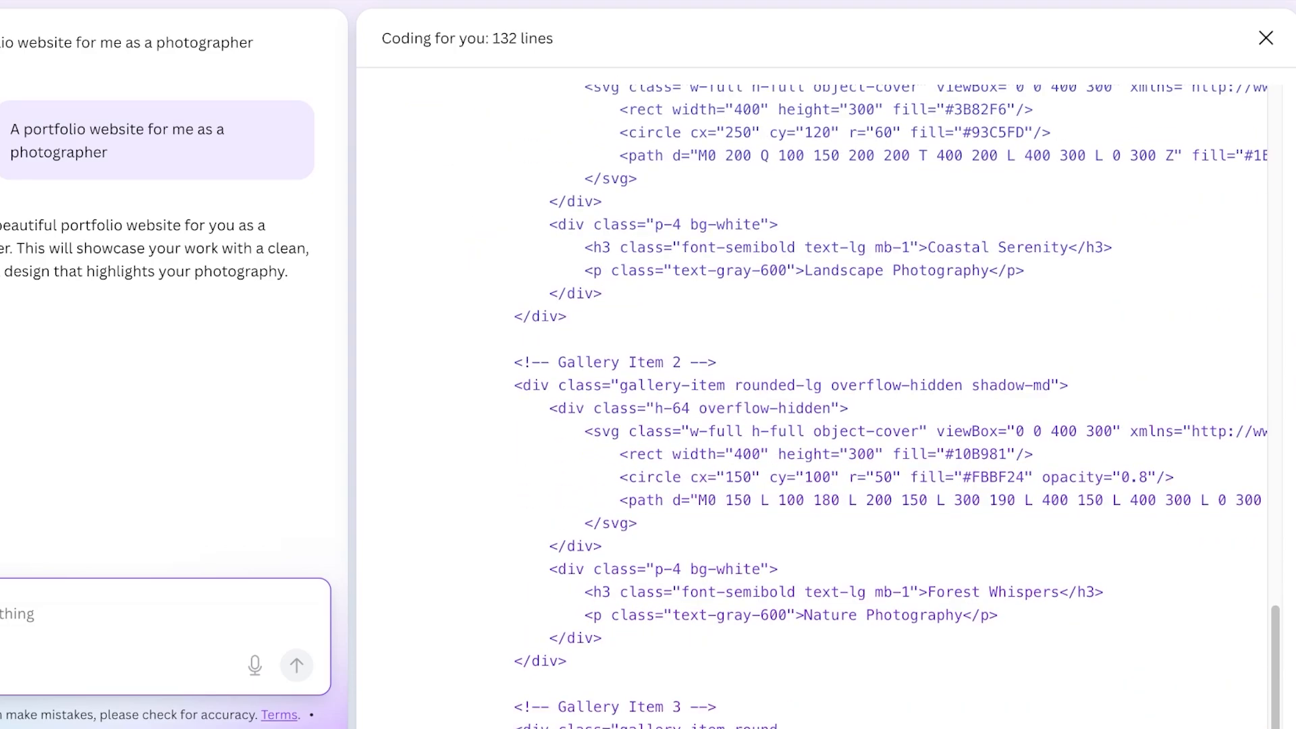
{"action": "scroll", "scroll_direction": "down", "scroll_amount": 3}
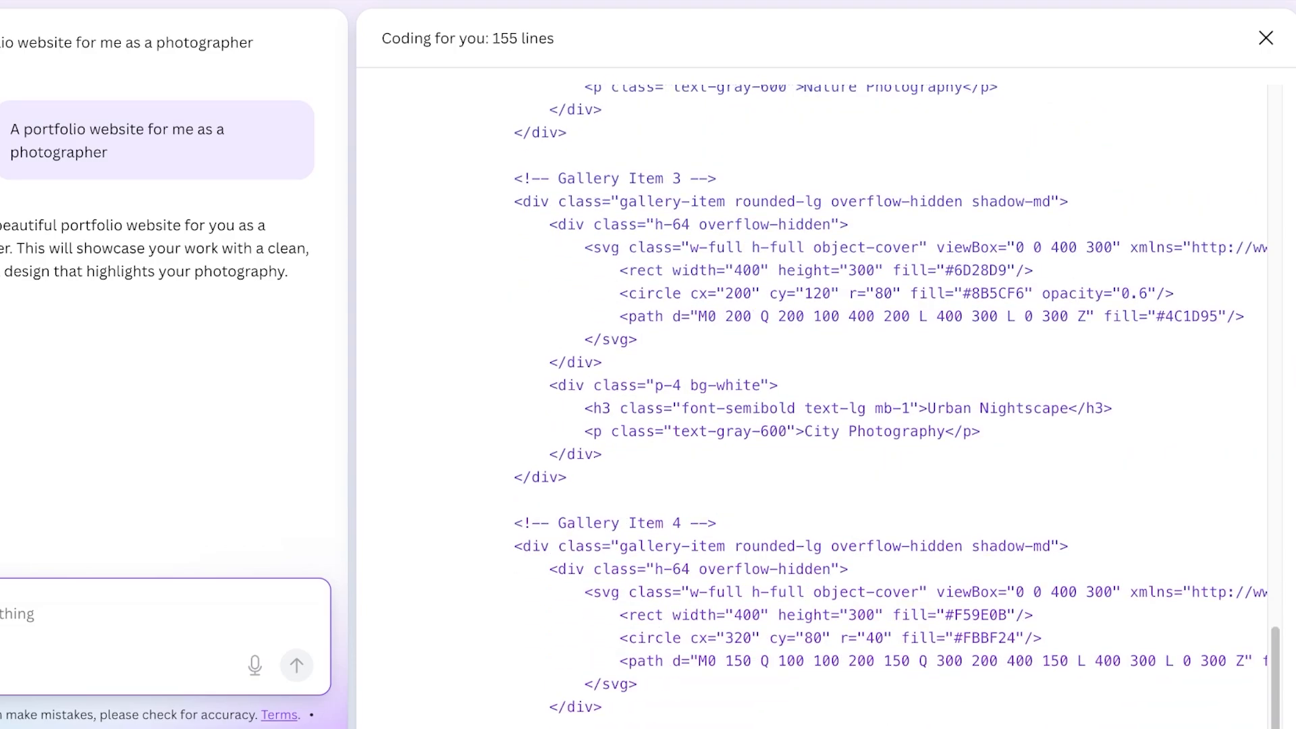
{"action": "scroll", "scroll_direction": "down", "scroll_amount": 3}
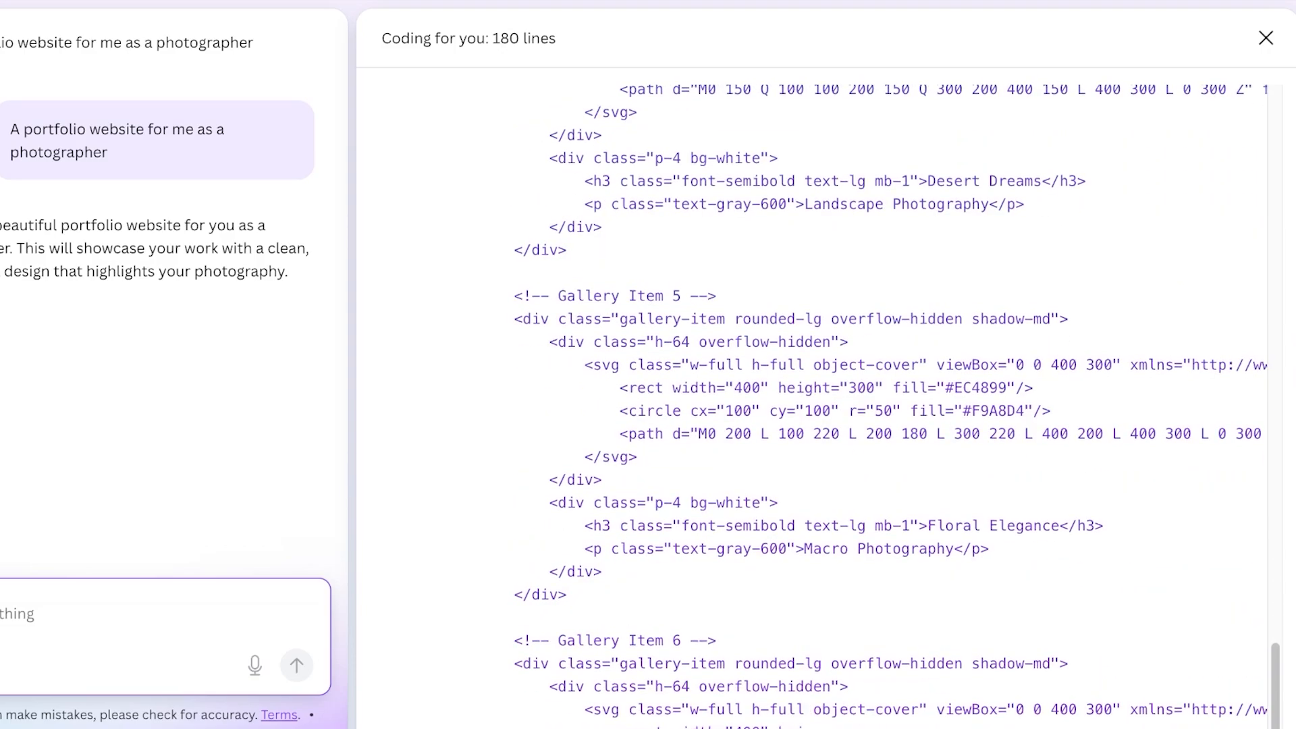
{"action": "scroll", "scroll_direction": "down", "scroll_amount": 3}
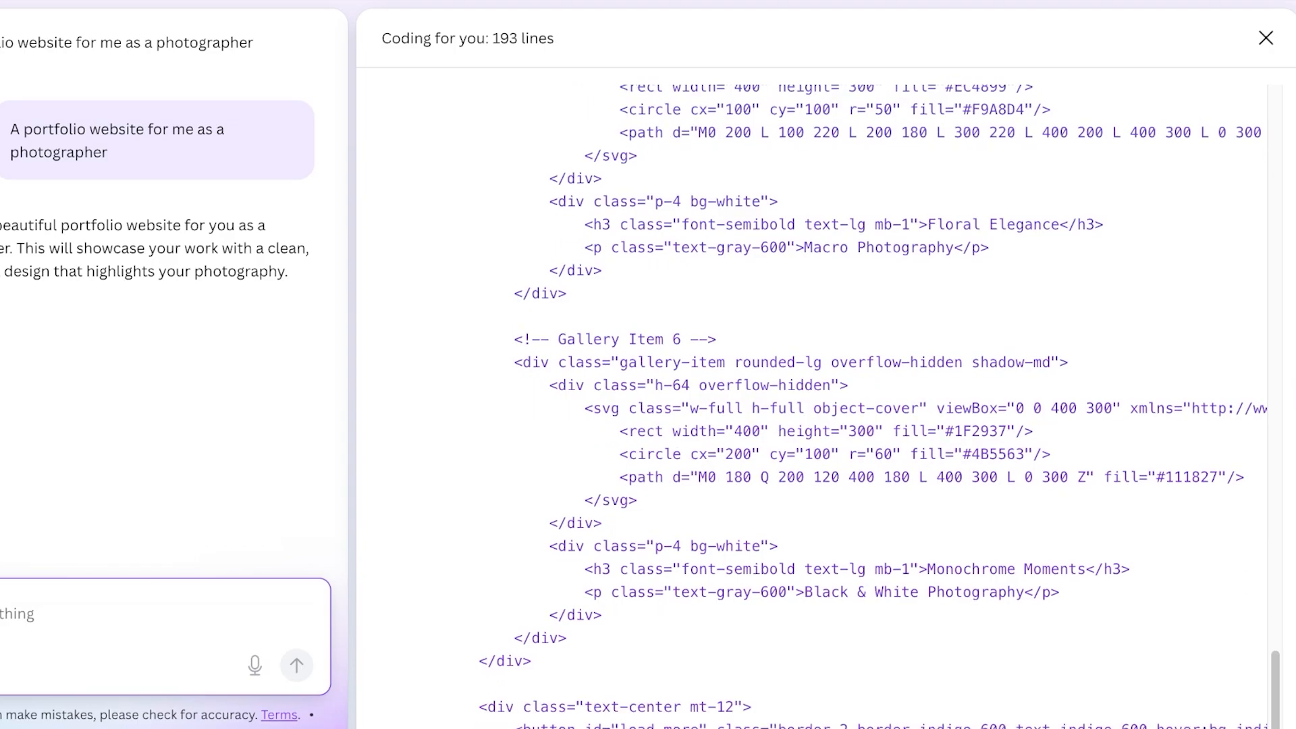
{"action": "scroll", "scroll_direction": "down", "scroll_amount": 3}
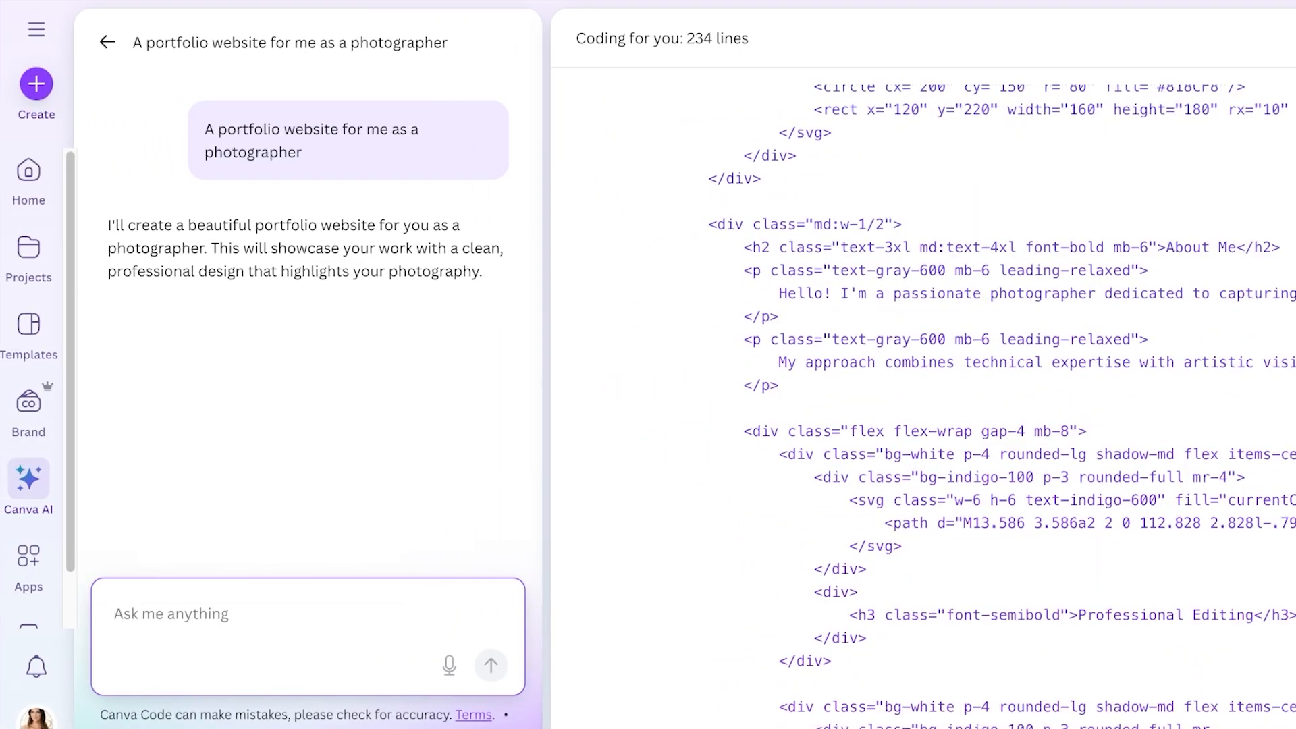
{"action": "left_click_drag", "start_coordinate": [216, 128], "coordinate": [343, 128]}
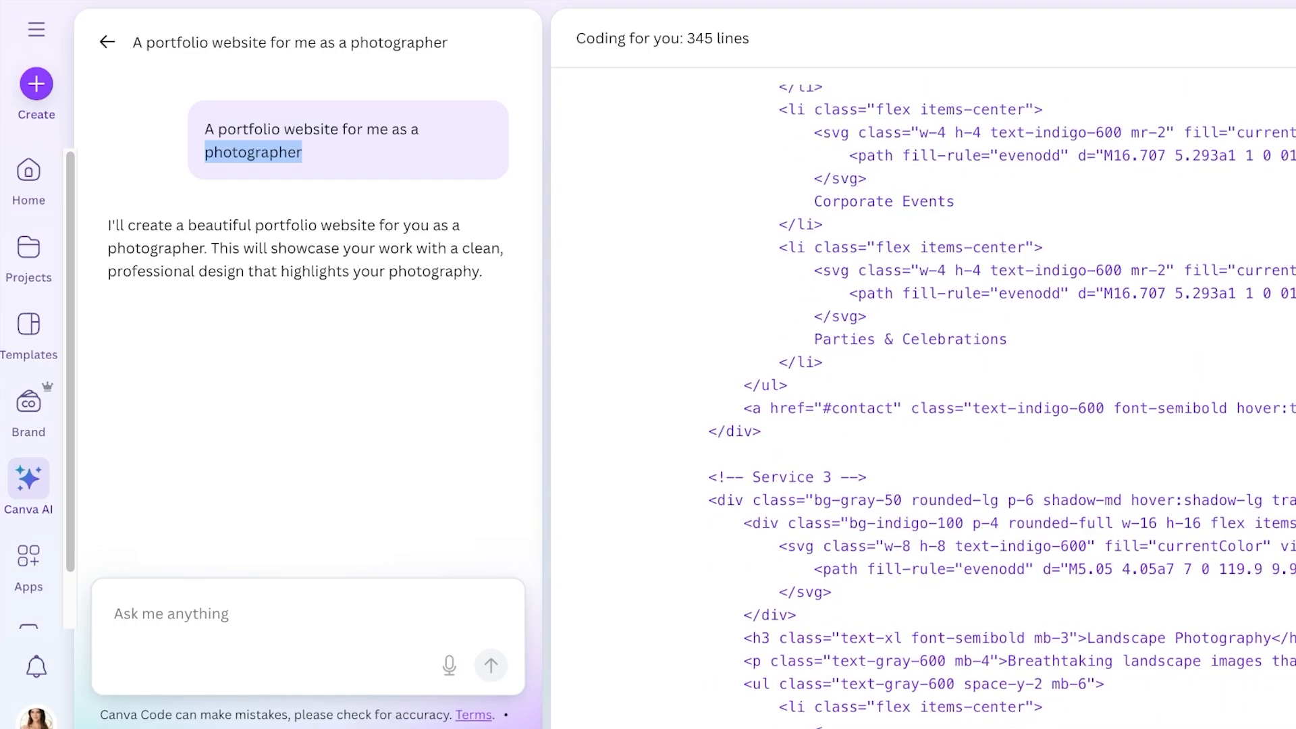
{"action": "left_click", "coordinate": [107, 42]}
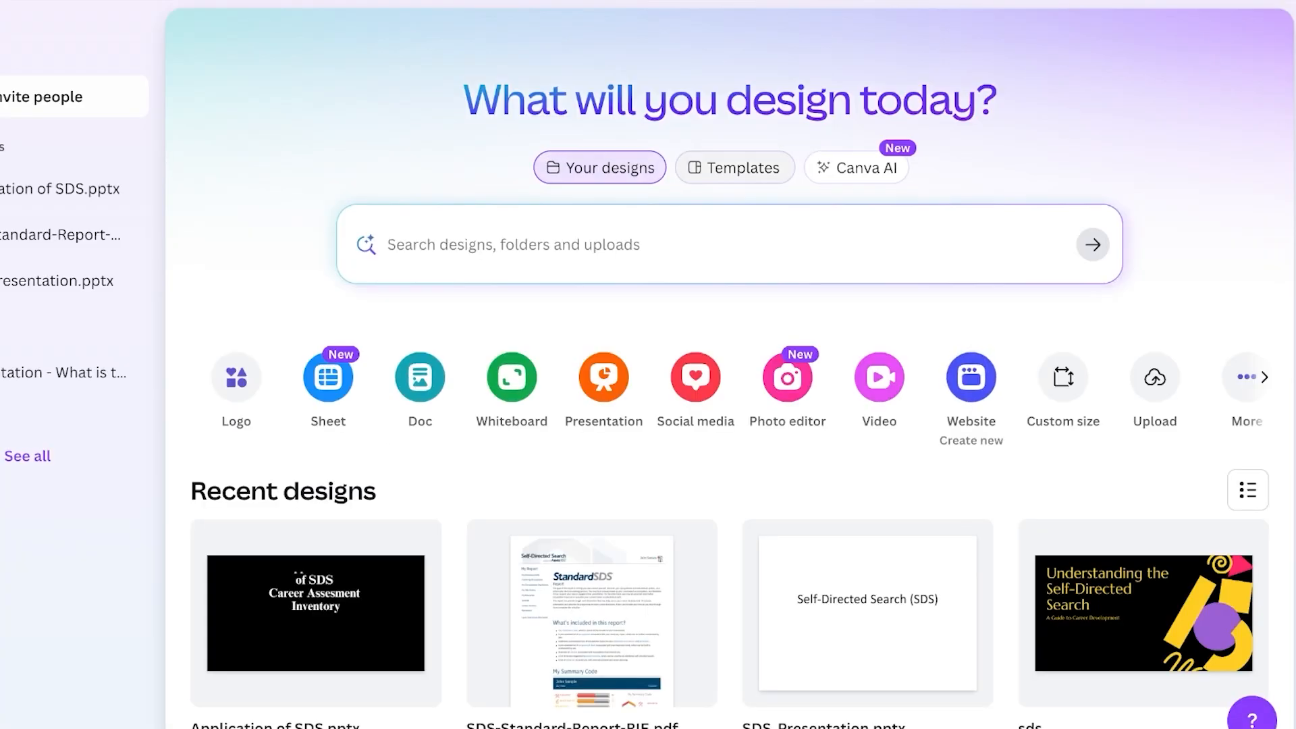
Filter the Templates tab to Website and scroll through the portfolio template results.
{"action": "left_click", "coordinate": [732, 167]}
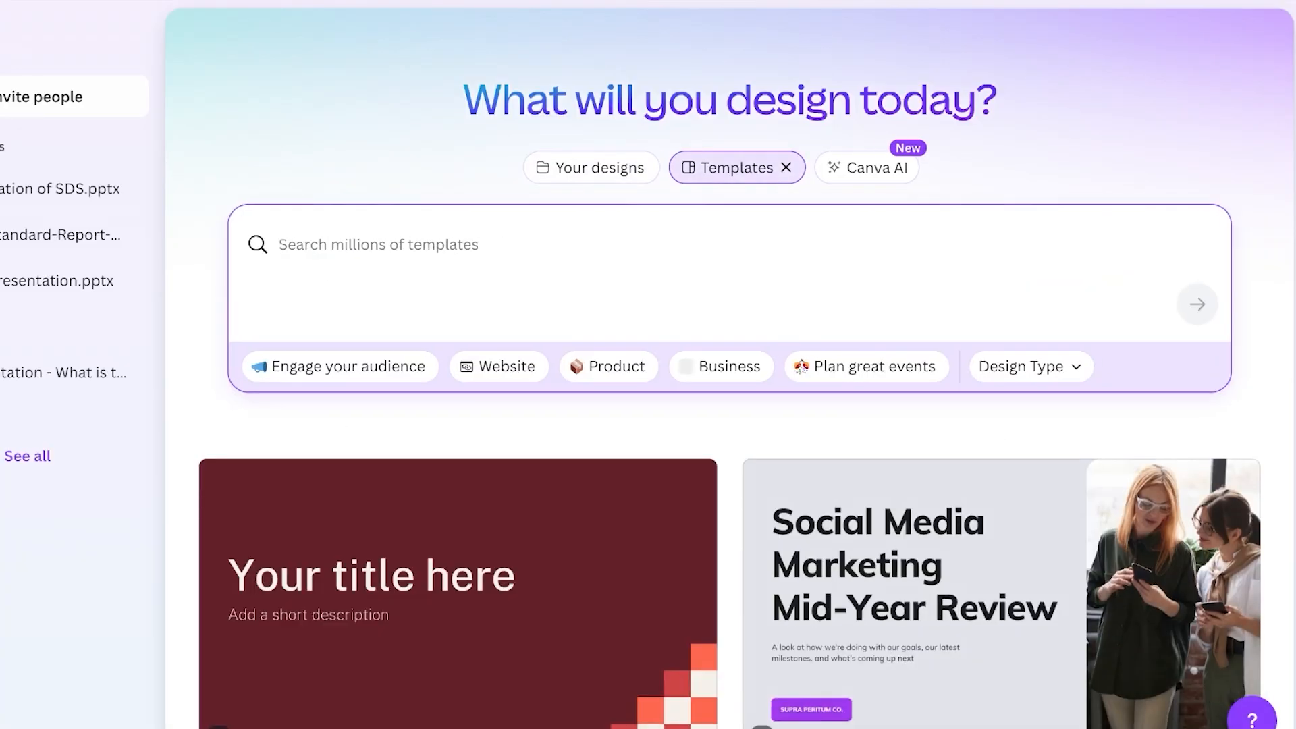
{"action": "left_click", "coordinate": [498, 366]}
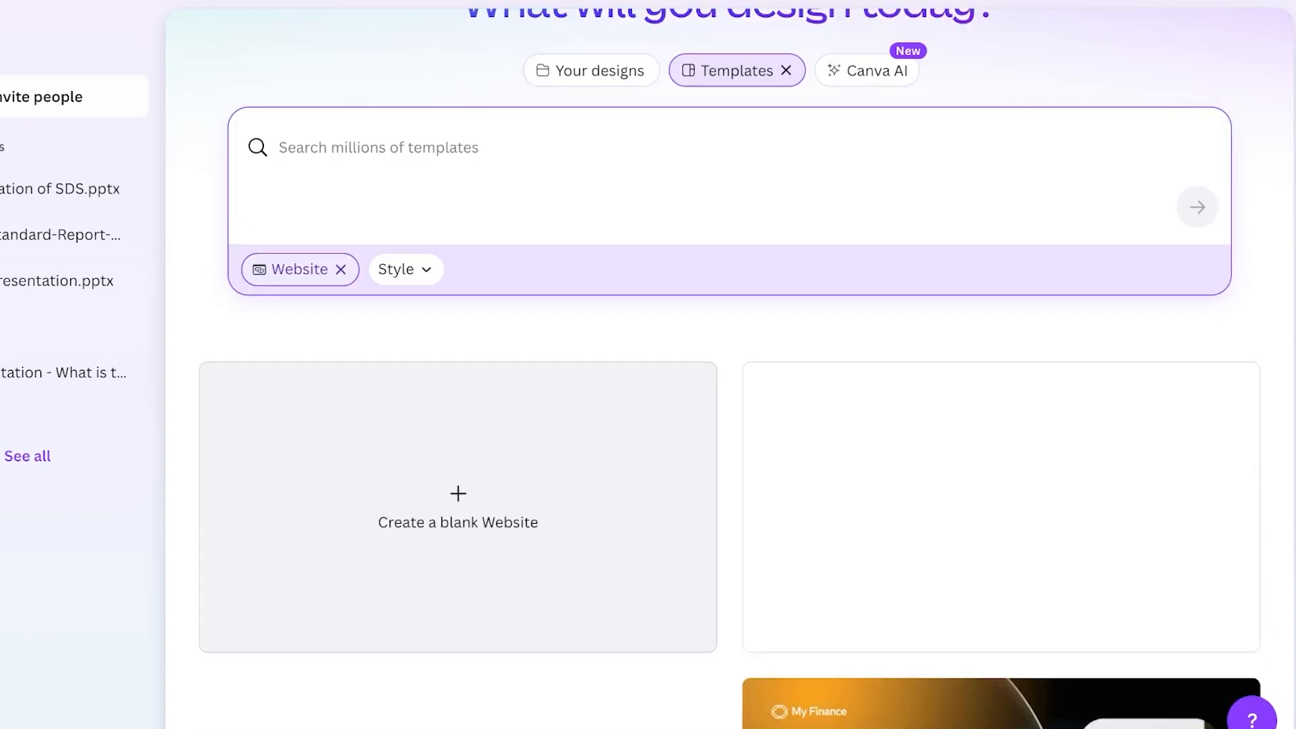
{"action": "scroll", "scroll_direction": "down", "scroll_amount": 3}
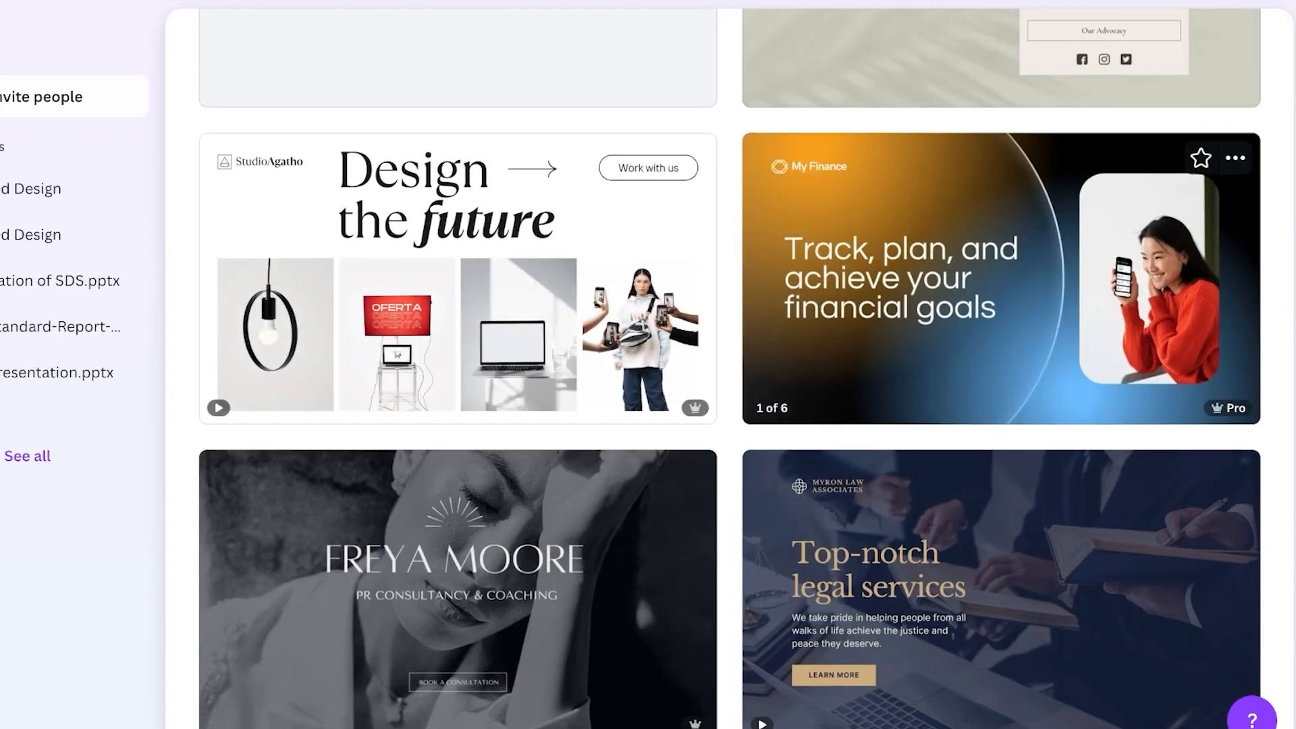
{"action": "scroll", "scroll_direction": "down", "scroll_amount": 3}
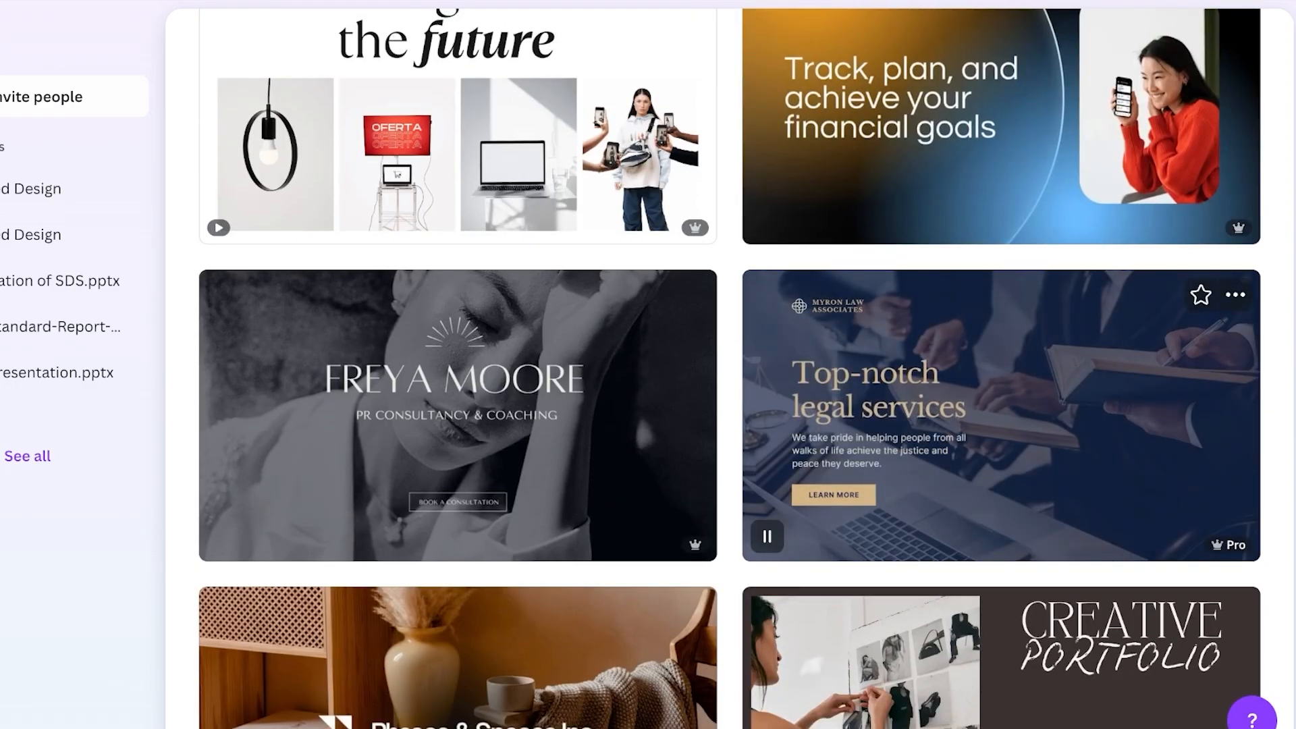
{"action": "scroll", "scroll_direction": "down", "scroll_amount": 3}
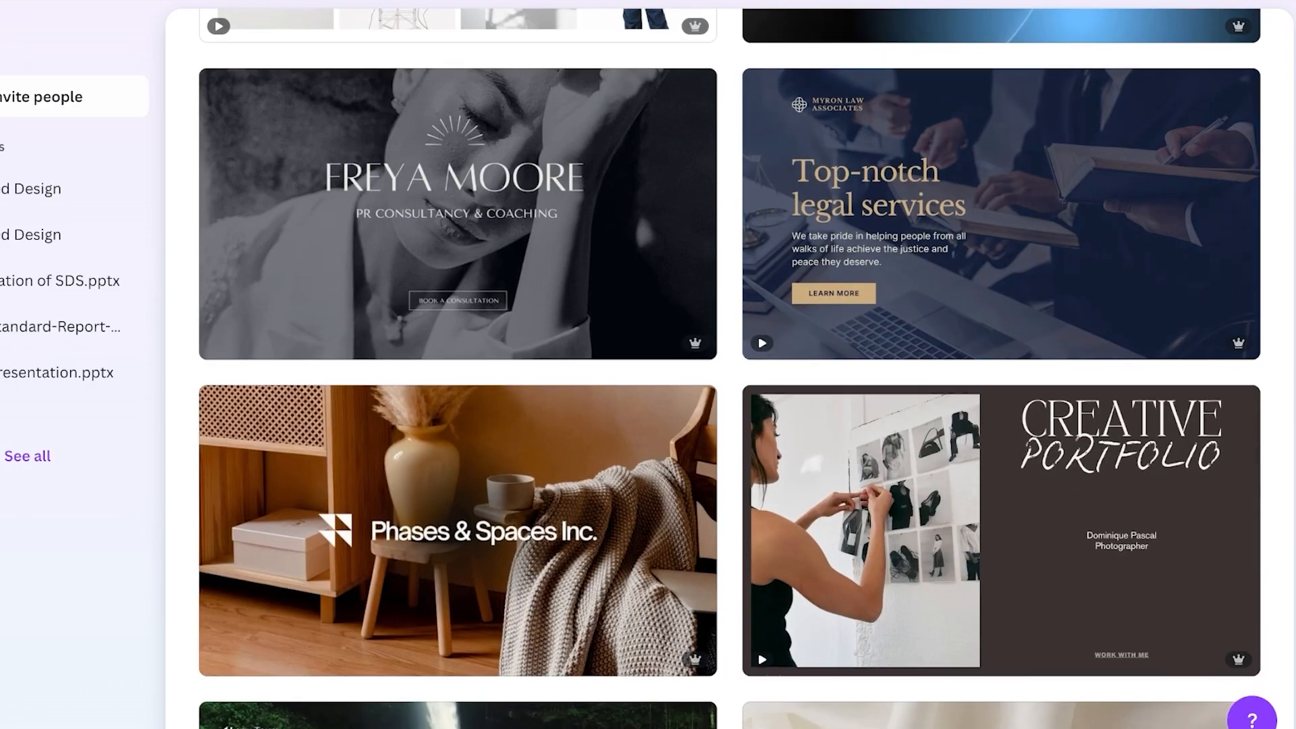
{"action": "scroll", "scroll_direction": "down", "scroll_amount": 3}
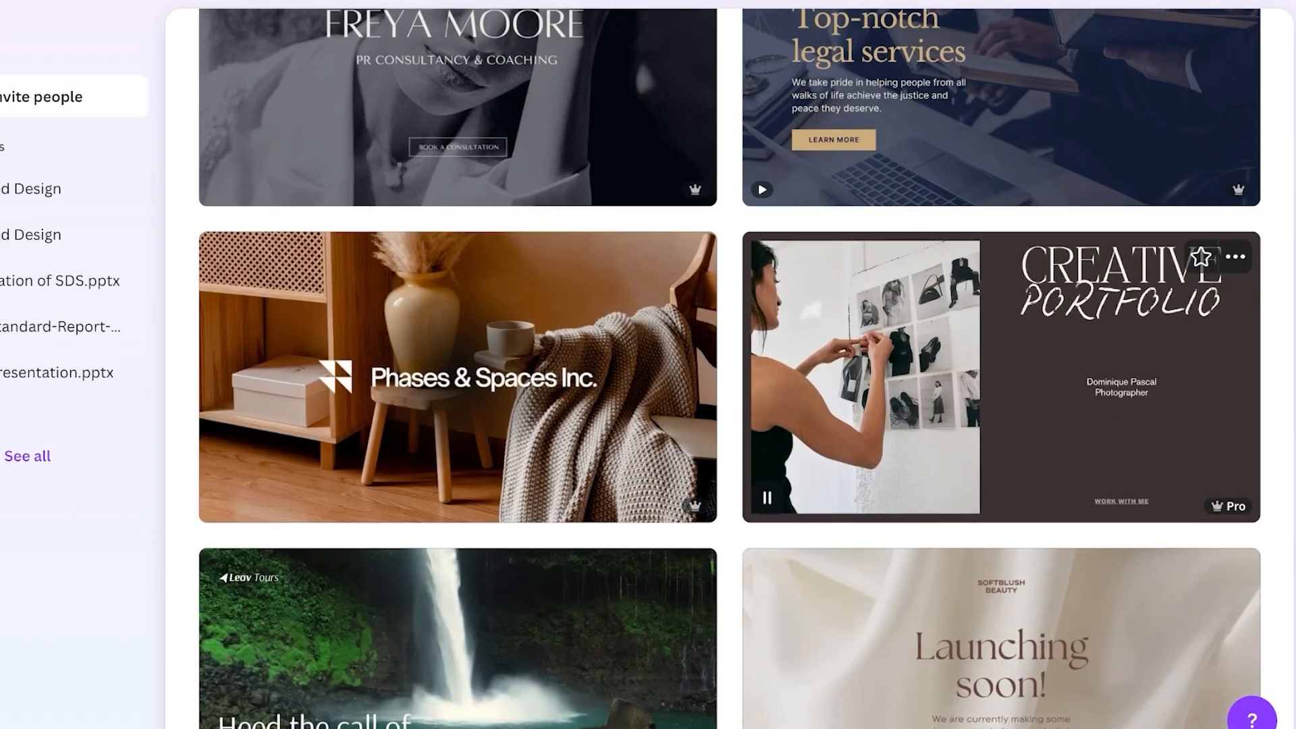
{"action": "scroll", "scroll_direction": "down", "scroll_amount": 3}
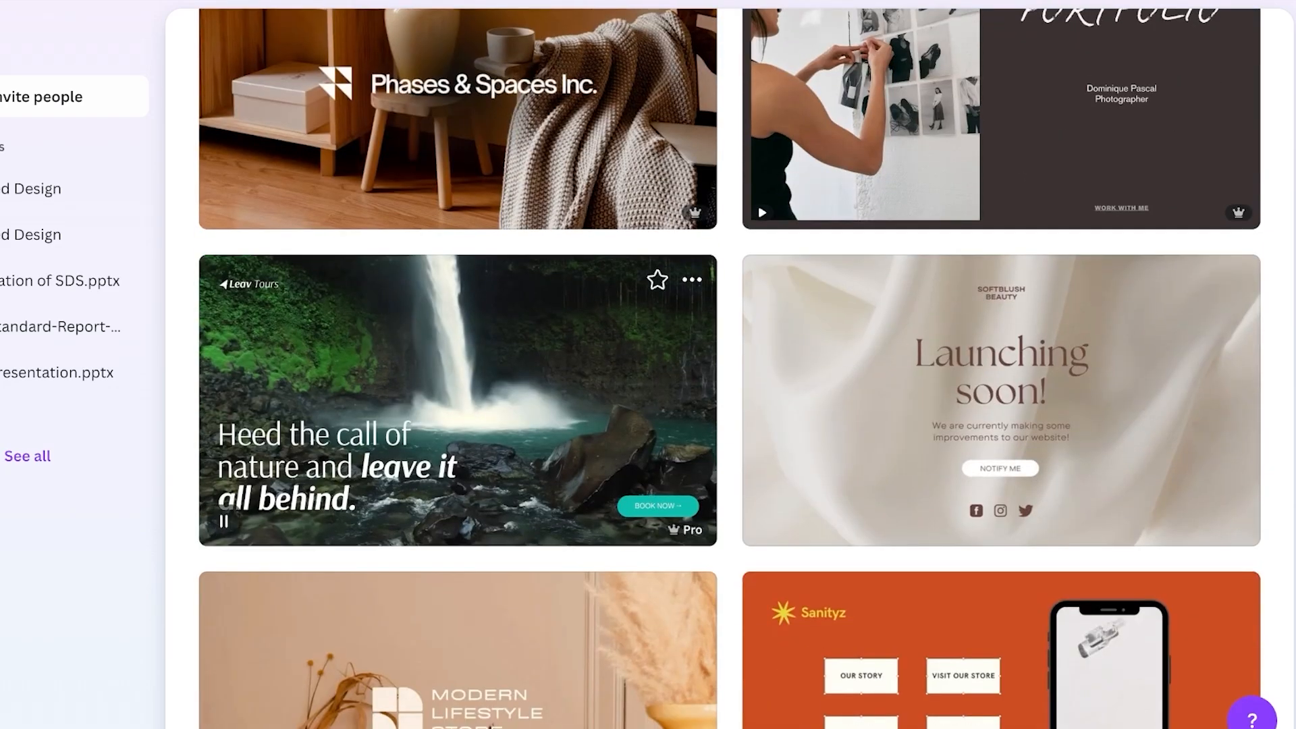
{"action": "scroll", "scroll_direction": "down", "scroll_amount": 3}
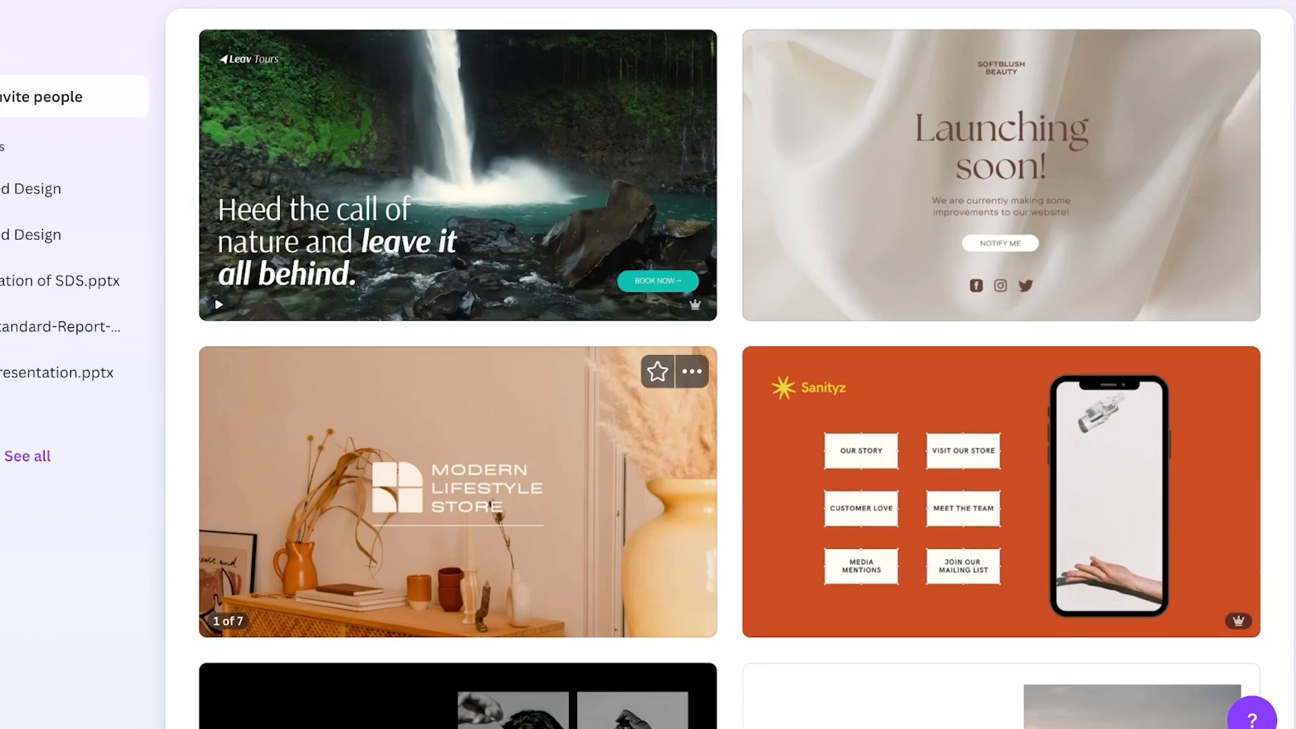
{"action": "scroll", "scroll_direction": "down", "scroll_amount": 3}
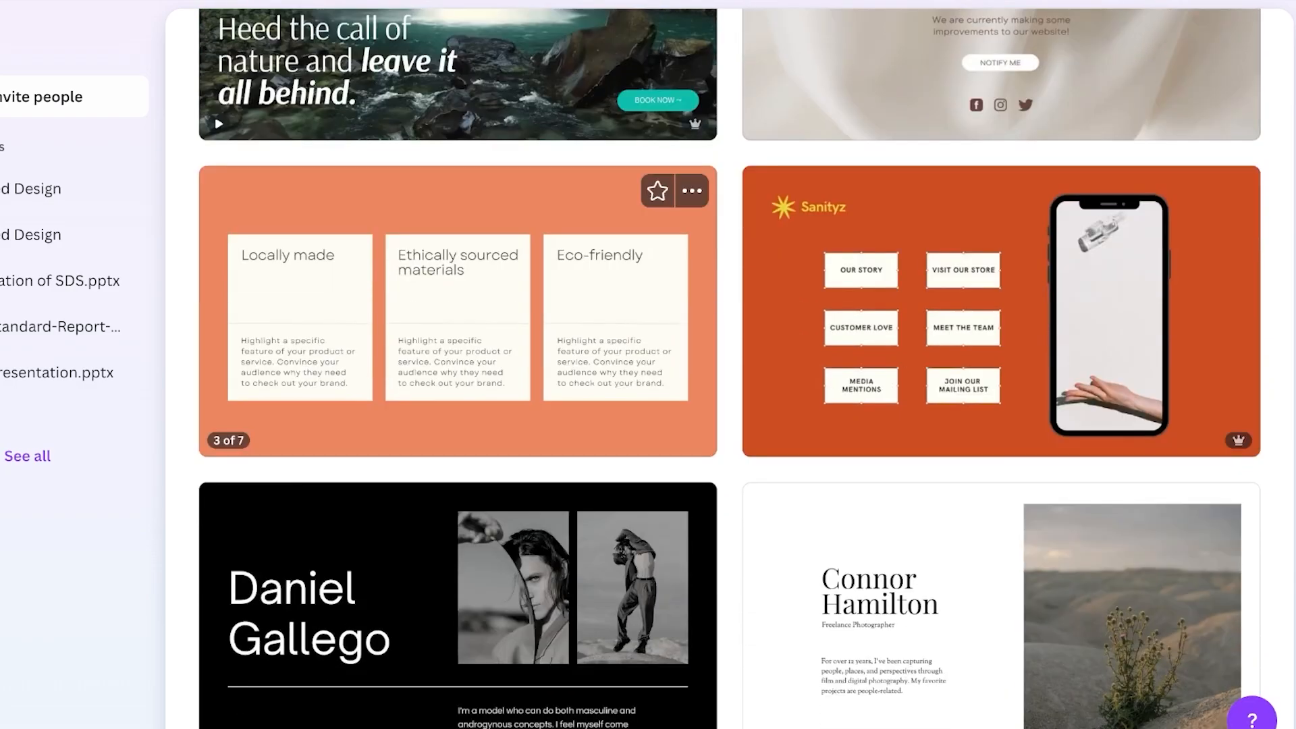
{"action": "scroll", "scroll_direction": "down", "scroll_amount": 3}
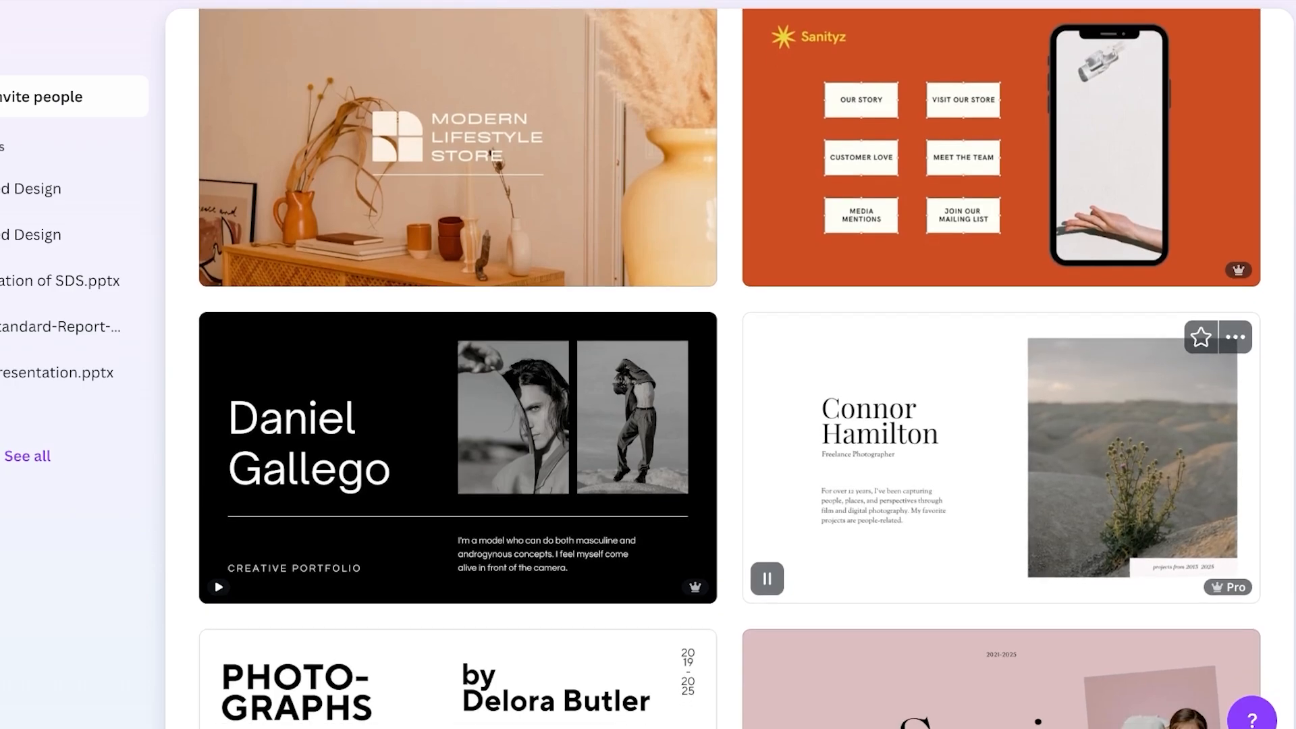
{"action": "scroll", "scroll_direction": "down", "scroll_amount": 3}
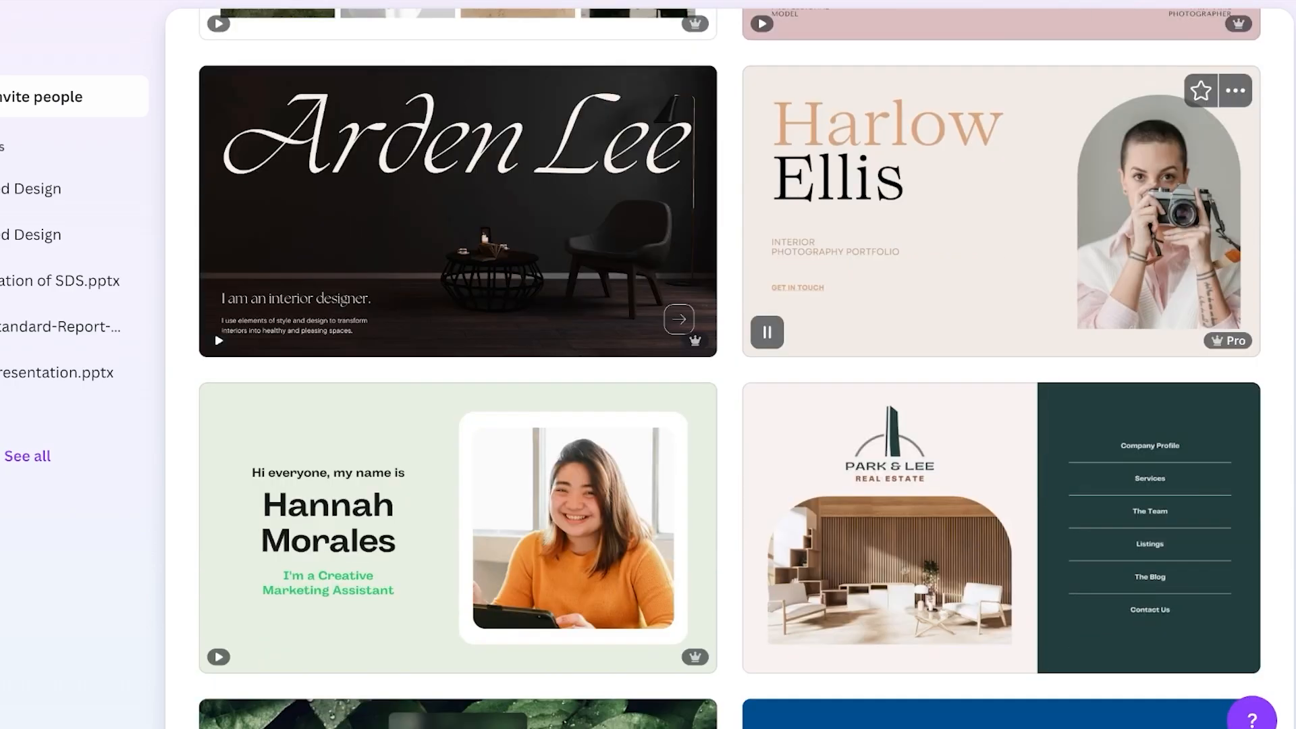
{"action": "scroll", "scroll_direction": "down", "scroll_amount": 3}
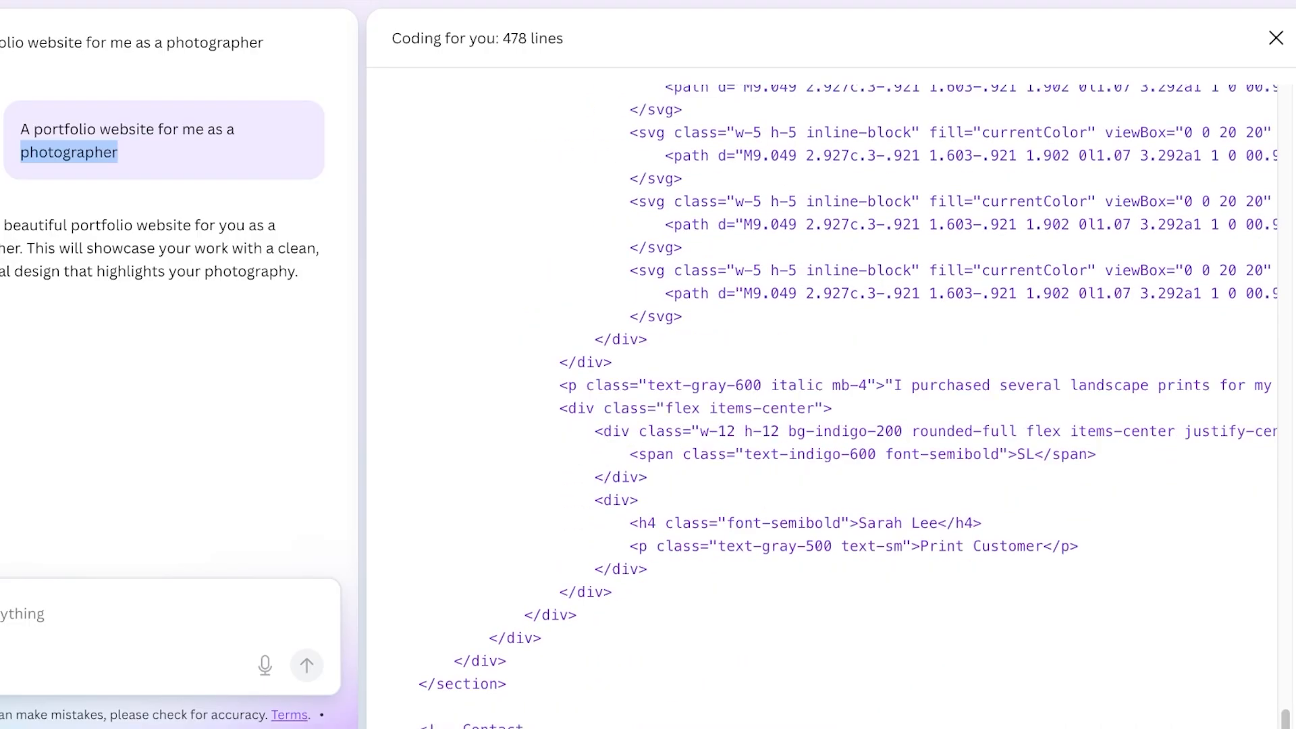
Scroll the LENSCRAFT site preview and open the 'Use in a design' menu of design types.
{"action": "left_click", "coordinate": [1276, 38]}
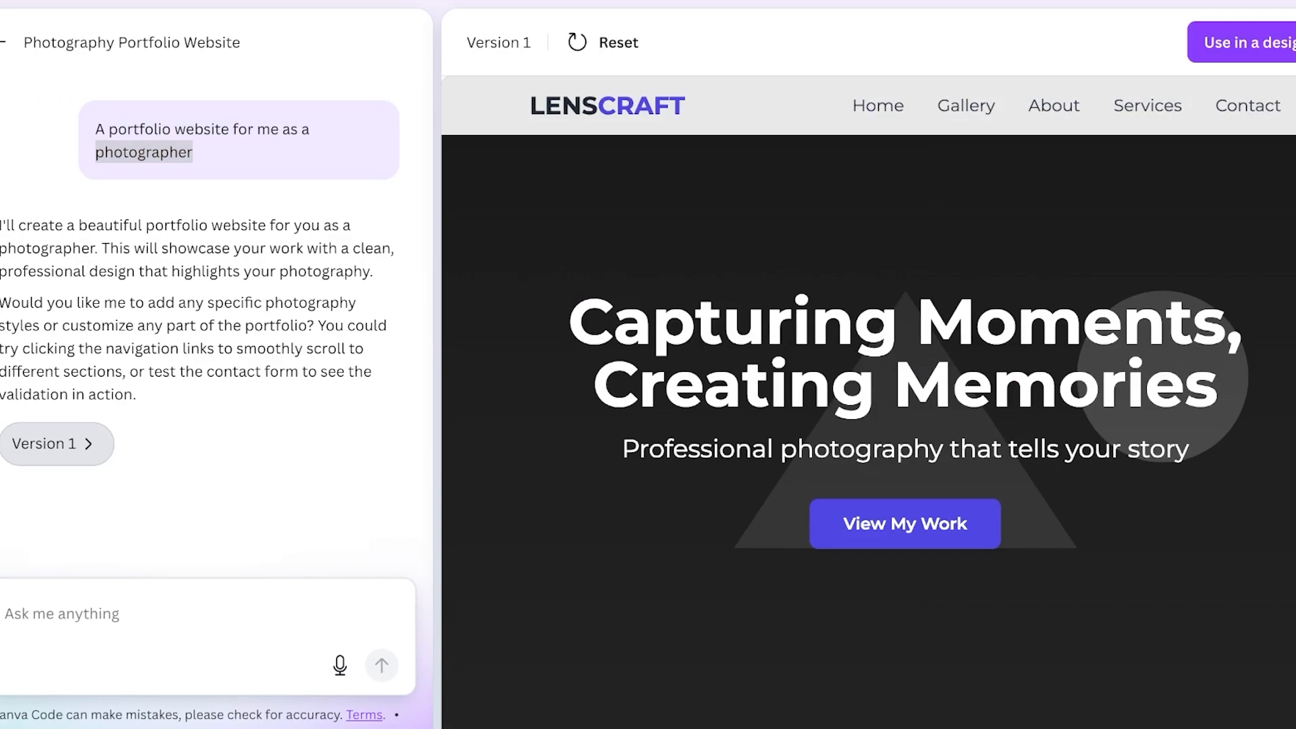
{"action": "double_click", "coordinate": [142, 152]}
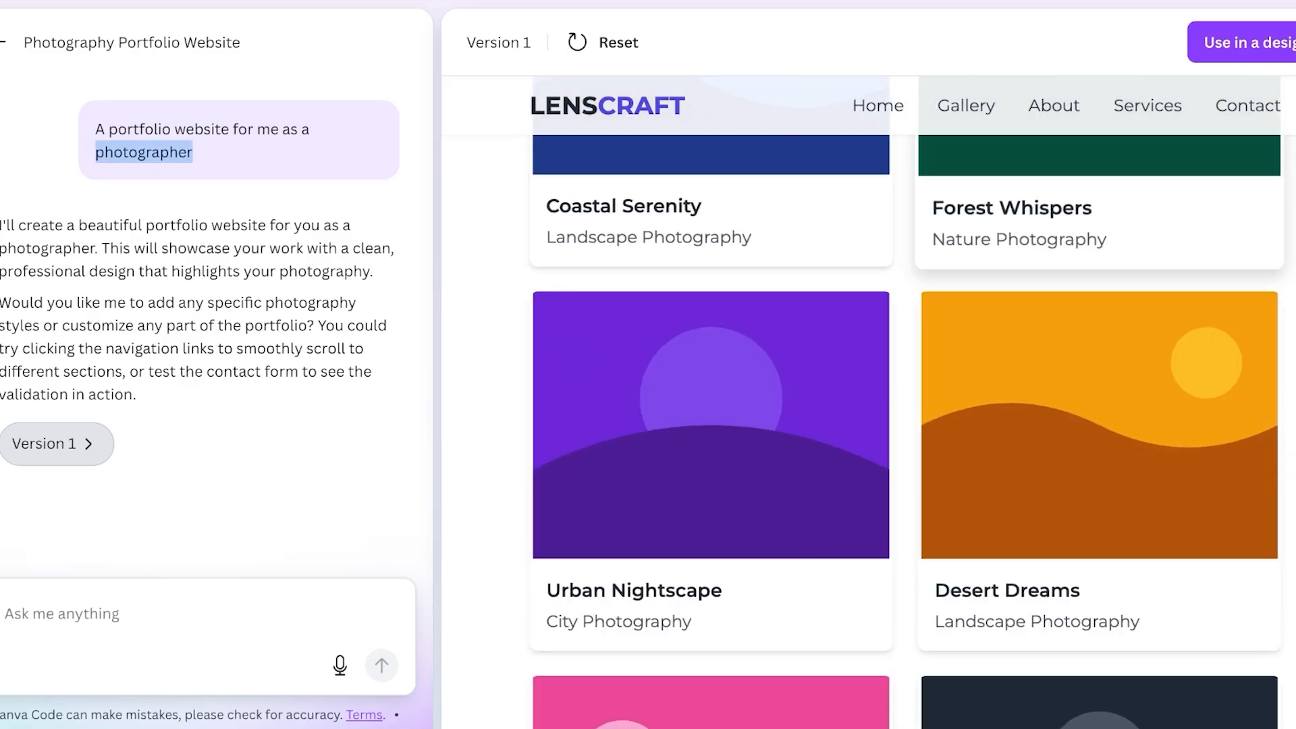
{"action": "scroll", "scroll_direction": "down", "scroll_amount": 3}
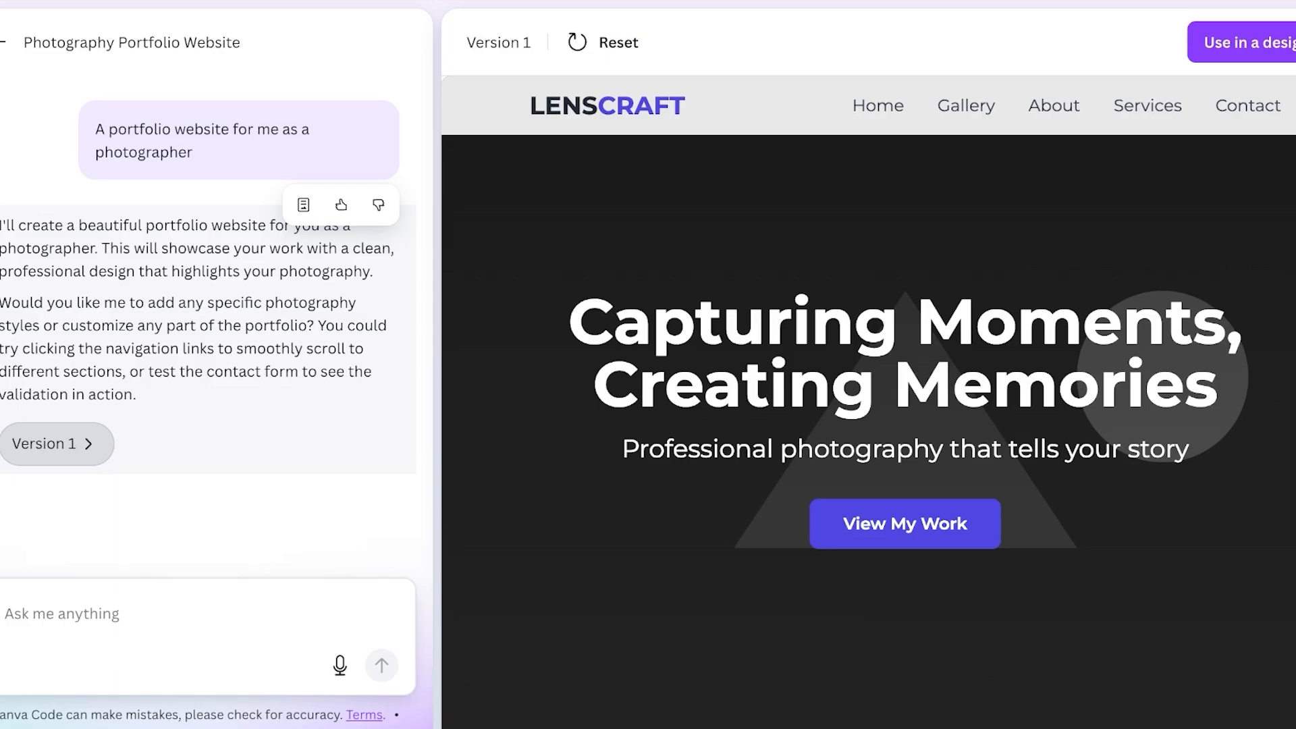
{"action": "left_click", "coordinate": [1257, 42]}
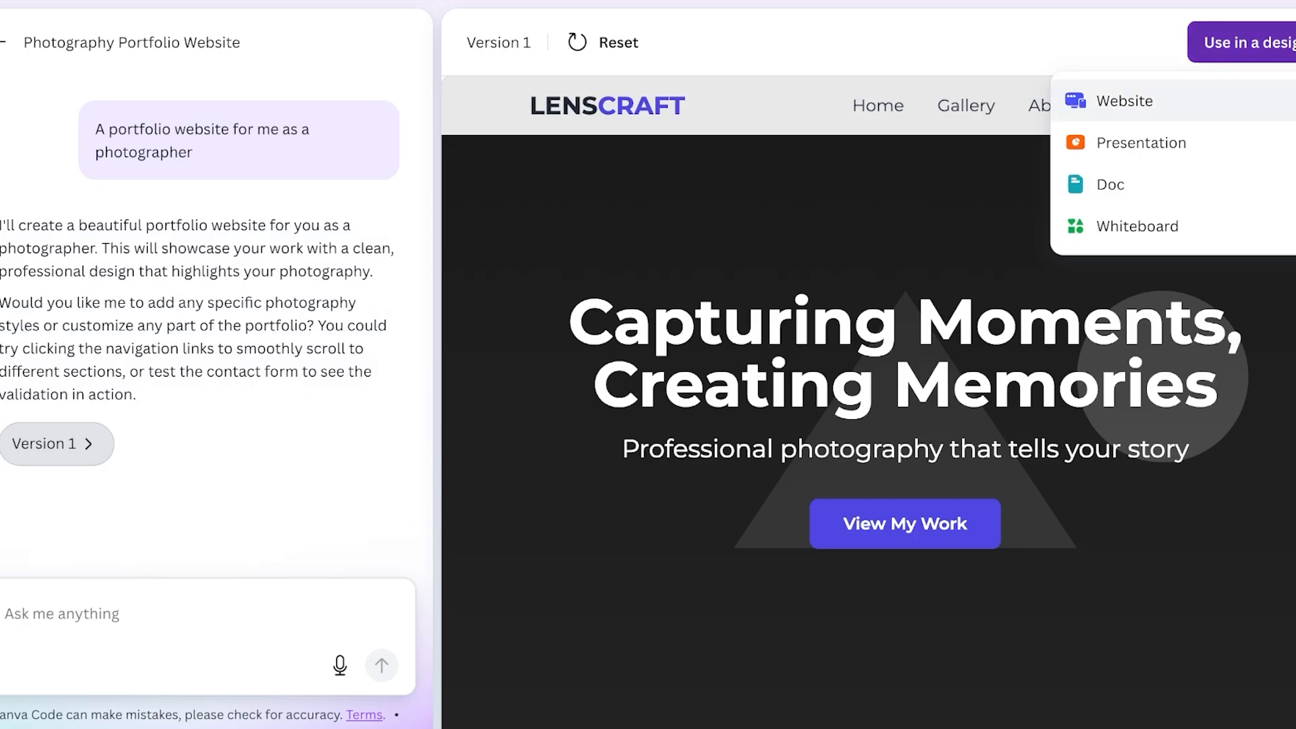
{"action": "left_click", "coordinate": [1126, 101]}
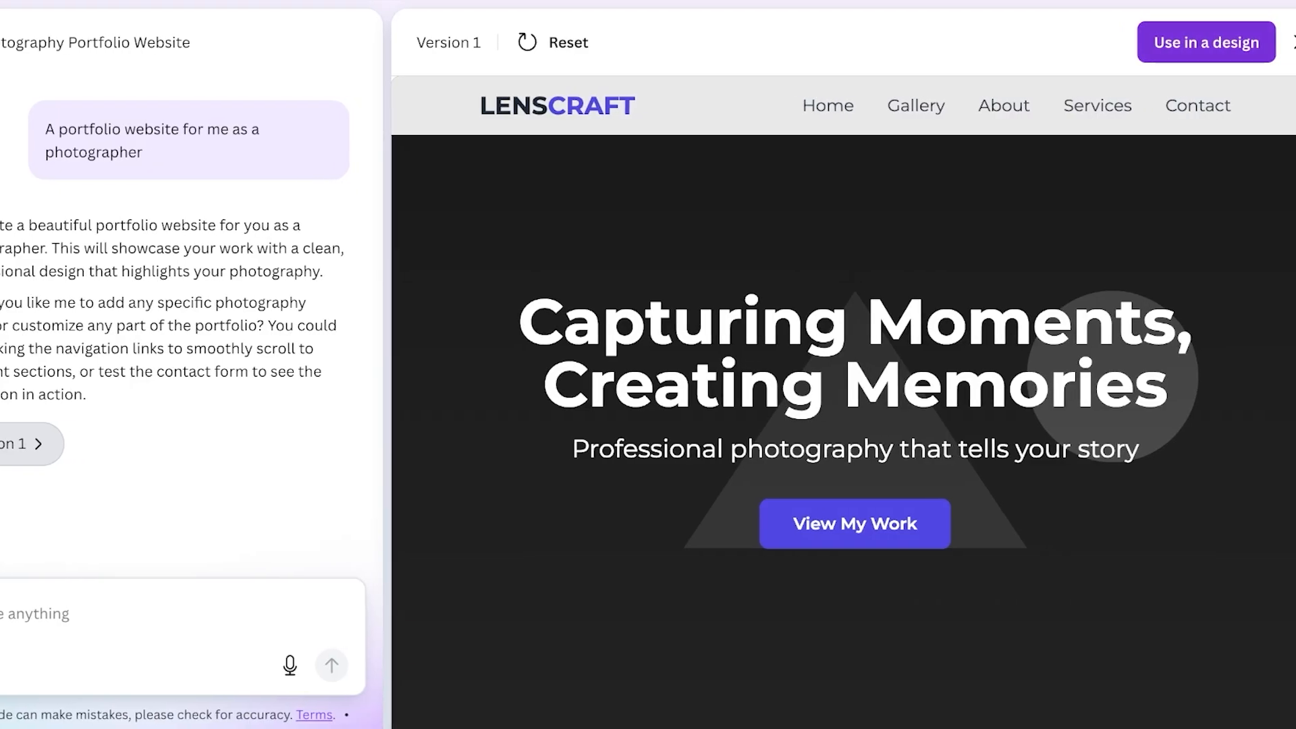
{"action": "scroll", "scroll_direction": "down", "scroll_amount": 3}
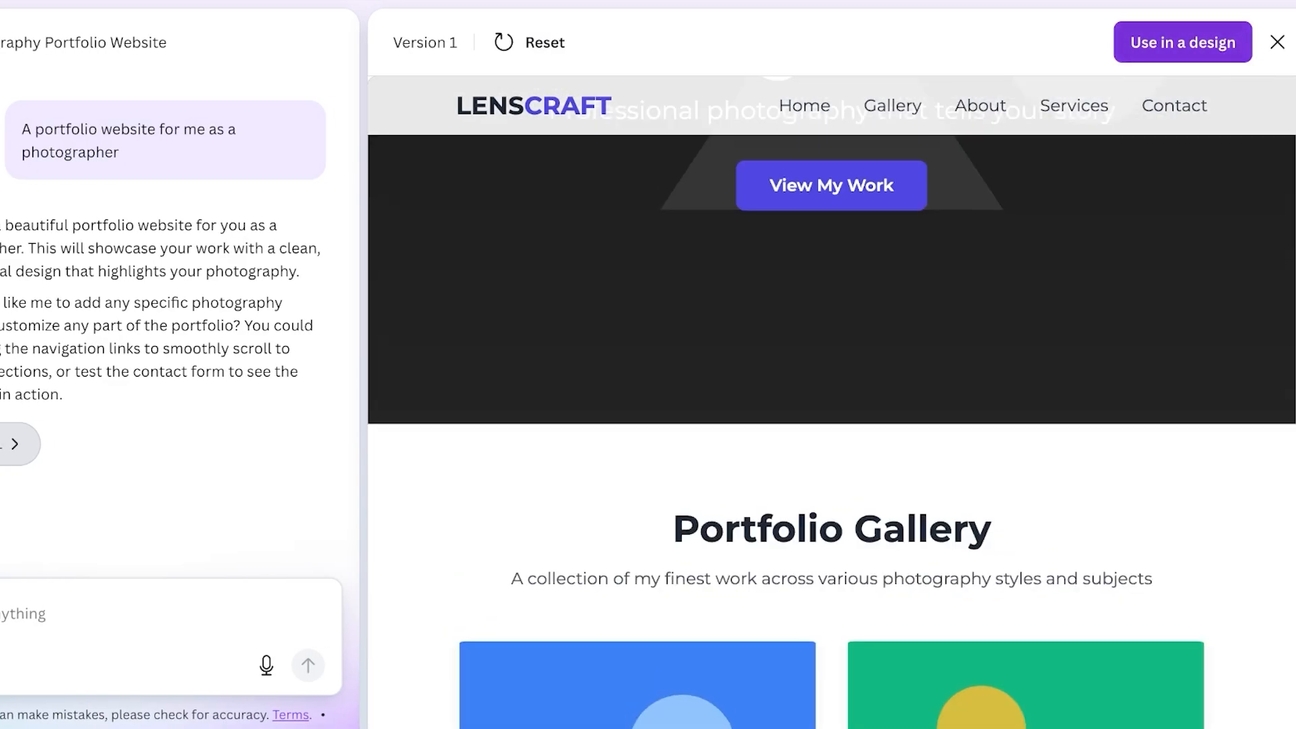
{"action": "left_click", "coordinate": [1183, 41]}
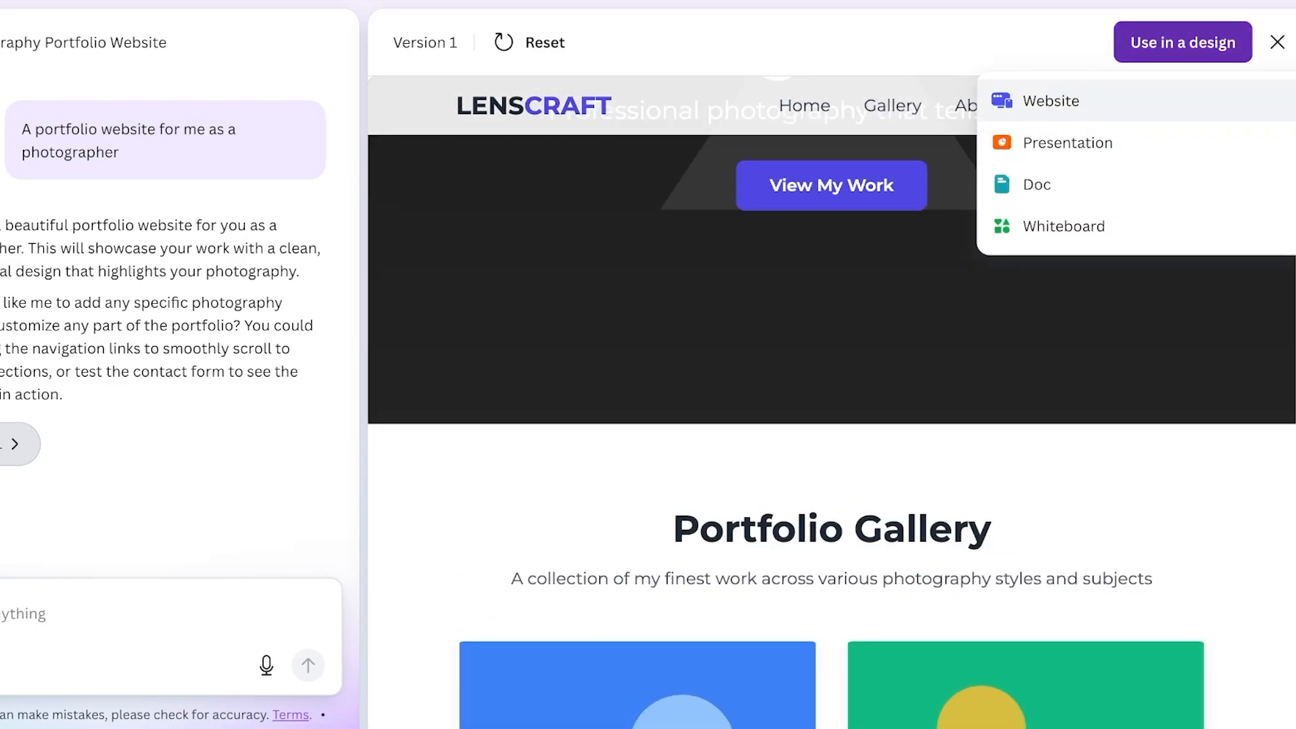
{"action": "mouse_move", "coordinate": [1035, 185]}
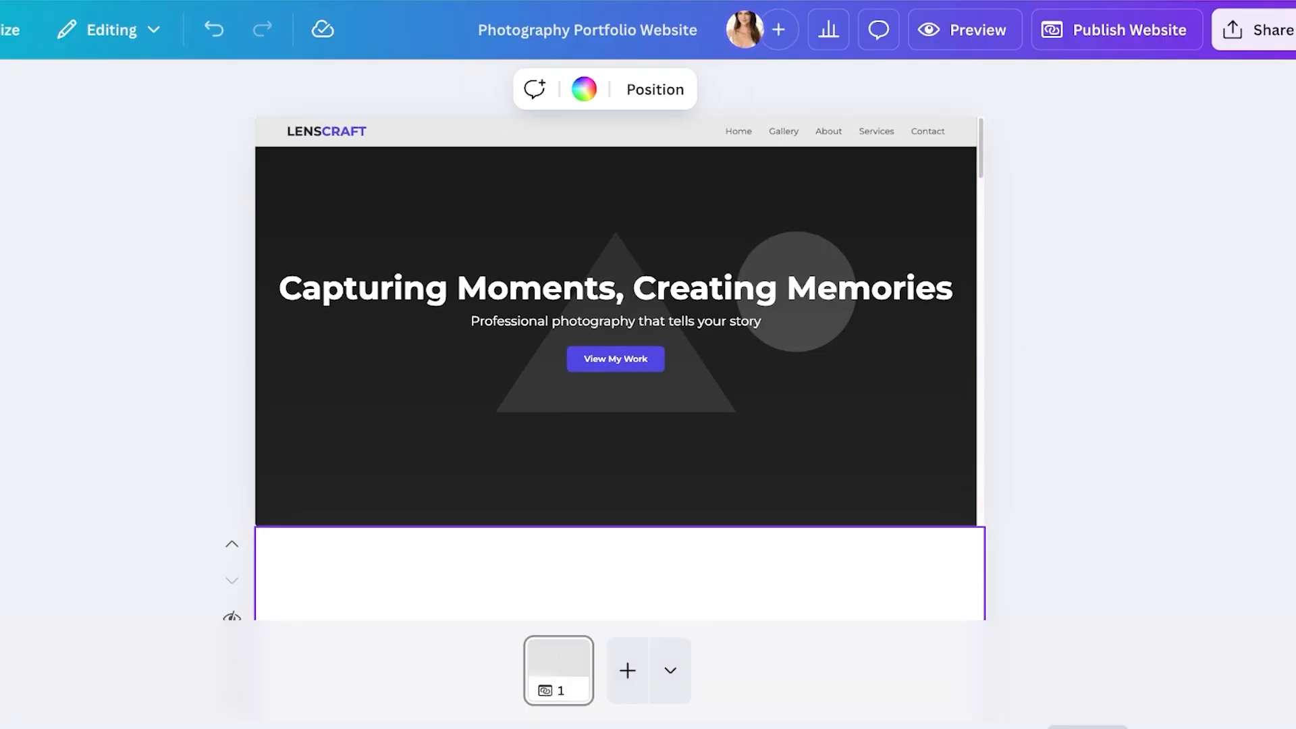
Select the imported LensCraft site on the page and open the website templates panel.
{"action": "left_click", "coordinate": [616, 331]}
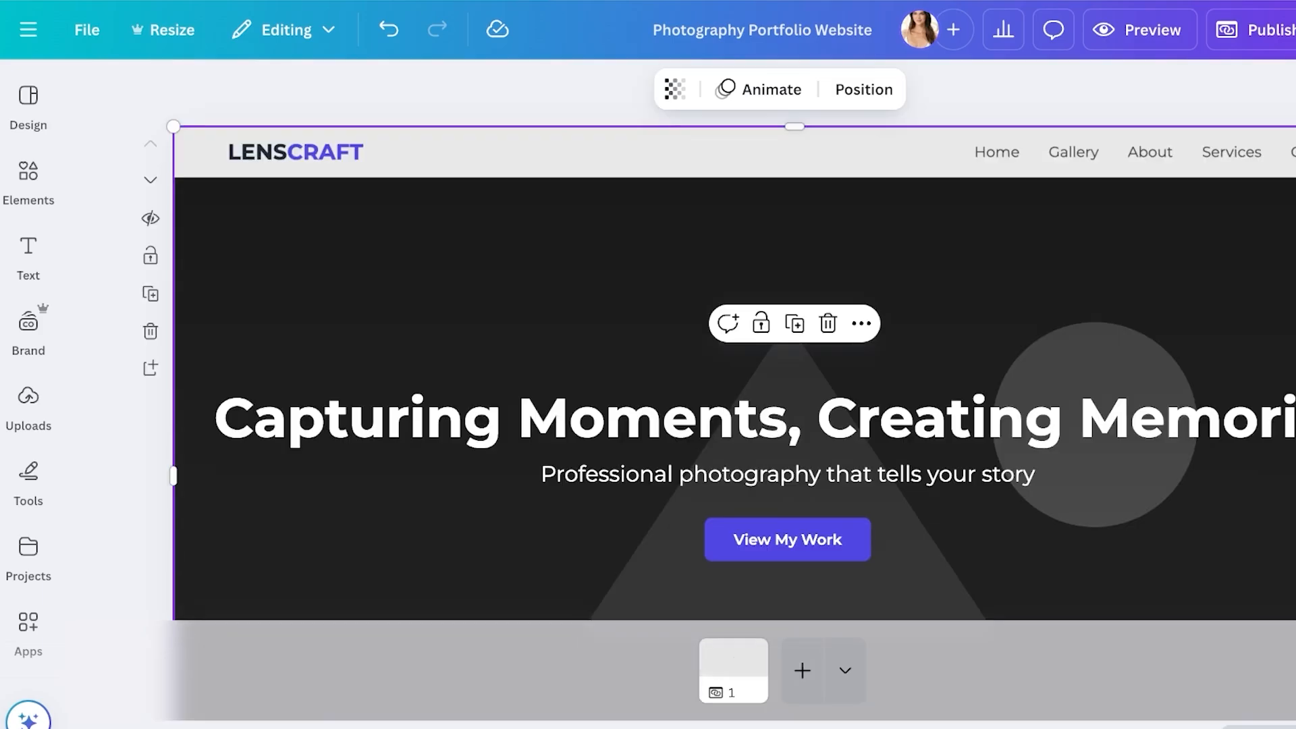
{"action": "left_click", "coordinate": [29, 180]}
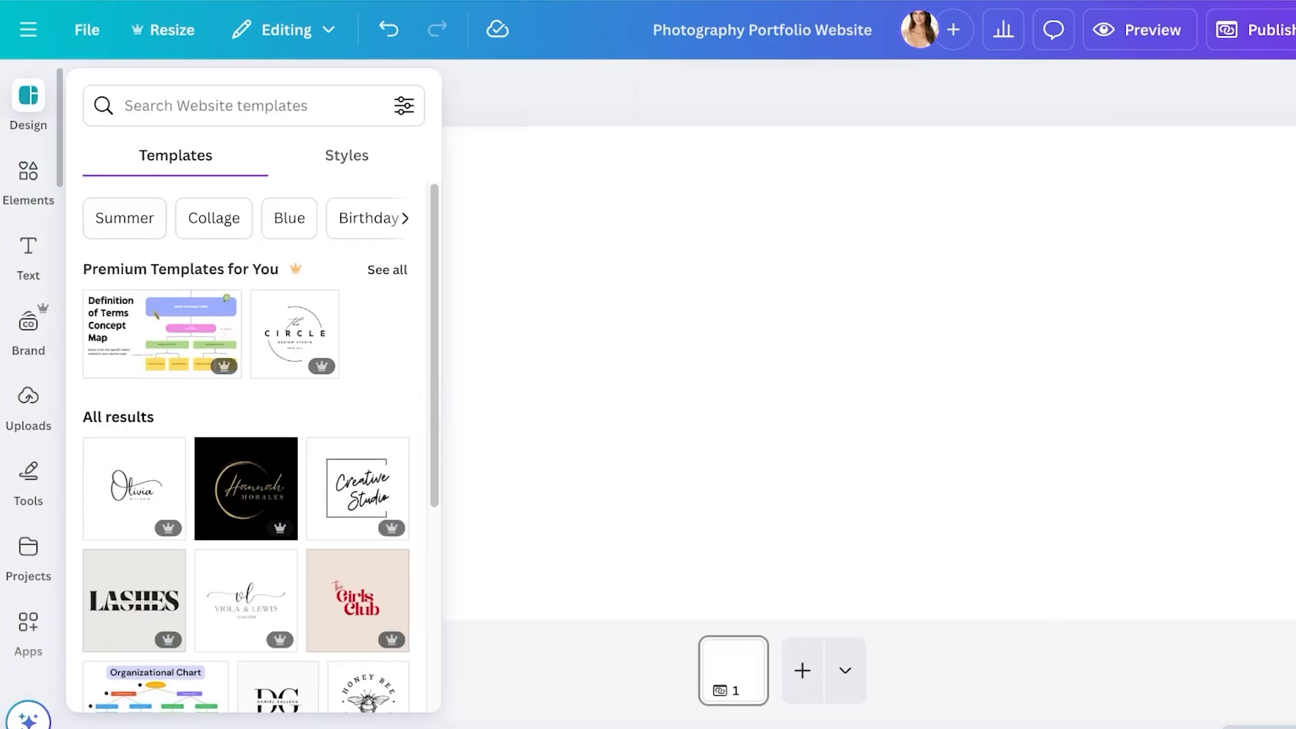
Search 'portfolio', apply Modern Beige Brown Creative Portfolio, and open the Brand Kit chooser in Styles.
{"action": "left_click", "coordinate": [347, 155]}
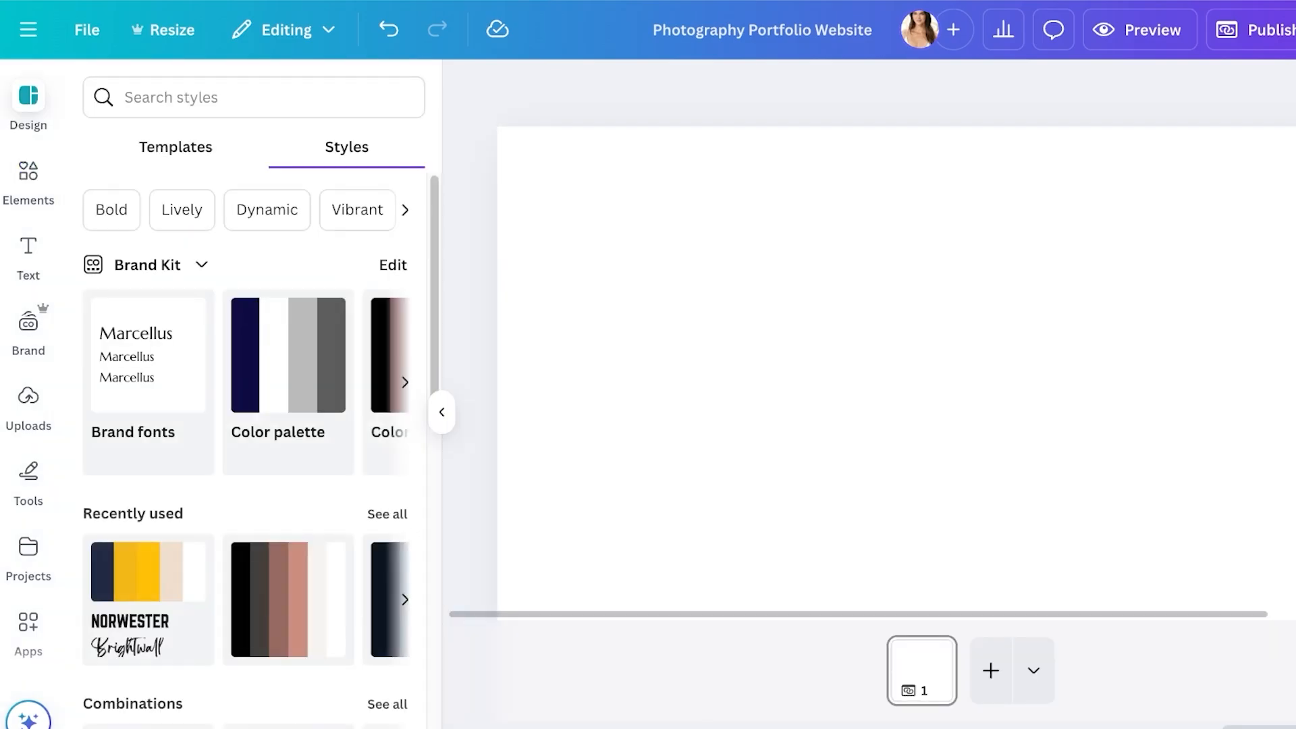
{"action": "left_click", "coordinate": [249, 97]}
{"action": "type", "text": "portfolio"}
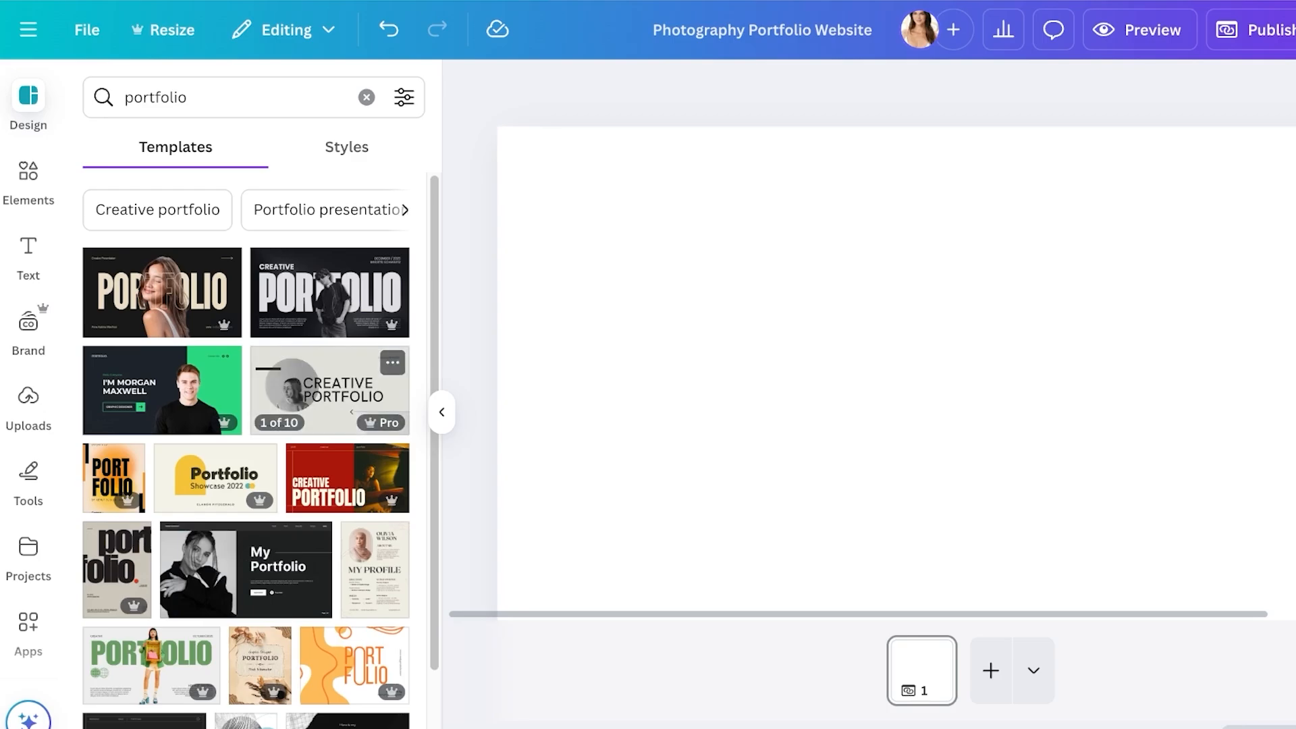
{"action": "scroll", "scroll_direction": "down", "scroll_amount": 3}
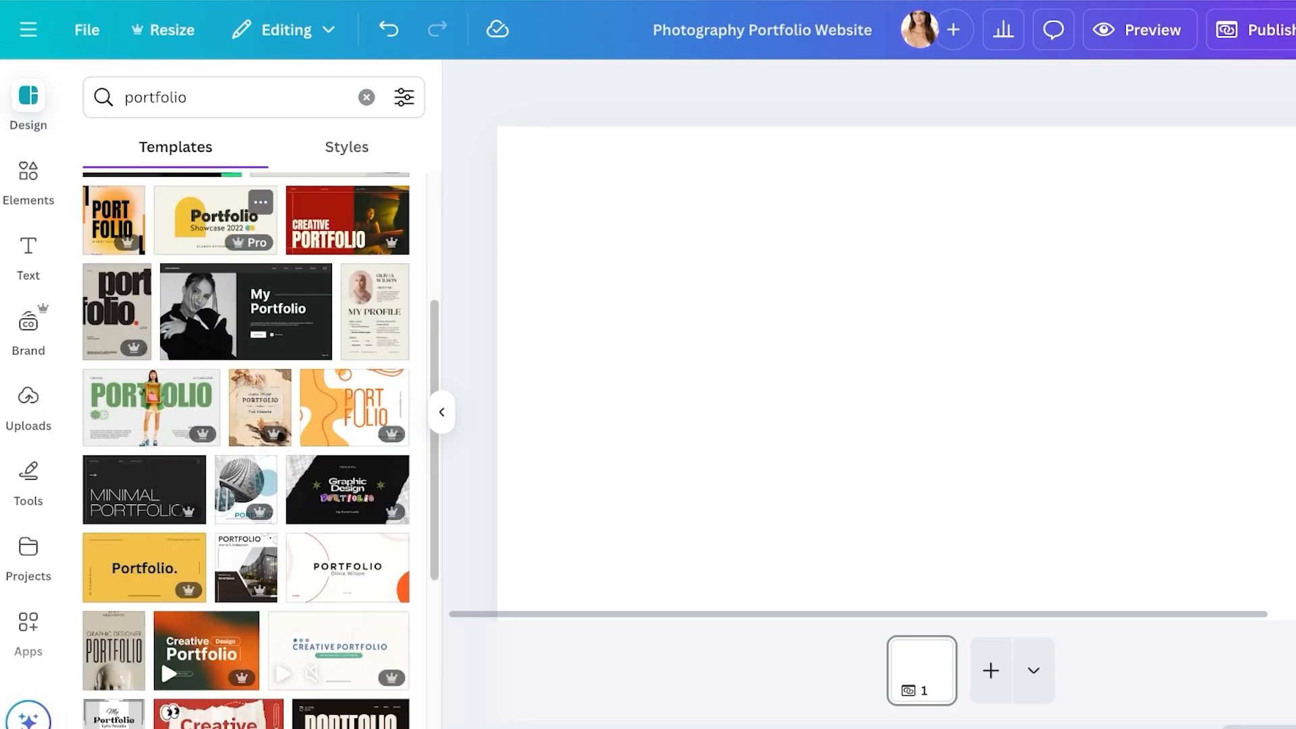
{"action": "scroll", "scroll_direction": "down", "scroll_amount": 3}
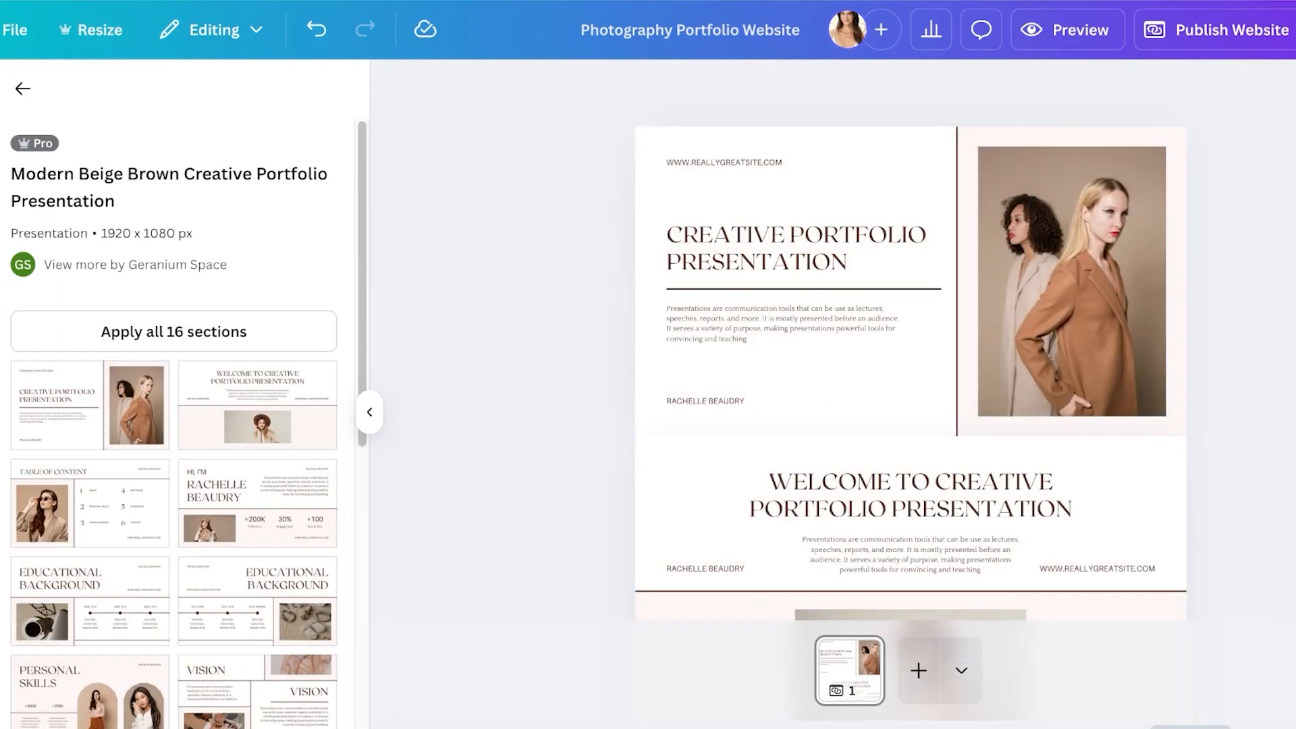
{"action": "left_click", "coordinate": [274, 147]}
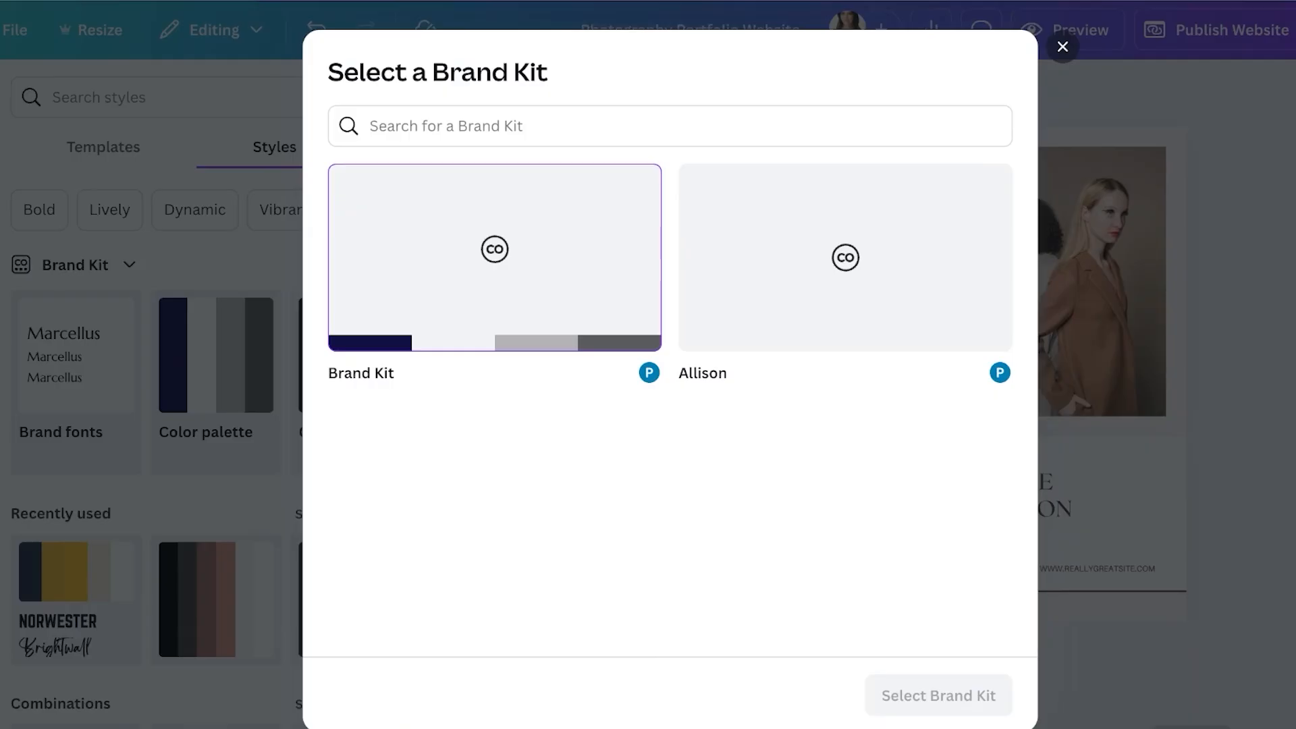
Retitle the cover LILY DAVIS and let Magic Write finish the tagline 'Where life takes form in vibrant imagery.'.
{"action": "left_click", "coordinate": [1063, 46]}
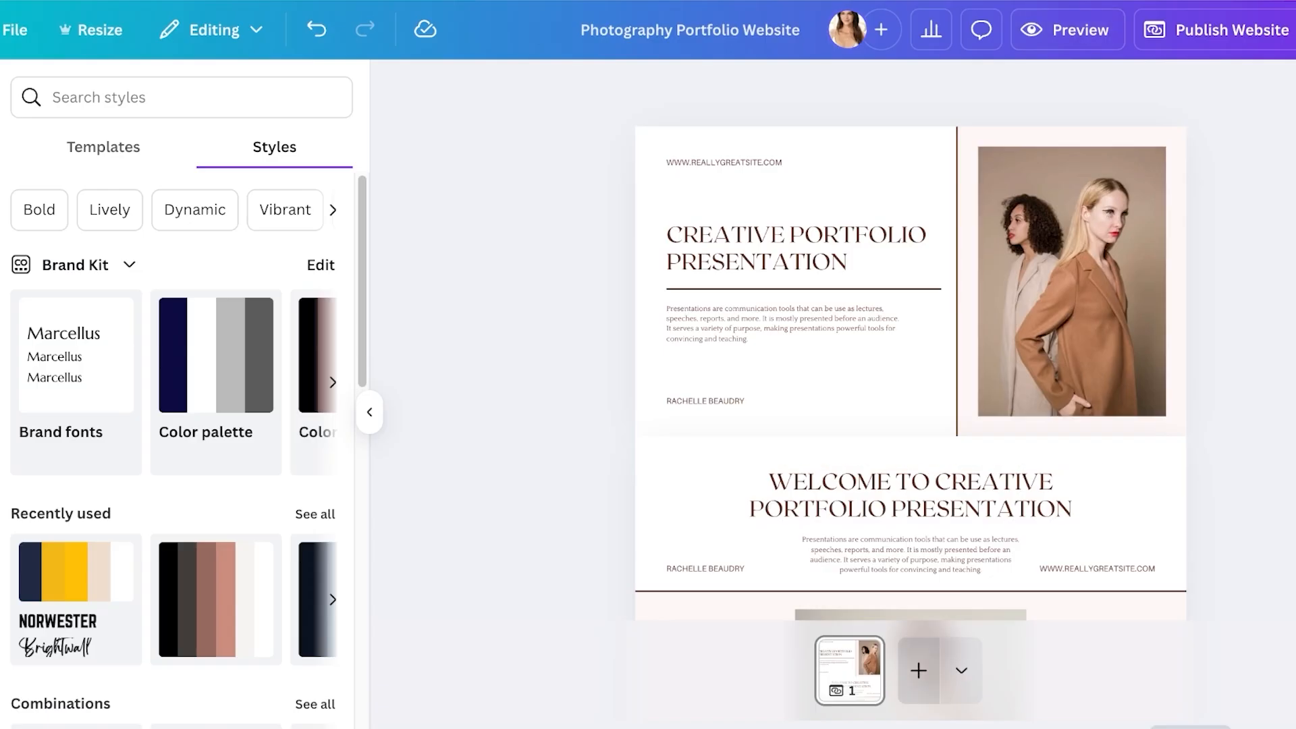
{"action": "left_click", "coordinate": [908, 579]}
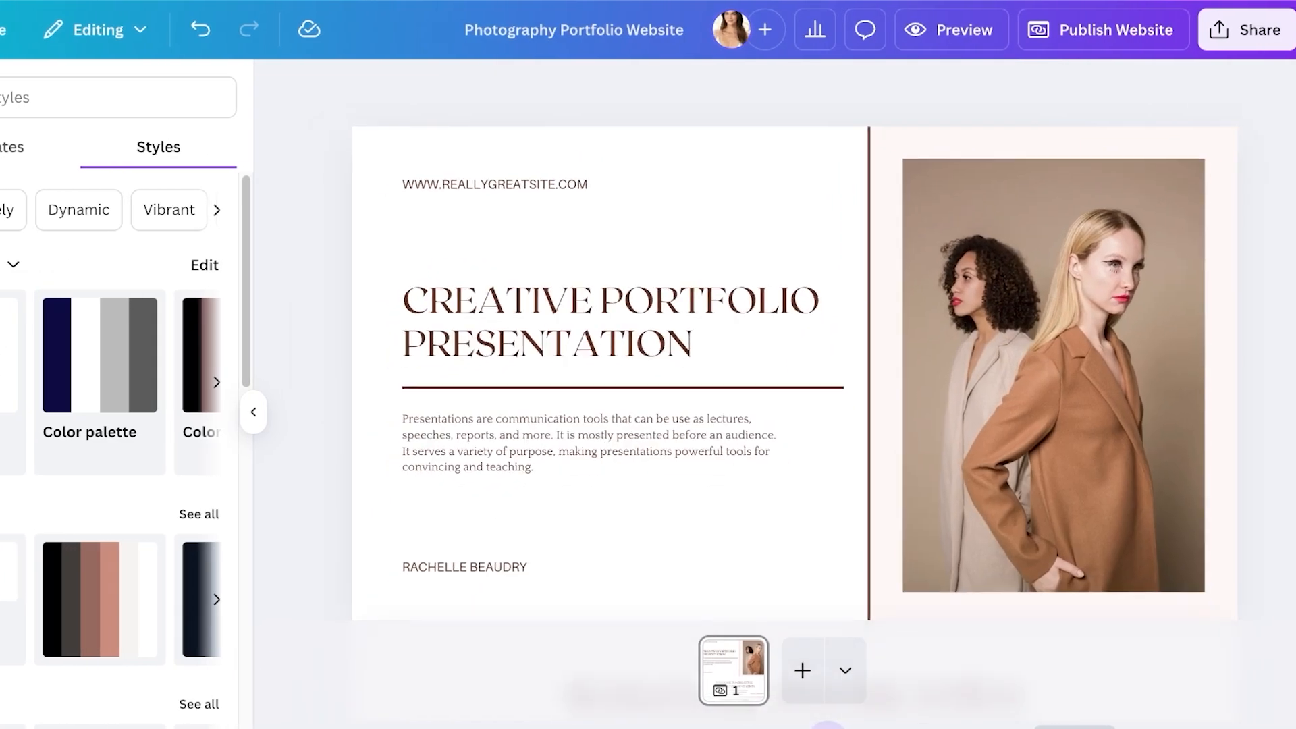
{"action": "left_click", "coordinate": [620, 372]}
{"action": "type", "text": "Where"}
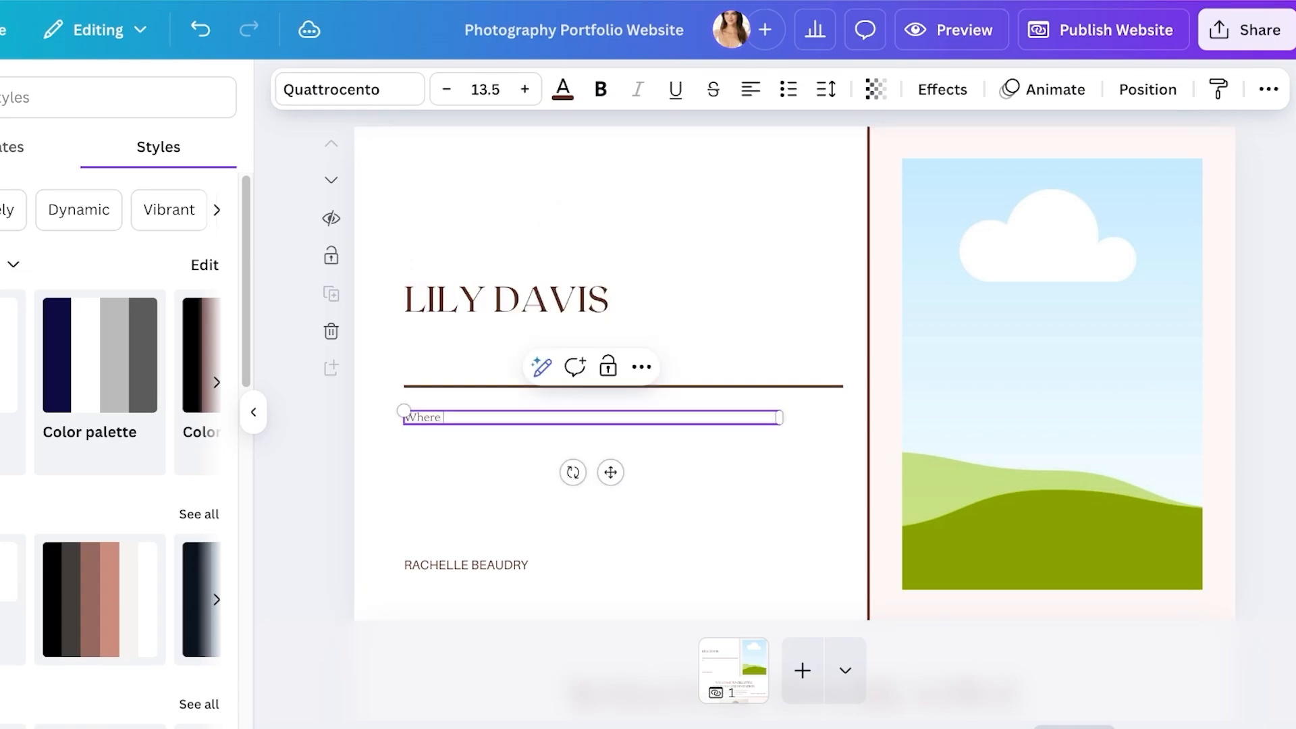
{"action": "type", "text": "life co"}
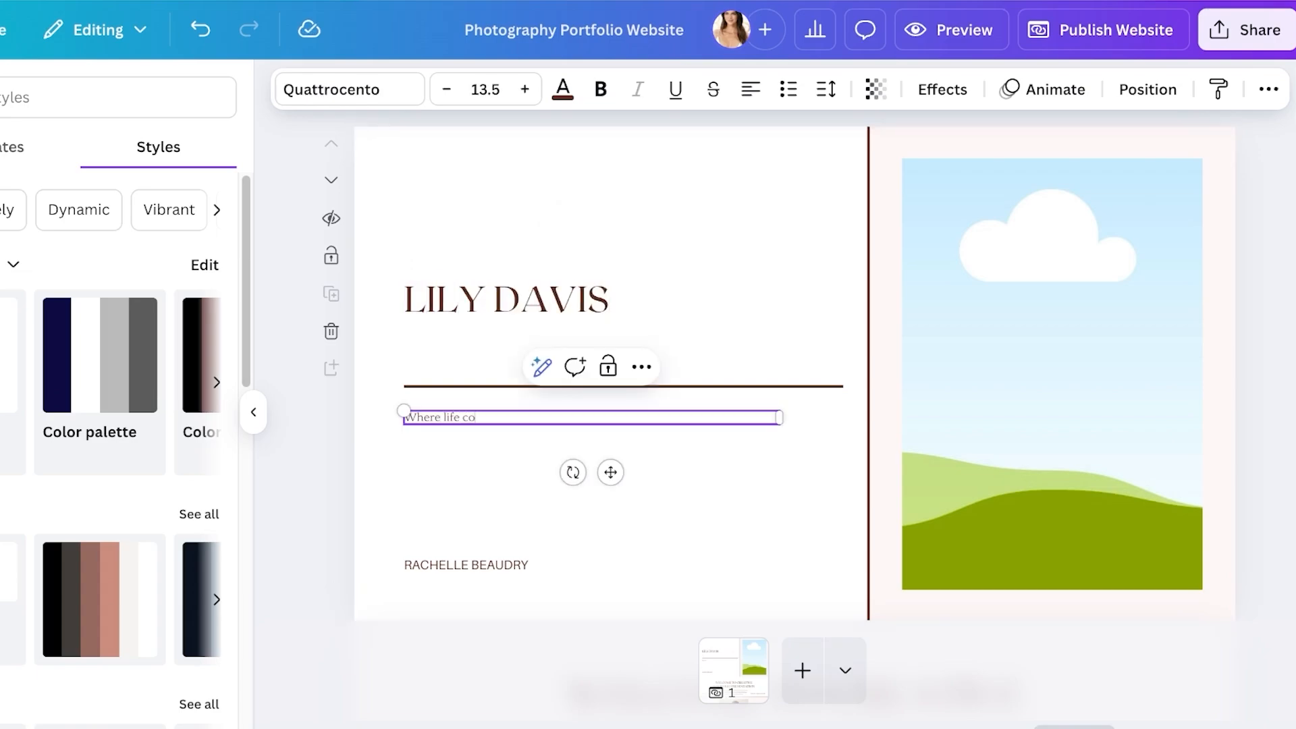
{"action": "left_click", "coordinate": [542, 367]}
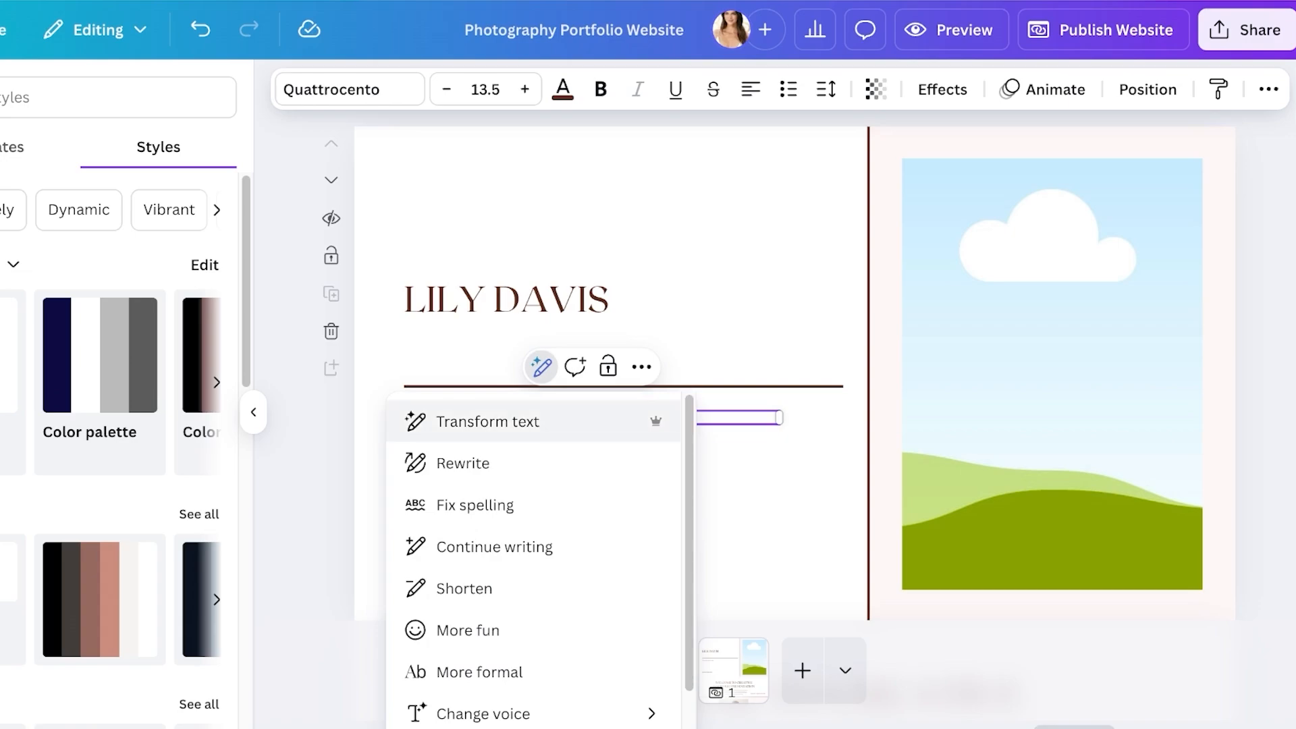
{"action": "left_click", "coordinate": [488, 421]}
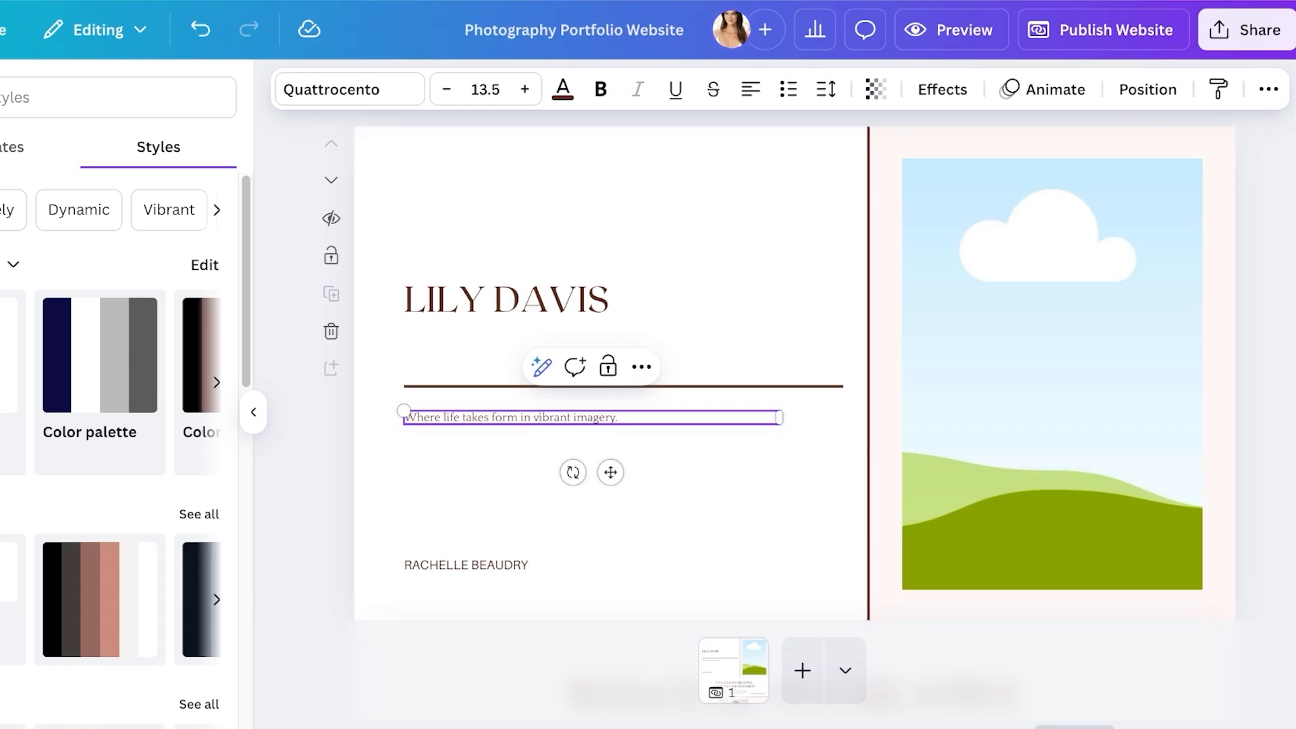
{"action": "left_click", "coordinate": [466, 565]}
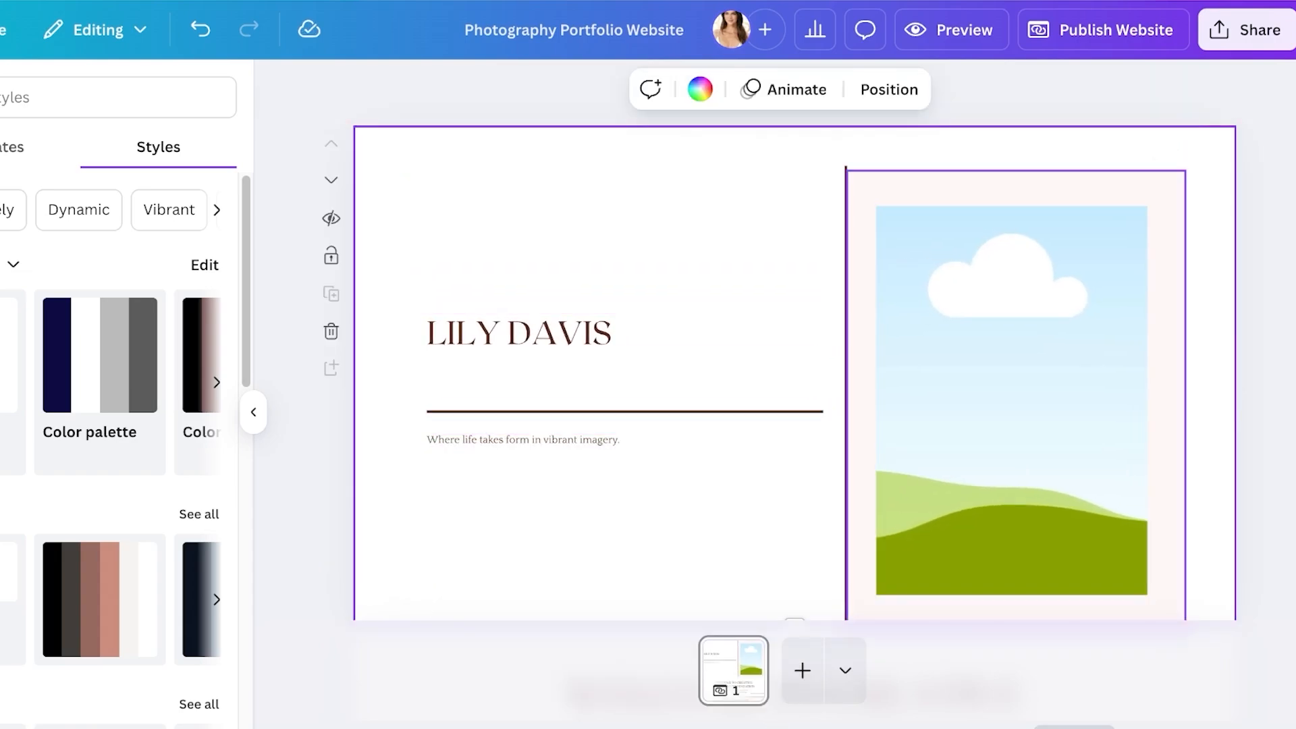
{"action": "left_click", "coordinate": [1010, 405]}
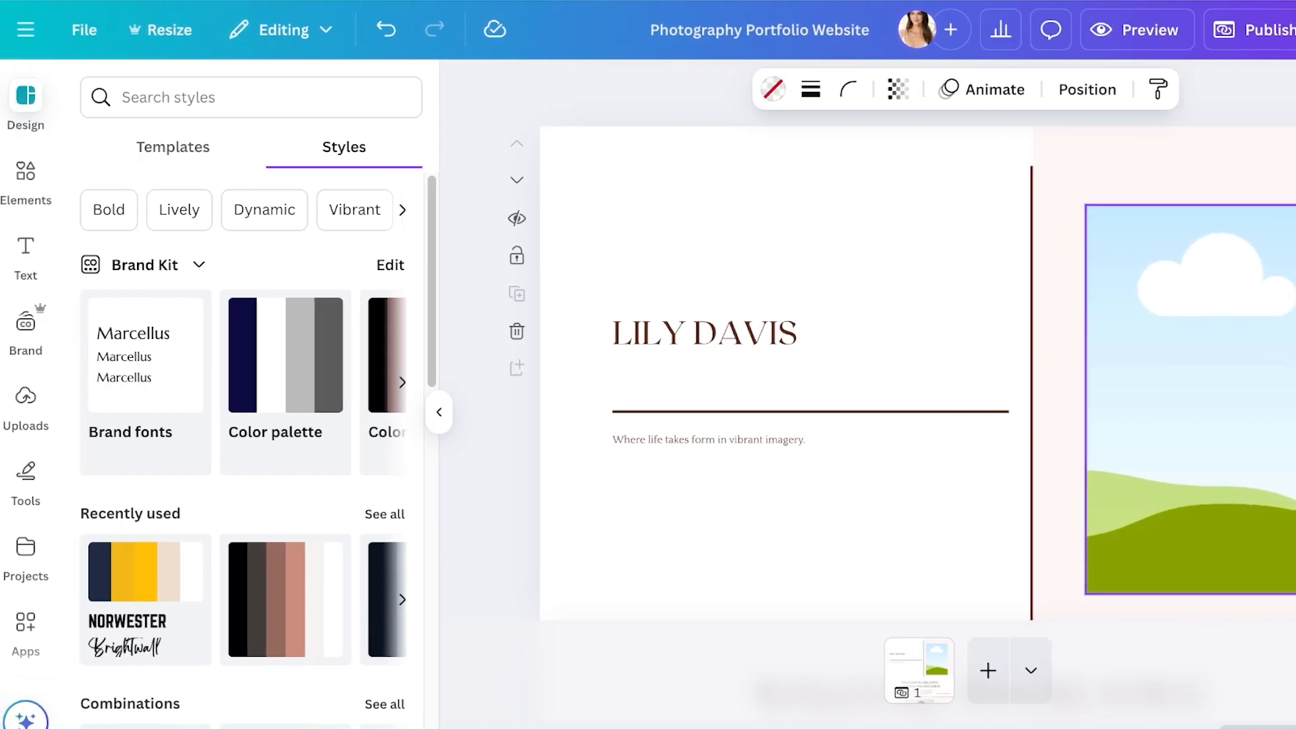
{"action": "left_click", "coordinate": [1183, 397]}
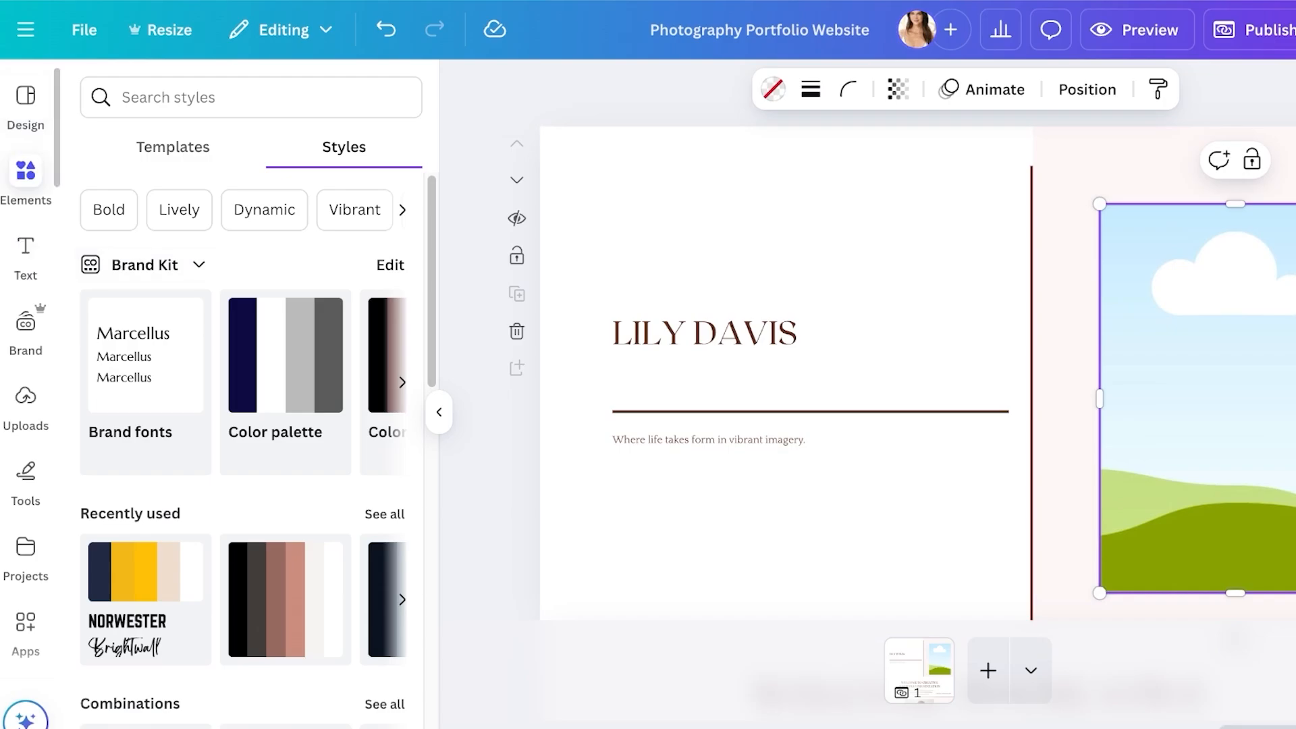
{"action": "left_click", "coordinate": [26, 175]}
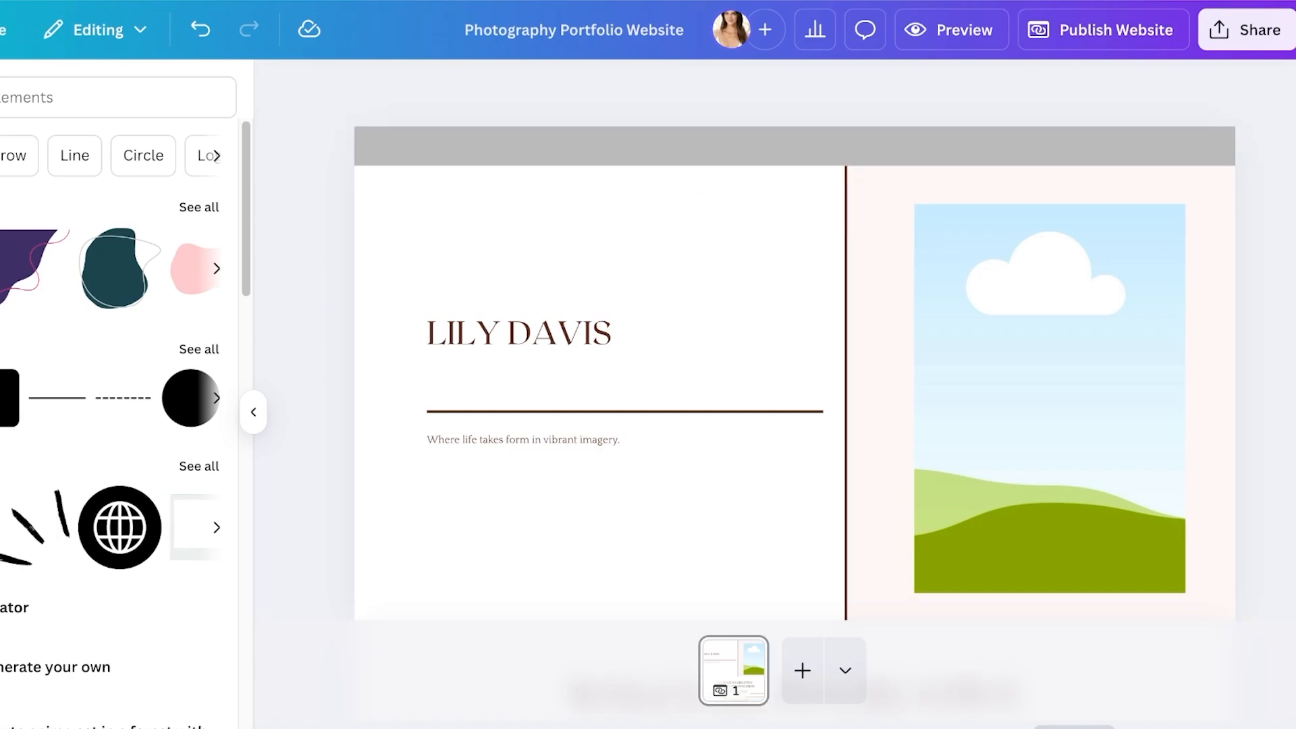
{"action": "left_click", "coordinate": [519, 332]}
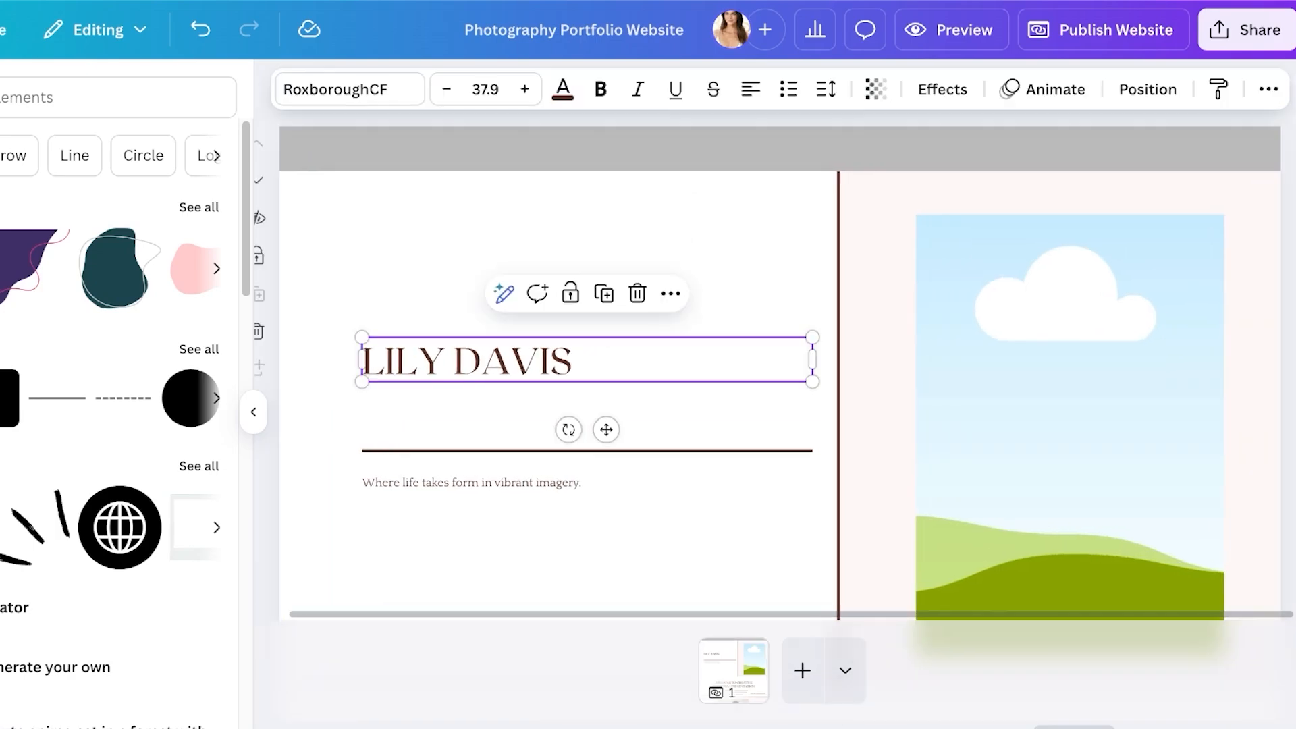
{"action": "left_click_drag", "start_coordinate": [585, 360], "coordinate": [554, 292]}
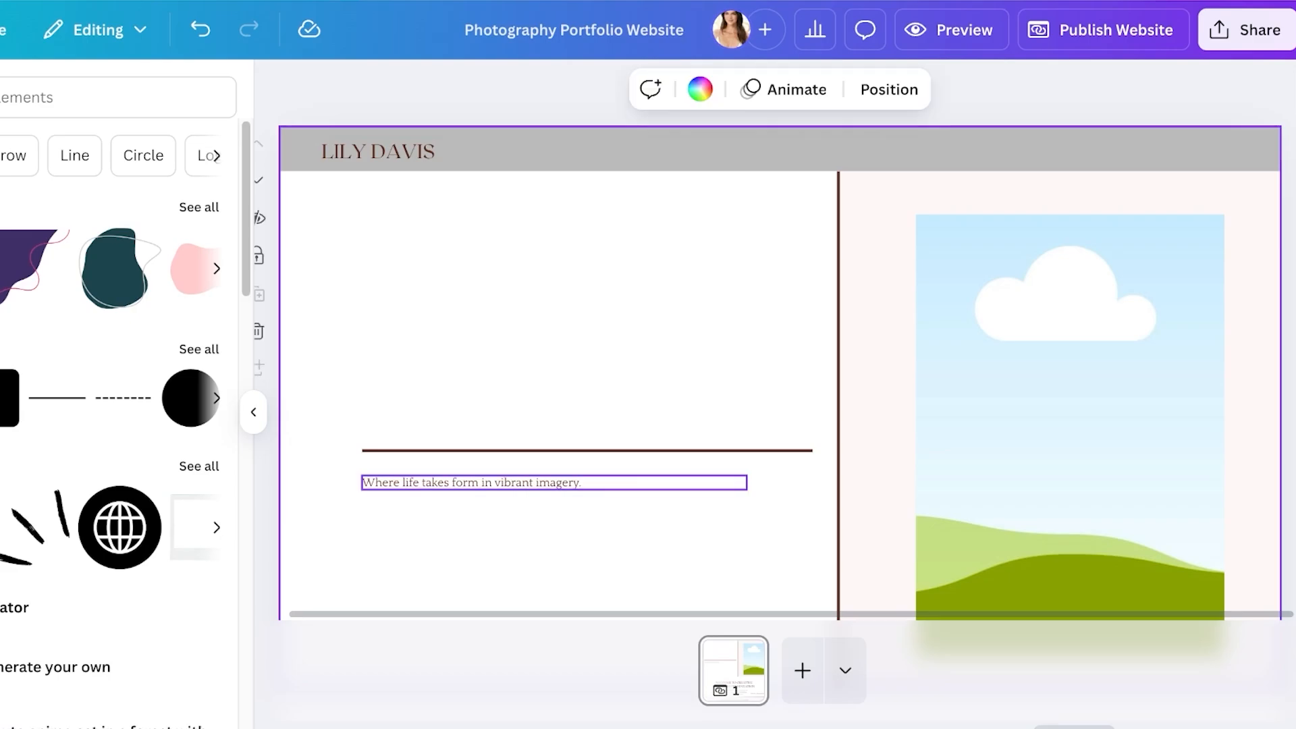
{"action": "left_click", "coordinate": [485, 89]}
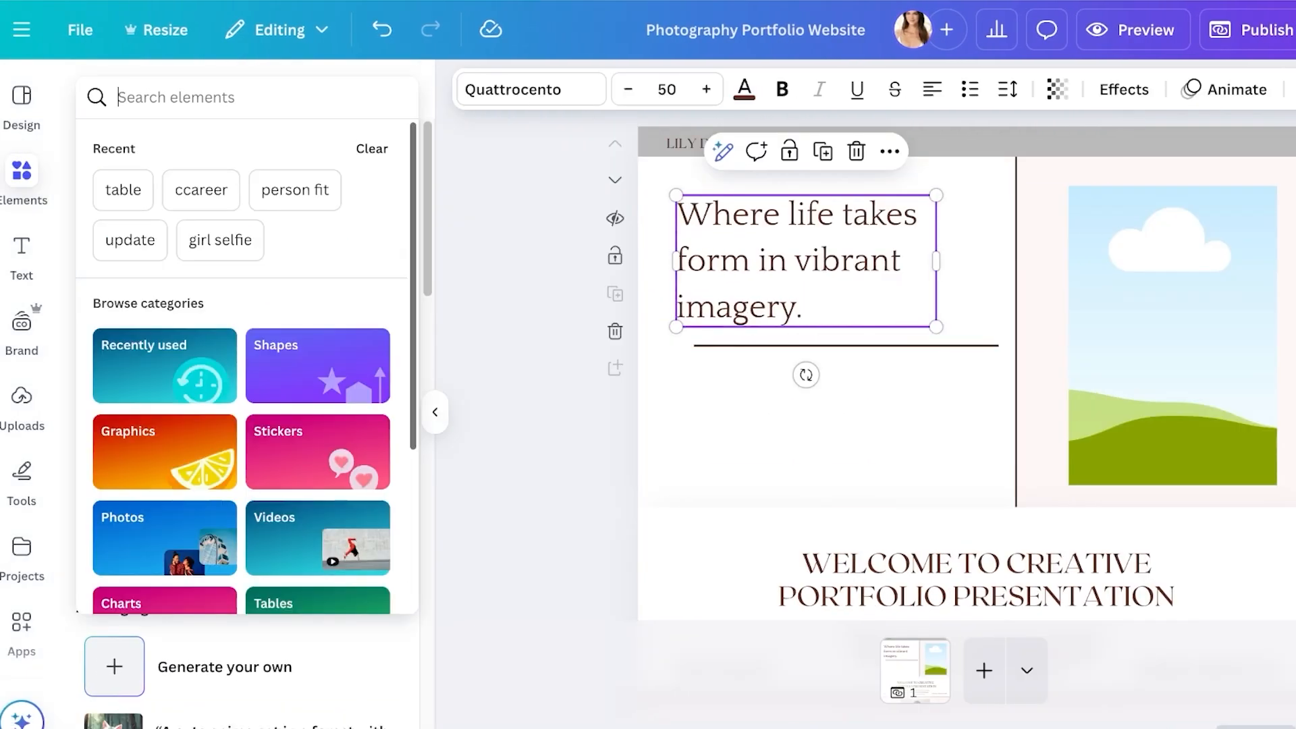
Fill the cover frame with a sunset camera-on-tripod photo, then add a blank second page.
{"action": "type", "text": "photography"}
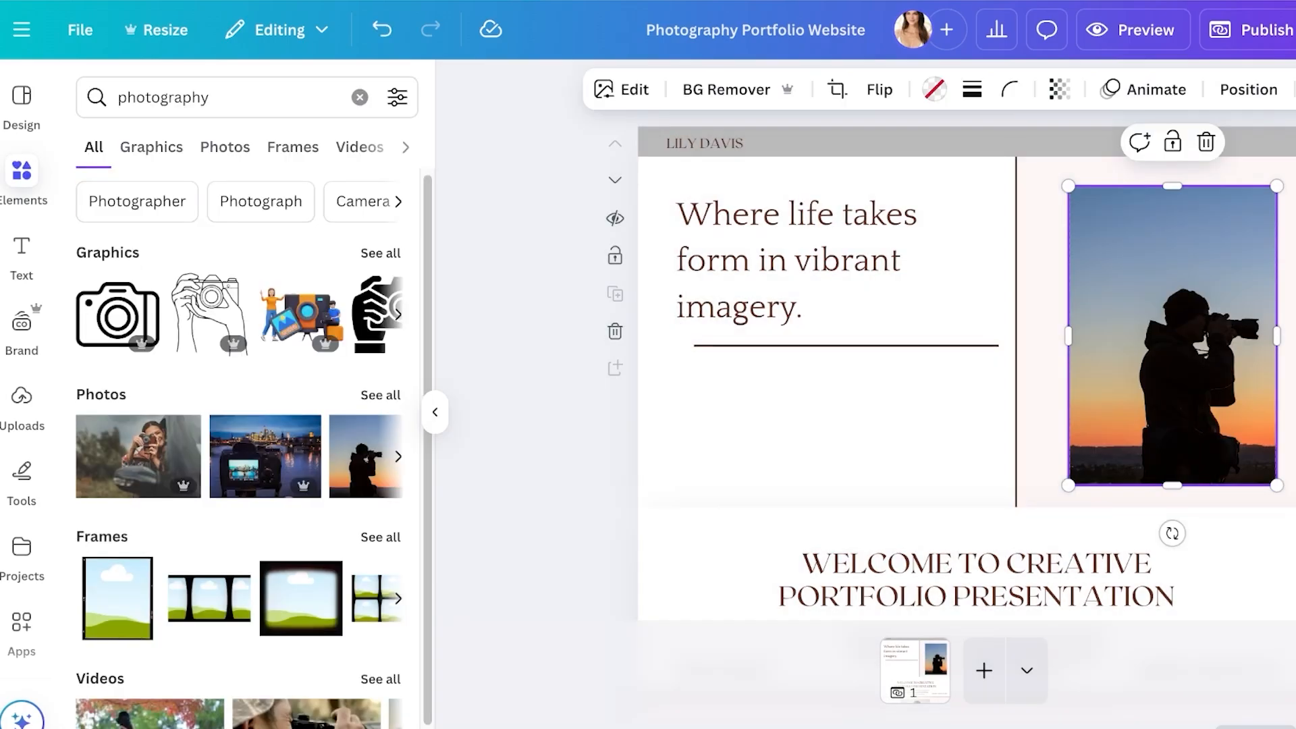
{"action": "left_click", "coordinate": [224, 147]}
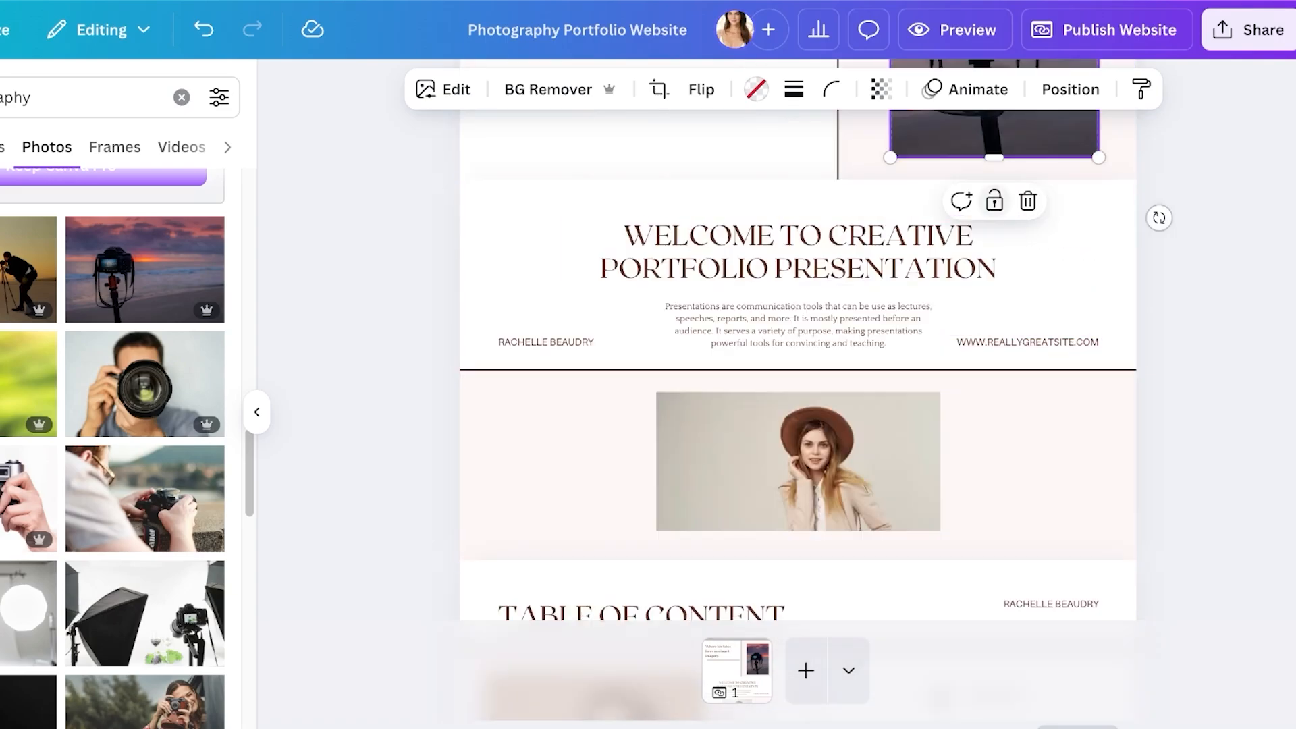
{"action": "left_click", "coordinate": [1026, 202]}
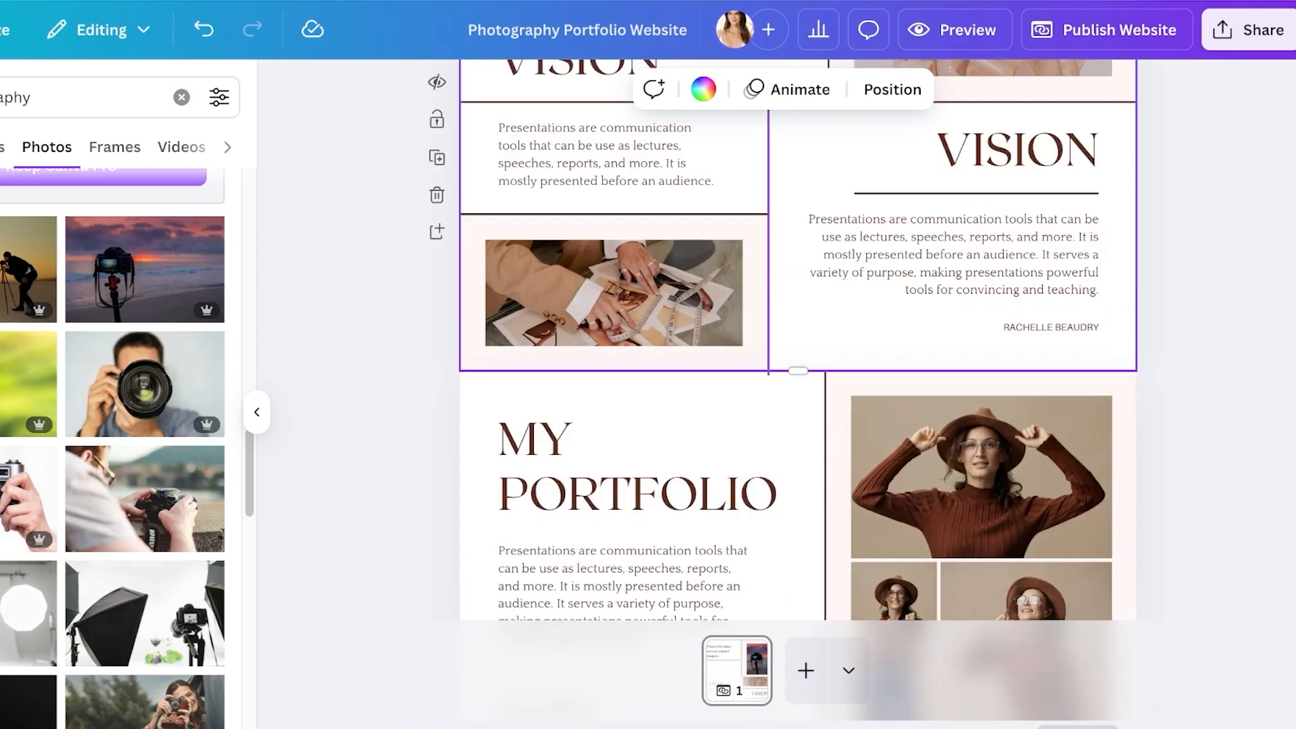
{"action": "scroll", "scroll_direction": "down", "scroll_amount": 3}
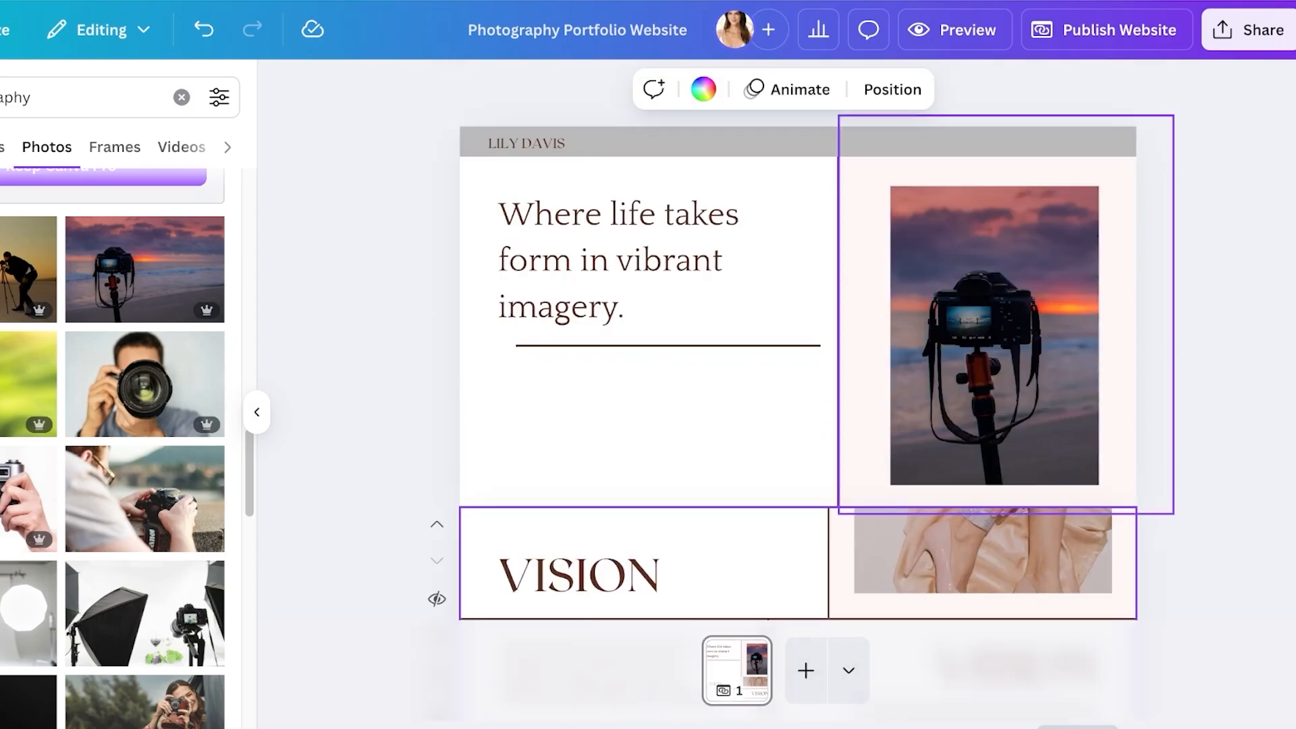
{"action": "left_click", "coordinate": [805, 669]}
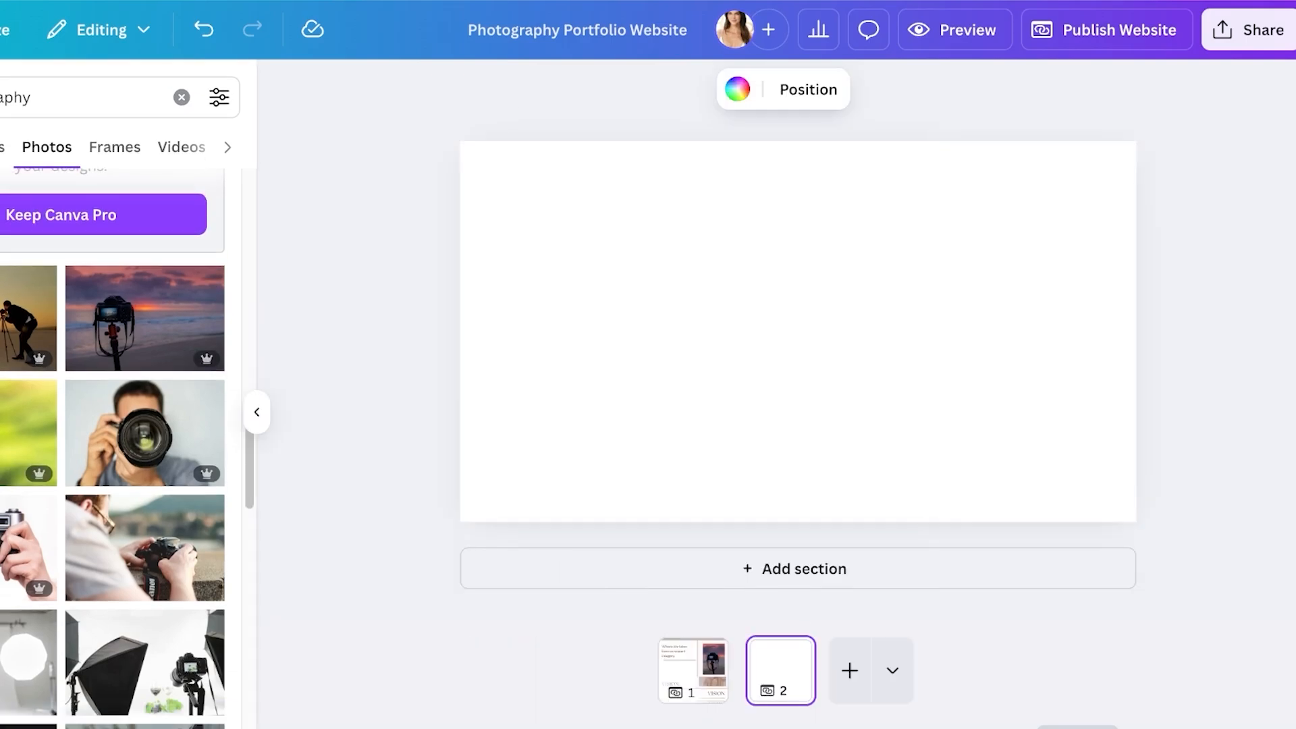
Apply a grey-and-navy Brand Kit colour palette from Design Styles across all pages, turning page two grey.
{"action": "left_click", "coordinate": [102, 215]}
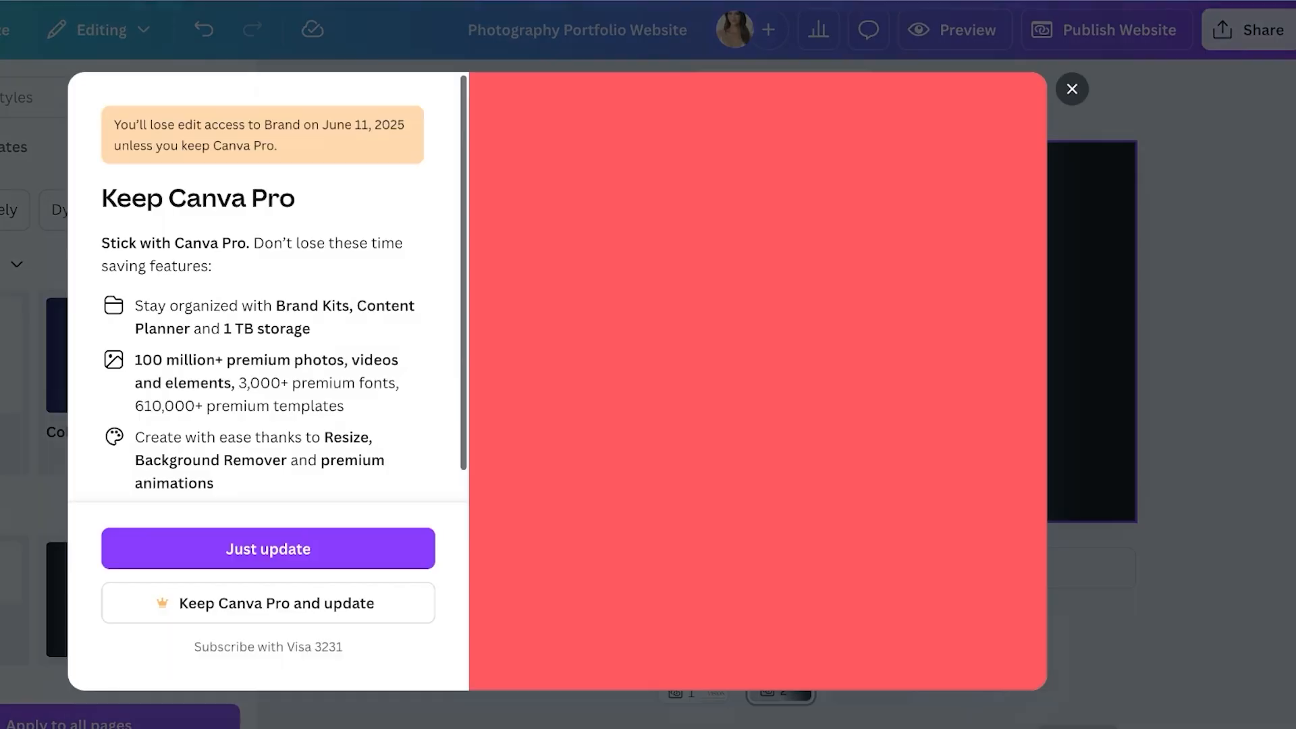
{"action": "left_click", "coordinate": [1072, 89]}
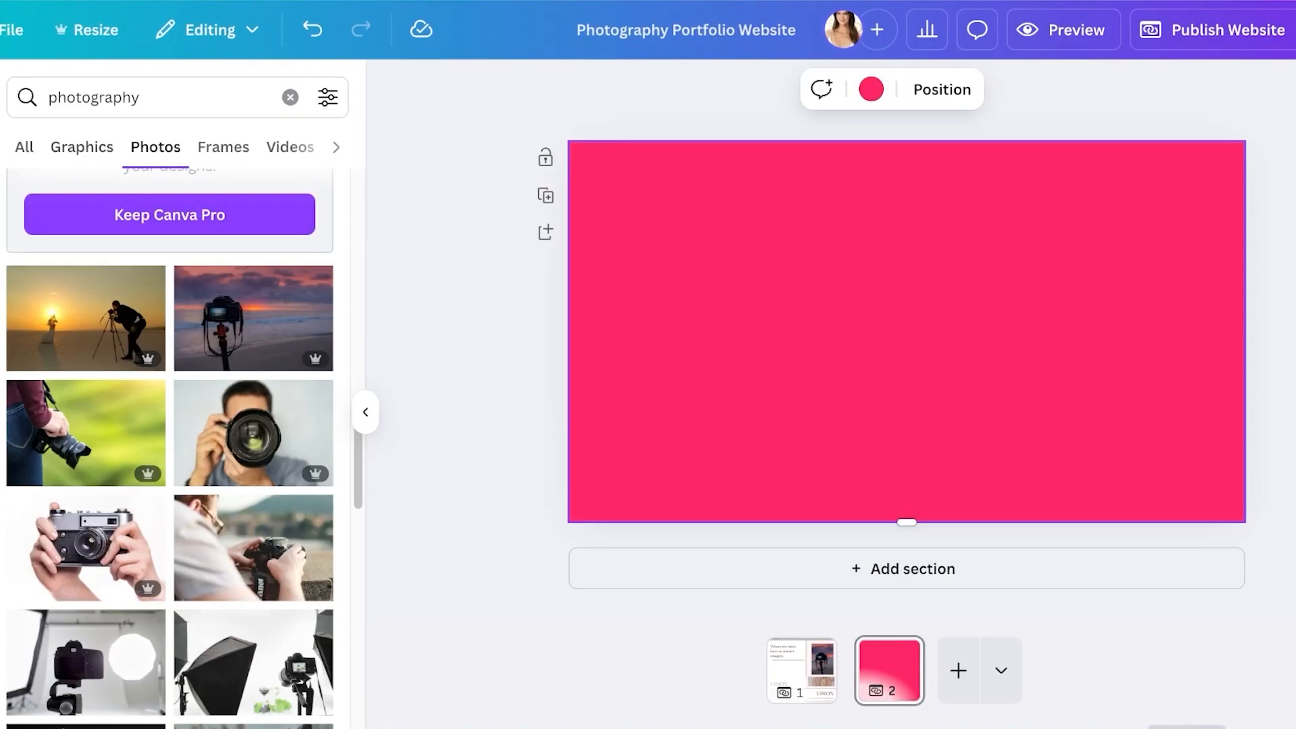
{"action": "left_click", "coordinate": [801, 669]}
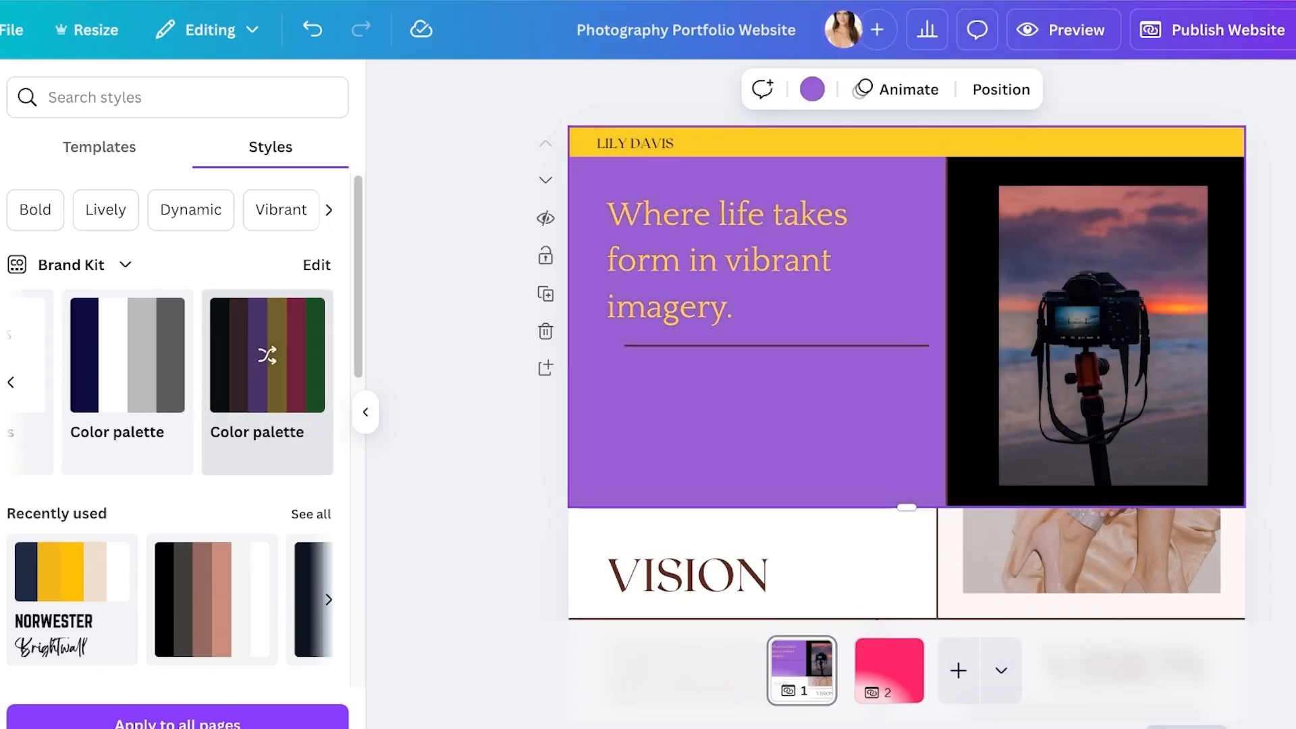
{"action": "left_click", "coordinate": [266, 356]}
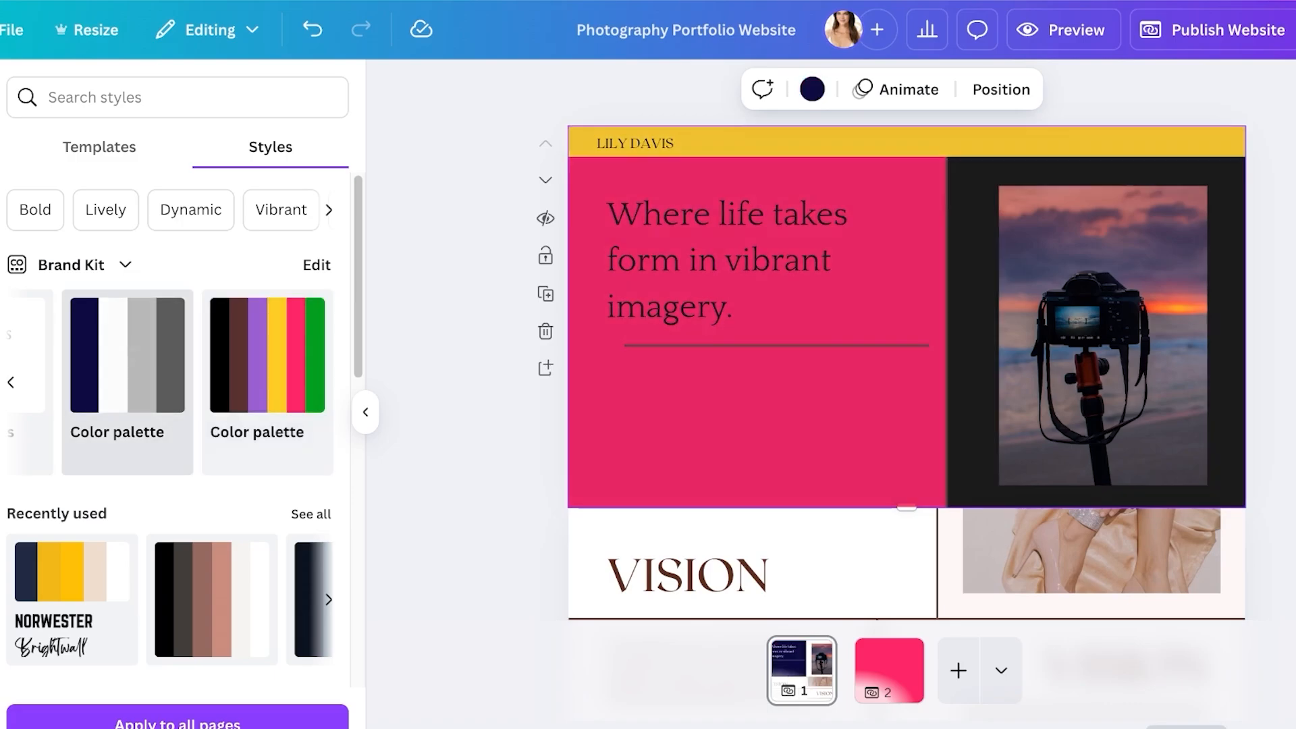
{"action": "left_click", "coordinate": [127, 355]}
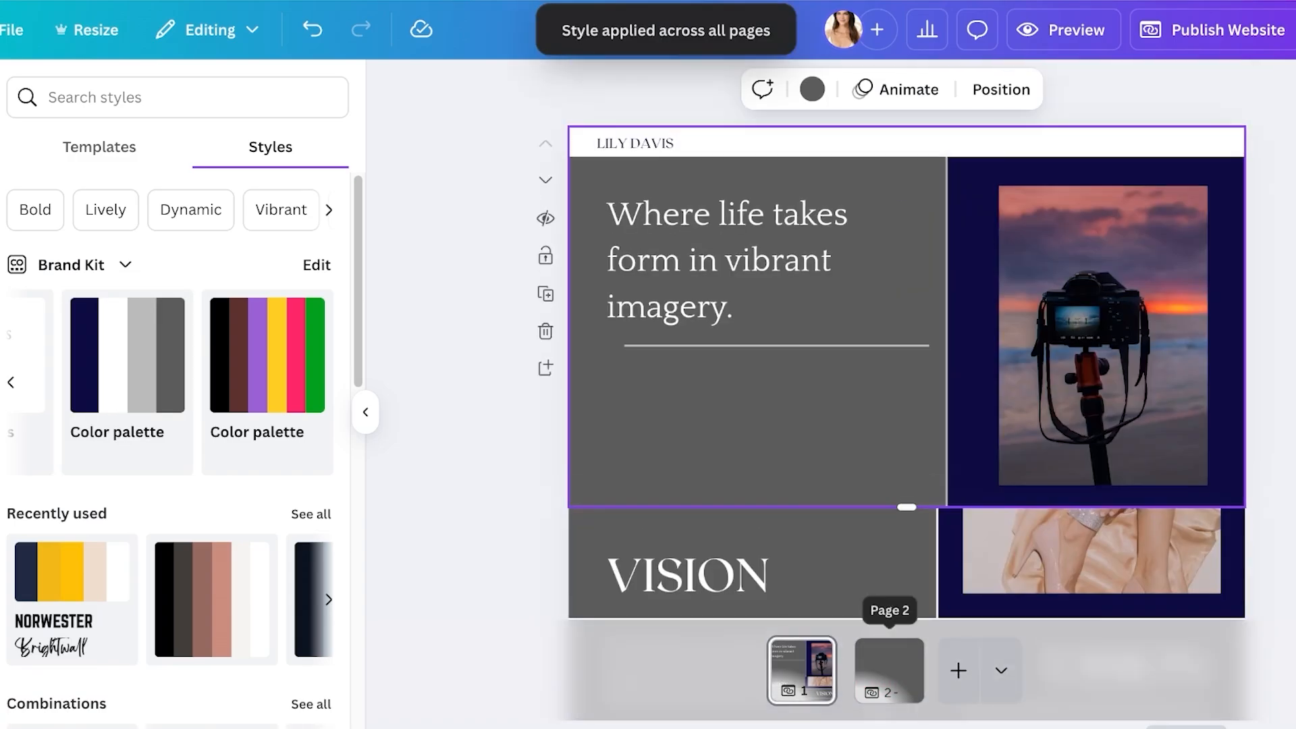
{"action": "left_click", "coordinate": [889, 670]}
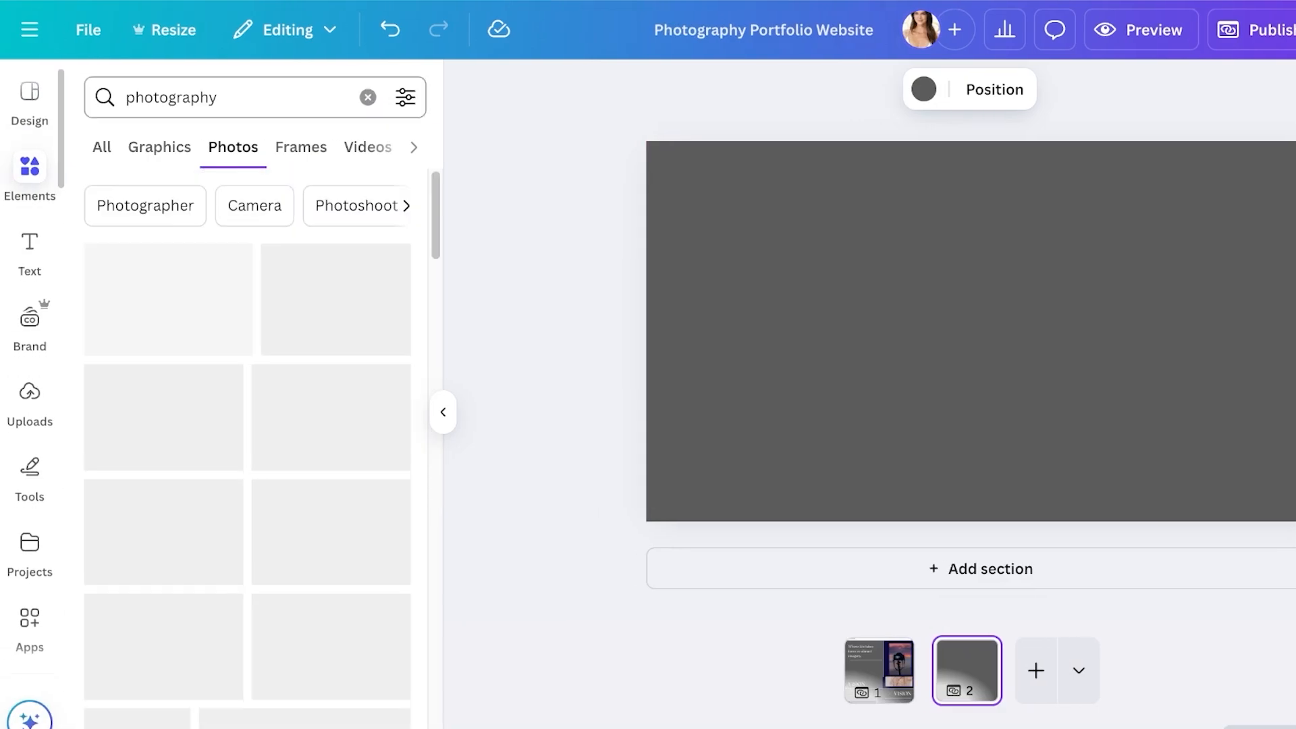
Add a 'Portfolio' title text box to the second page.
{"action": "left_click", "coordinate": [367, 97]}
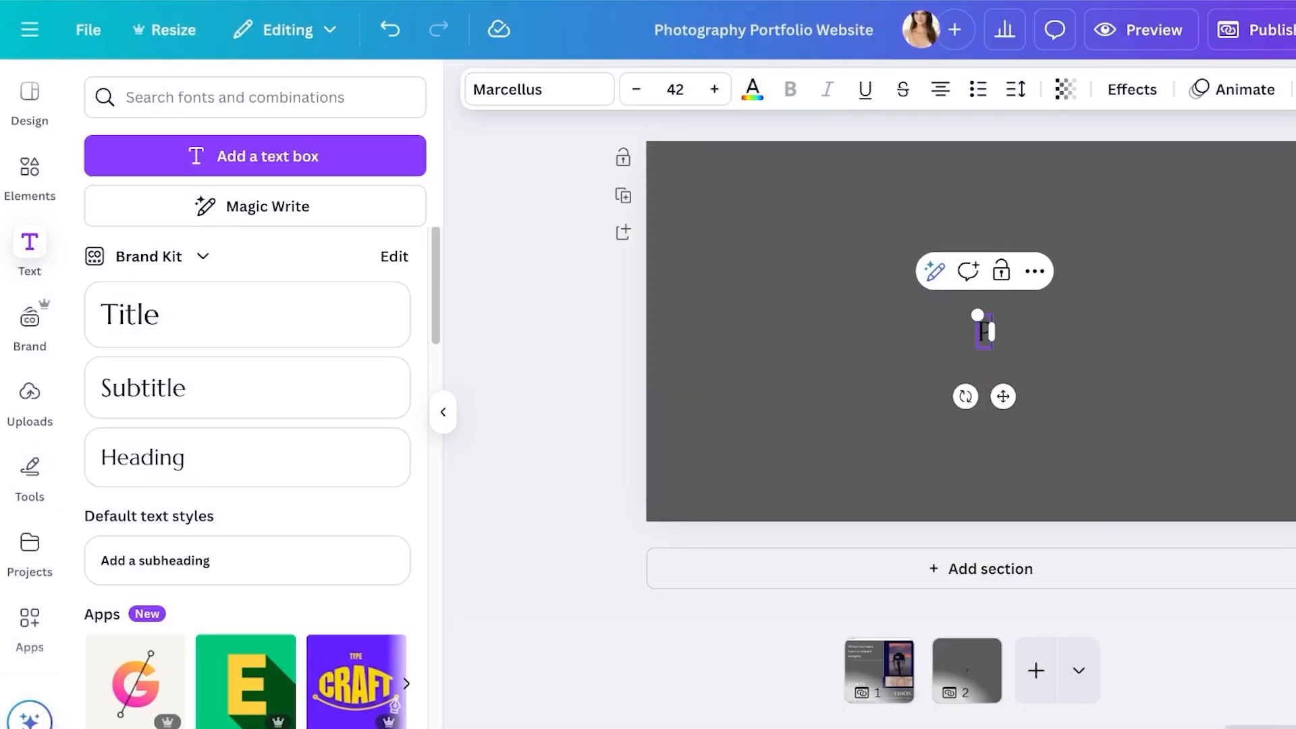
{"action": "type", "text": "Portfolio"}
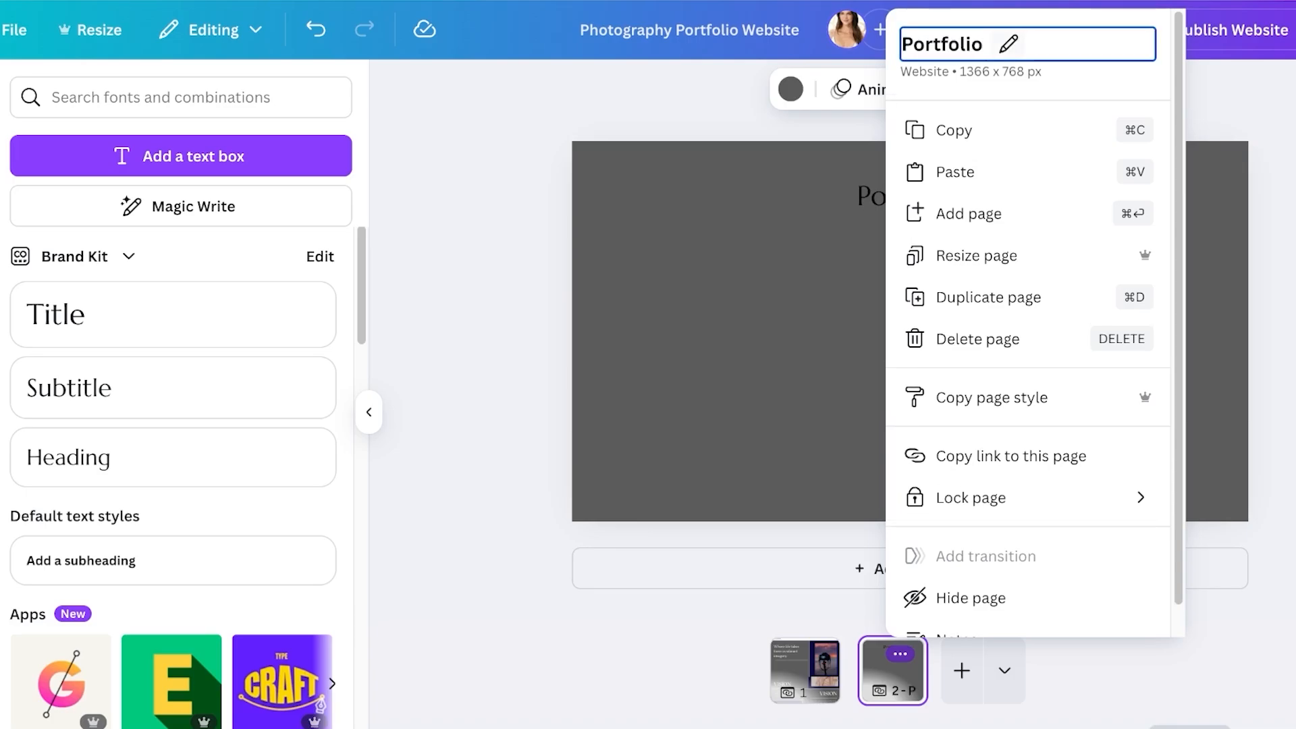
{"action": "left_click", "coordinate": [803, 671]}
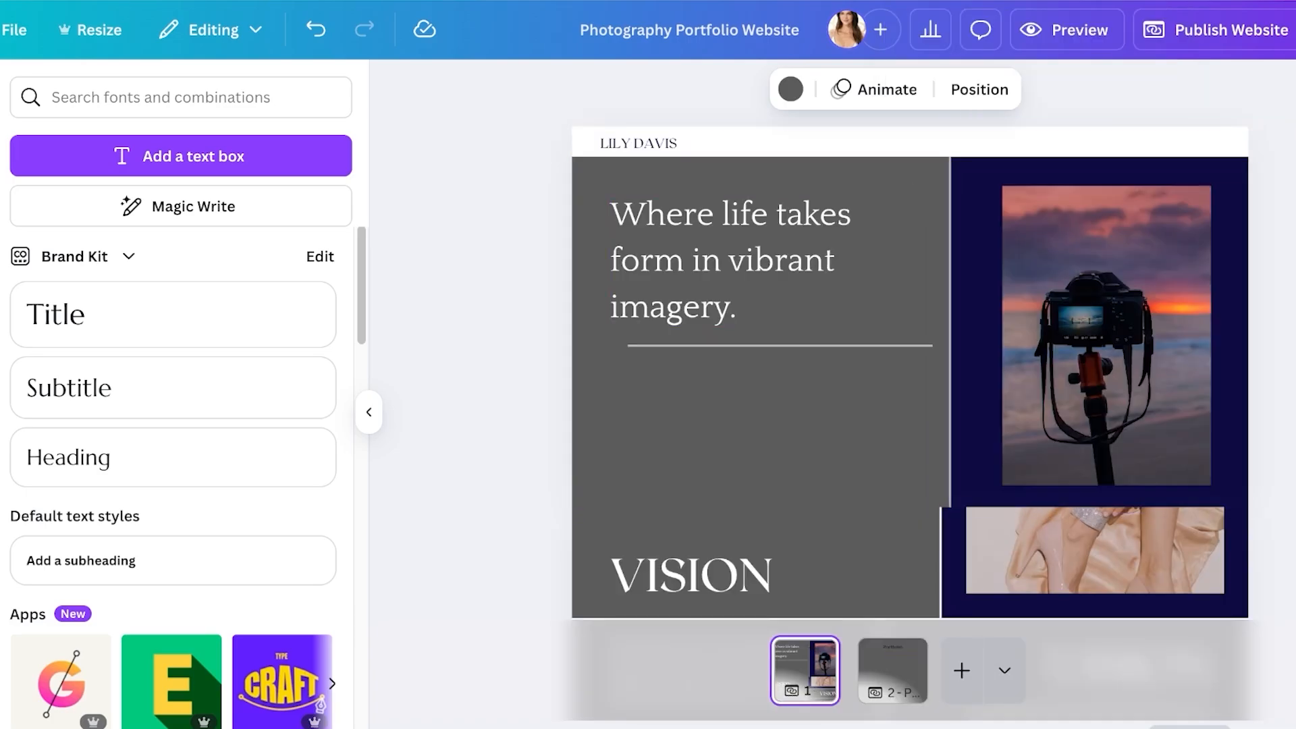
Duplicate the LILY DAVIS header into a MY WORK nav item linked to the Portfolio page.
{"action": "left_click", "coordinate": [637, 142]}
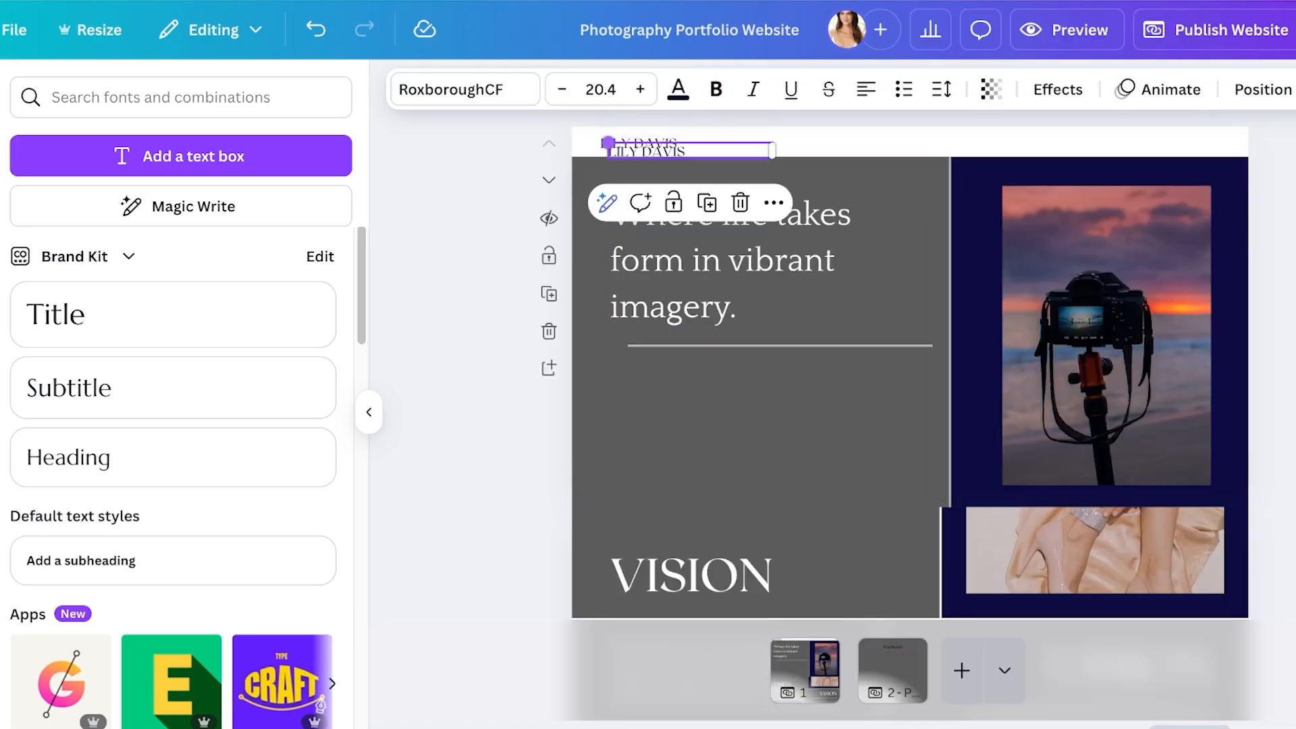
{"action": "left_click", "coordinate": [1165, 142]}
{"action": "type", "text": "MY WORK"}
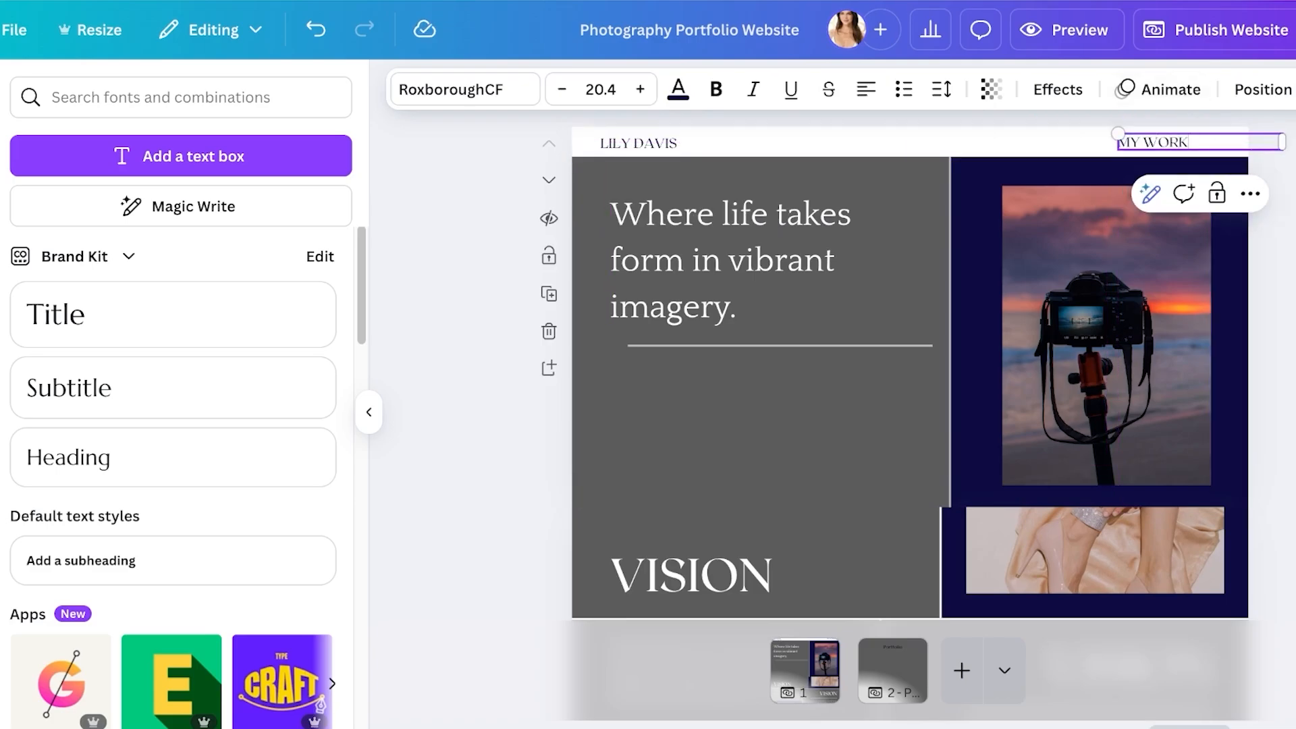
{"action": "left_click", "coordinate": [1250, 194]}
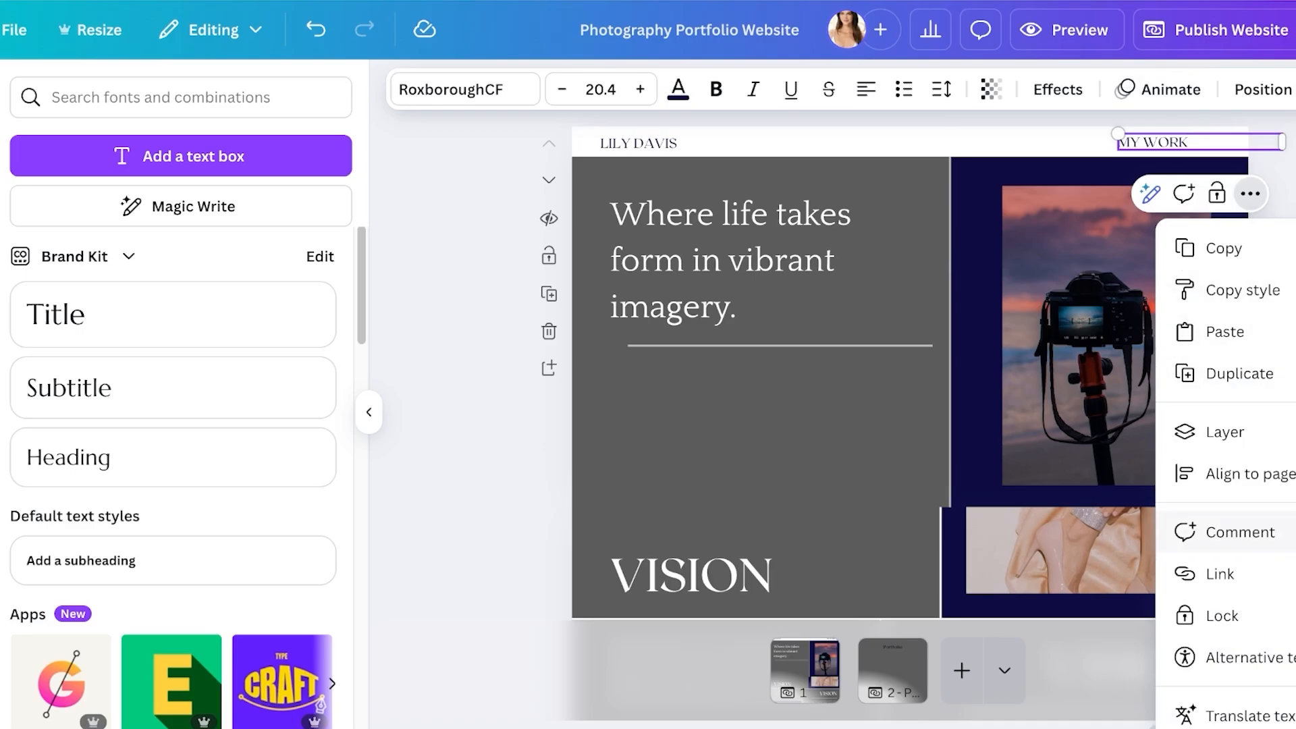
{"action": "left_click", "coordinate": [1217, 573]}
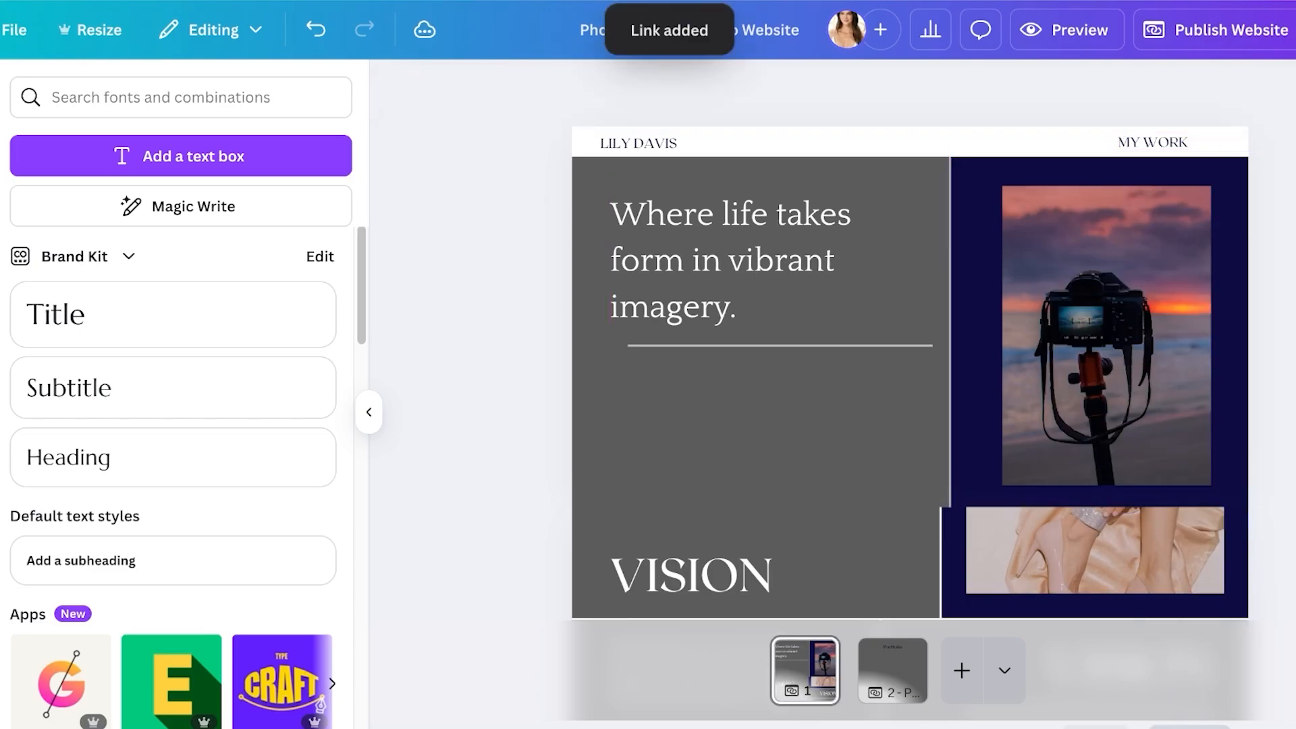
{"action": "left_click", "coordinate": [891, 670]}
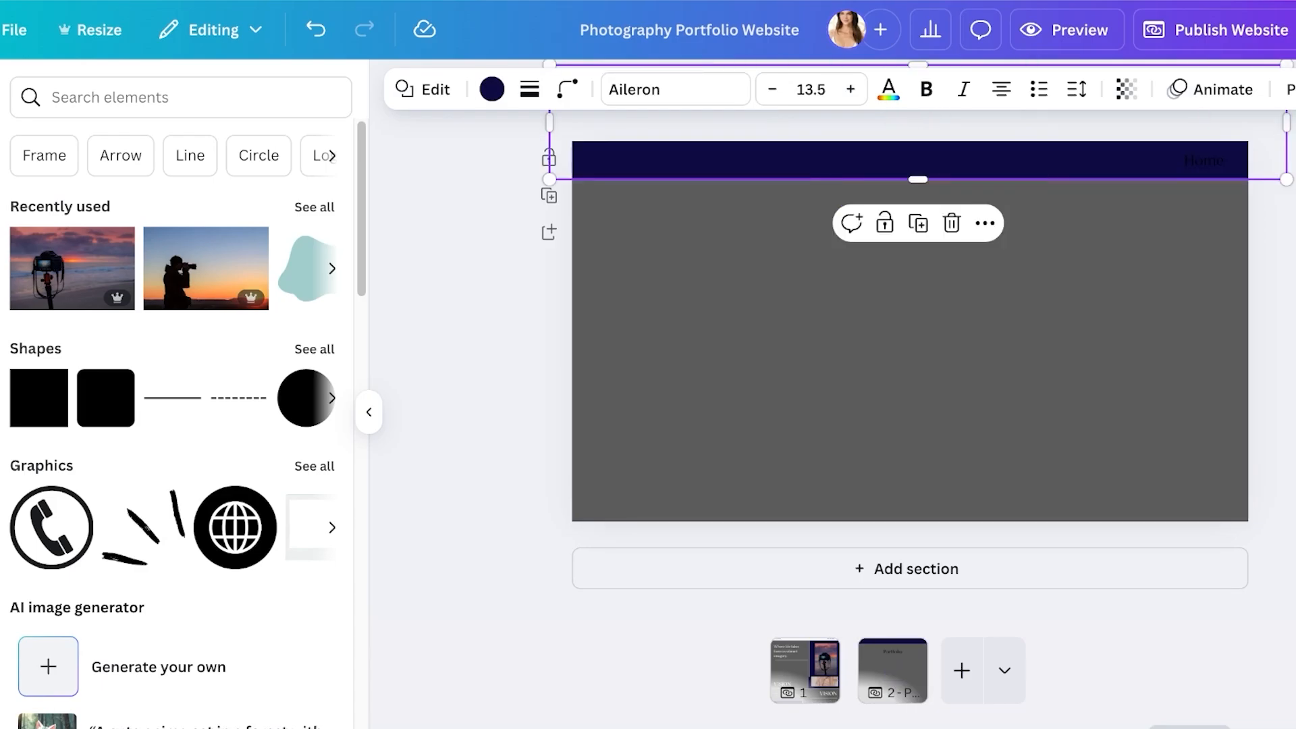
Add three square frames from an Elements 'frames' search below the title and fill them with portrait photos.
{"action": "left_click", "coordinate": [491, 89]}
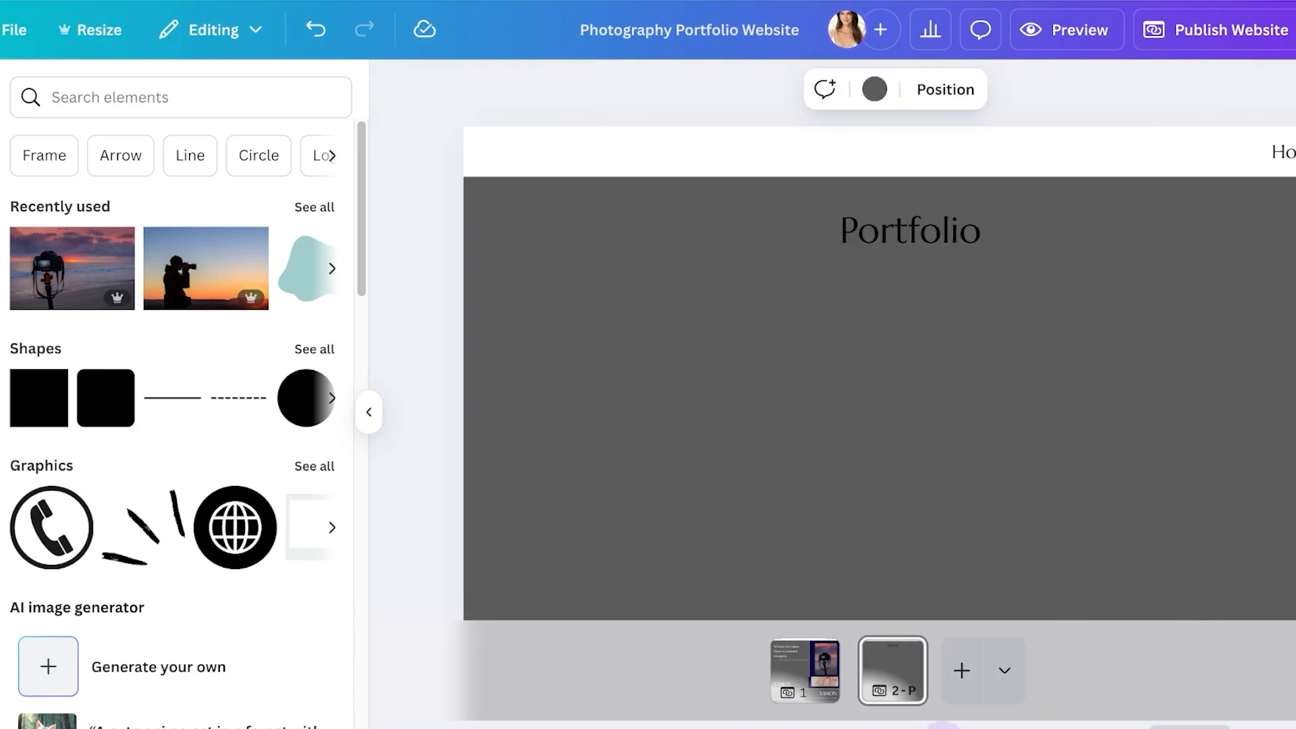
{"action": "left_click", "coordinate": [181, 98]}
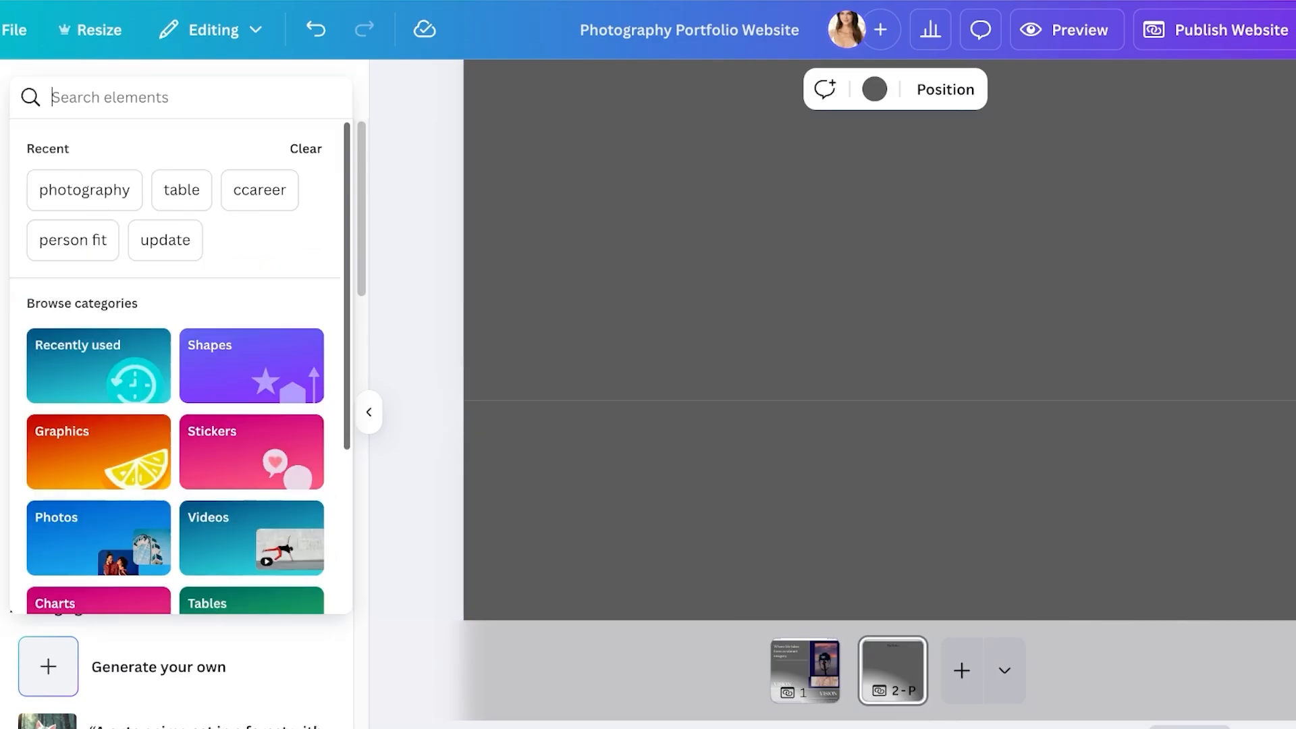
{"action": "type", "text": "frames"}
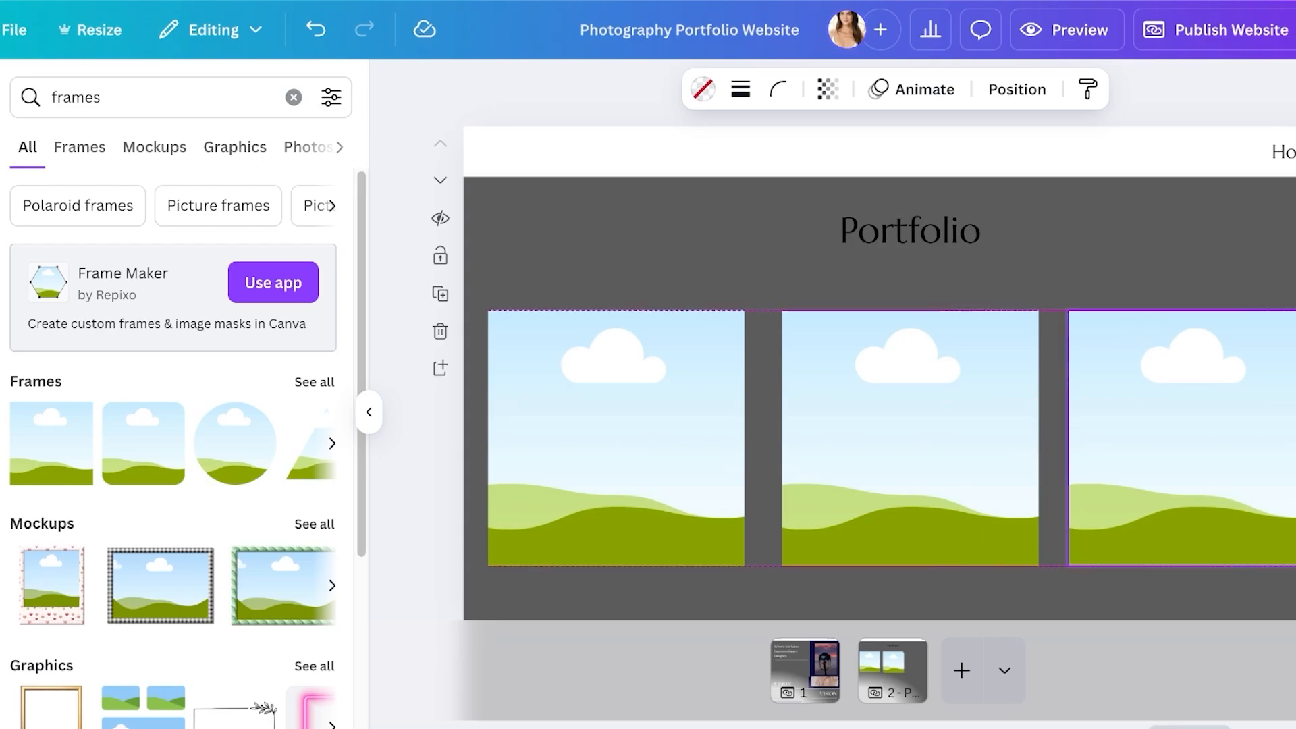
{"action": "left_click", "coordinate": [893, 671]}
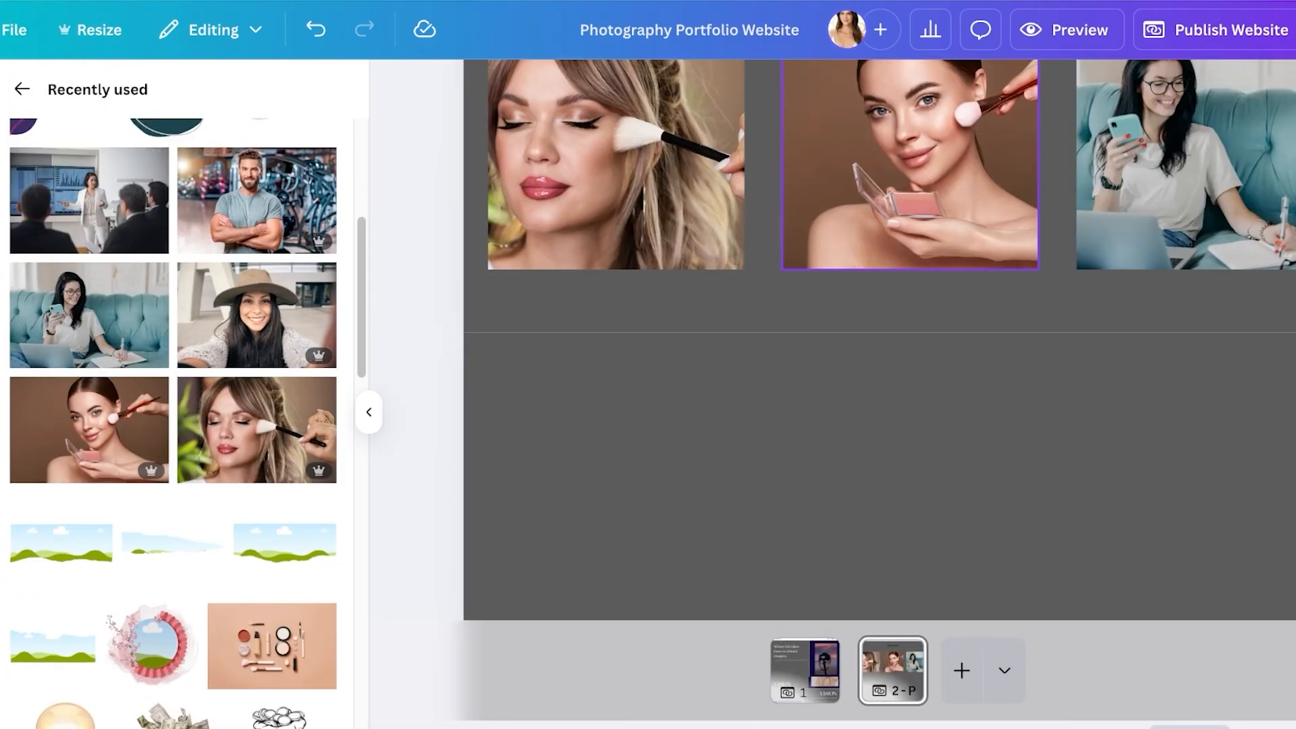
{"action": "left_click", "coordinate": [802, 670]}
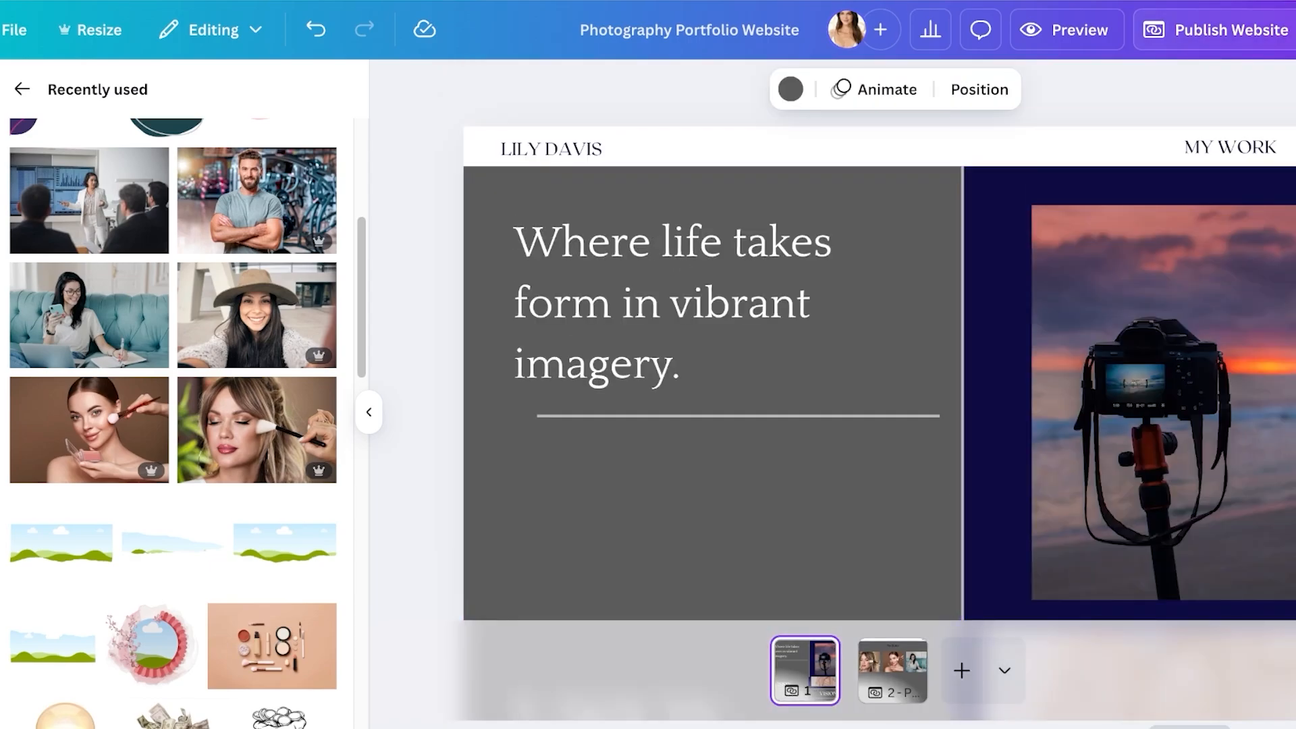
{"action": "left_click", "coordinate": [1066, 28]}
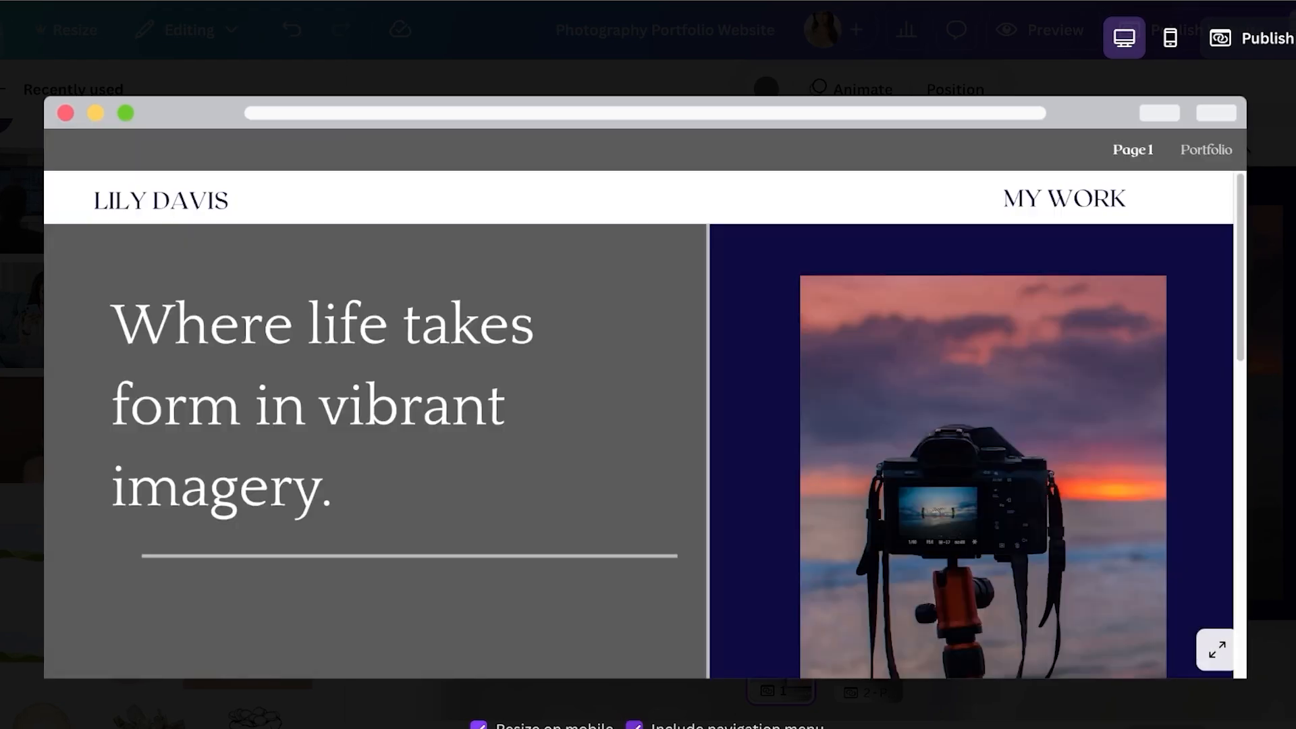
Close the site preview, scroll through page one and bring up Publish Website.
{"action": "left_click", "coordinate": [633, 727]}
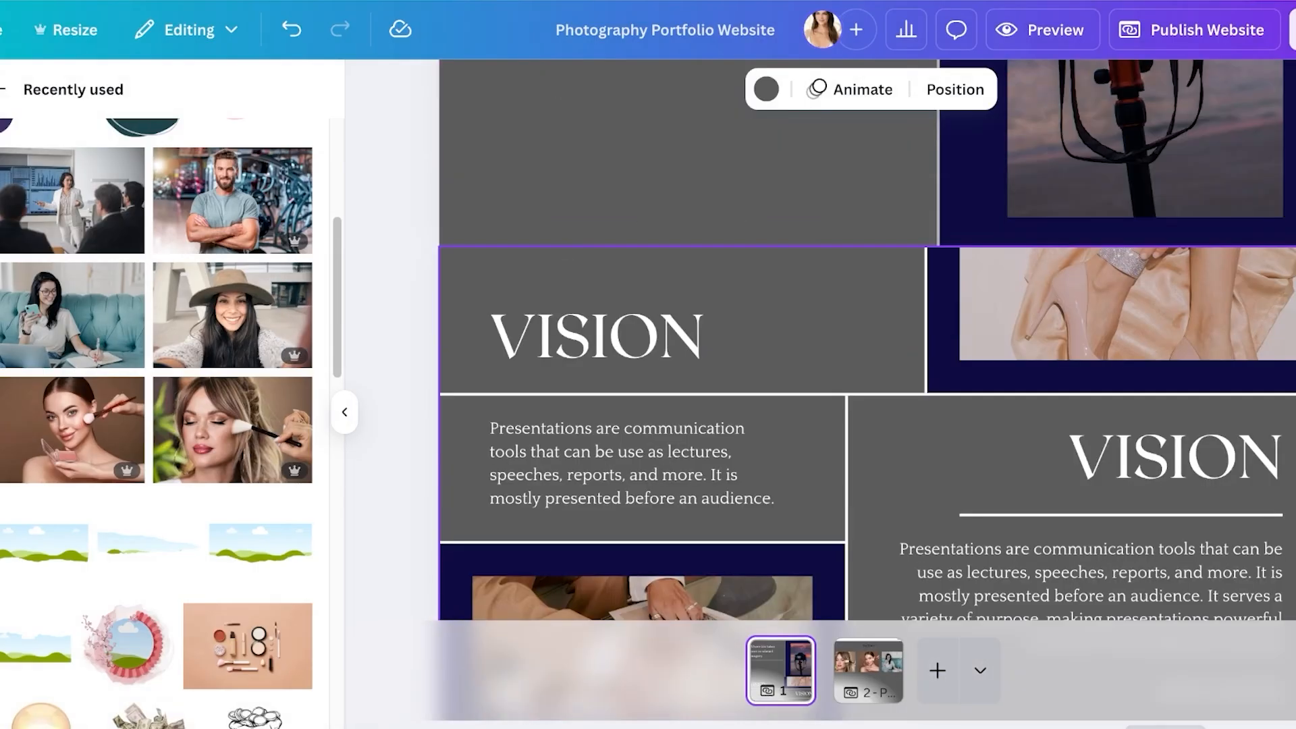
{"action": "scroll", "scroll_direction": "down", "scroll_amount": 3}
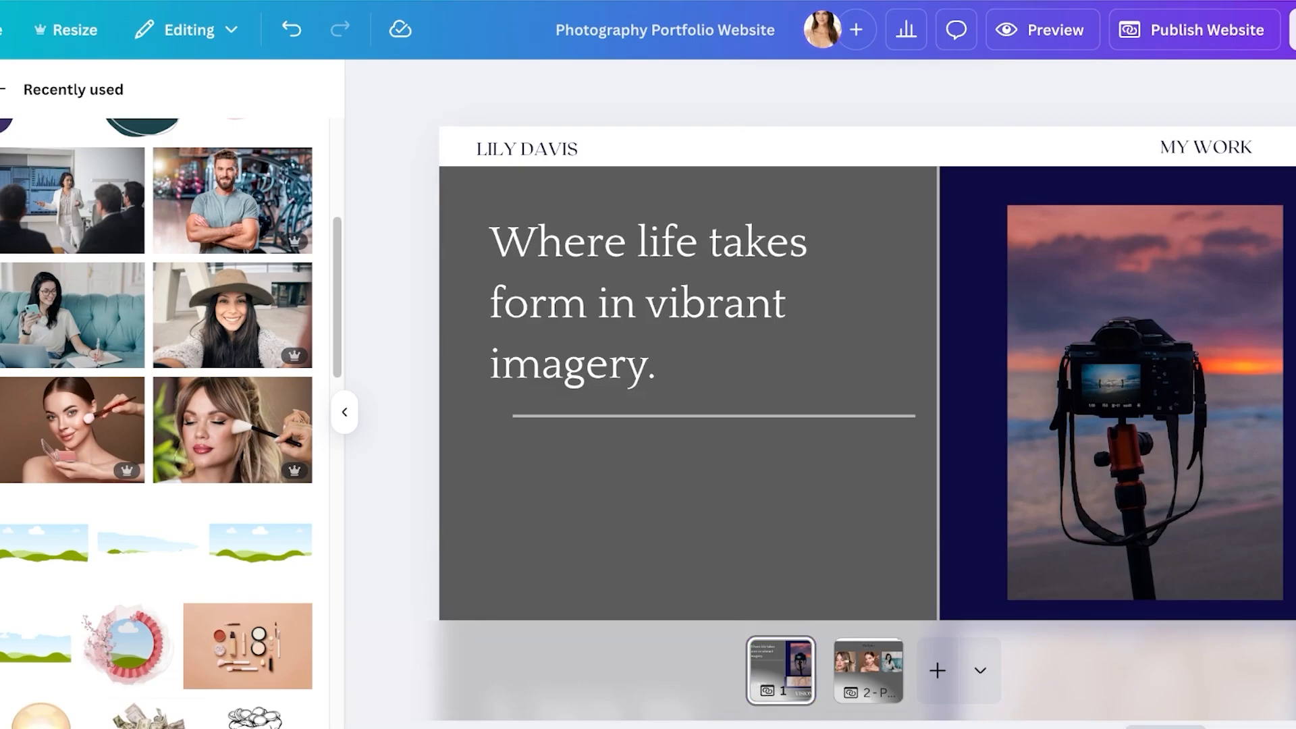
{"action": "scroll", "scroll_direction": "down", "scroll_amount": 3}
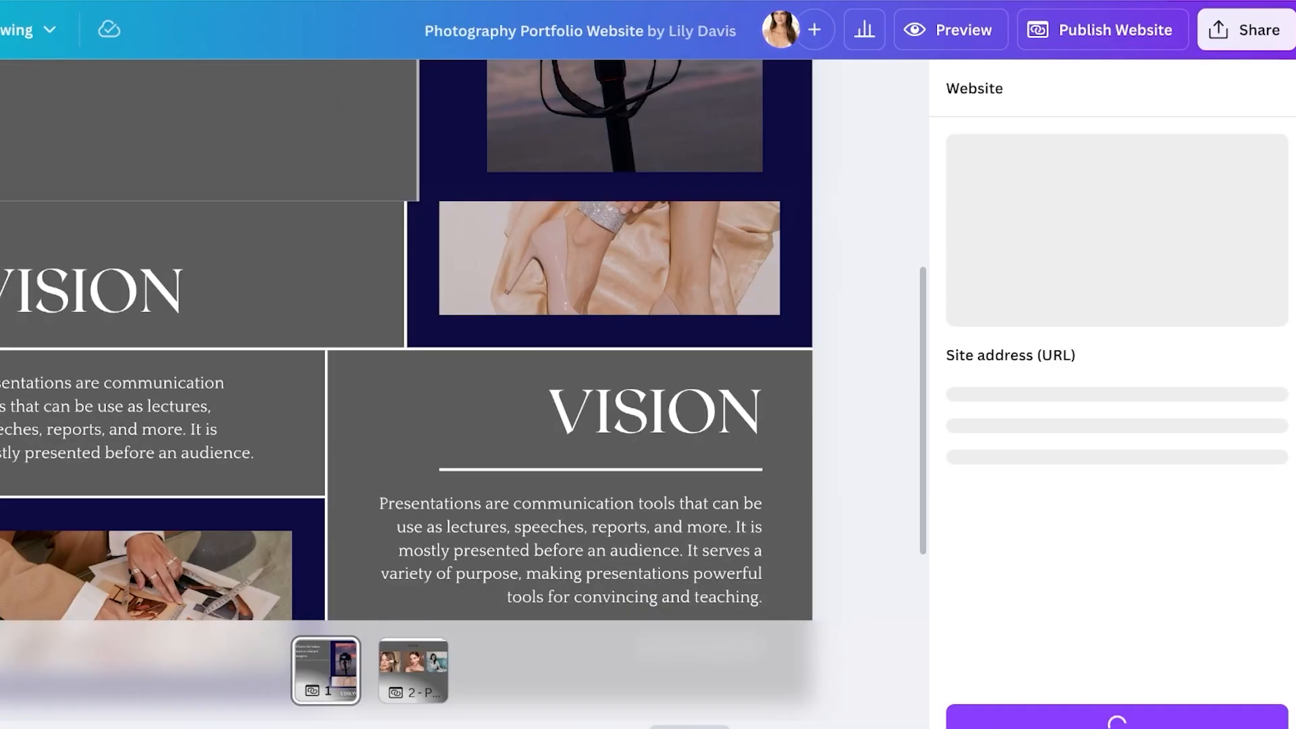
Publish the site live at its canva.site address and return to the Canva home page.
{"action": "left_click", "coordinate": [1115, 397]}
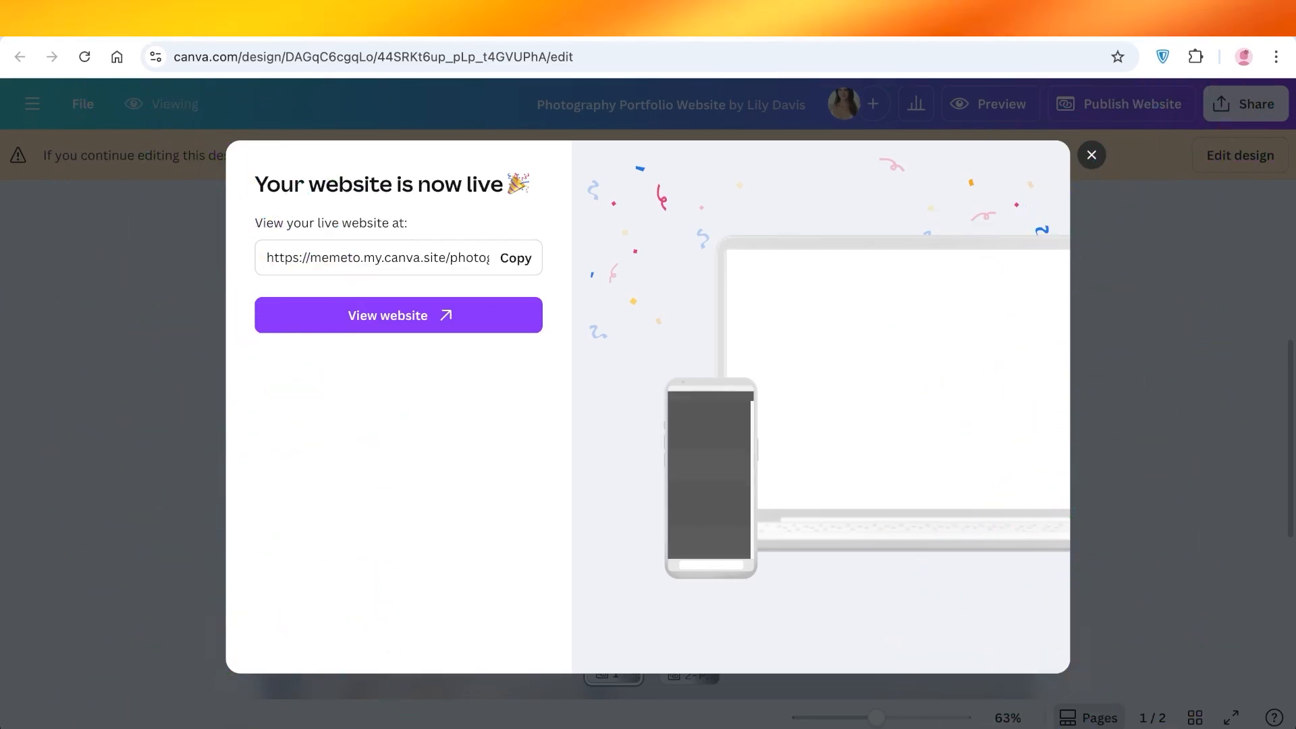
{"action": "left_click", "coordinate": [1091, 154]}
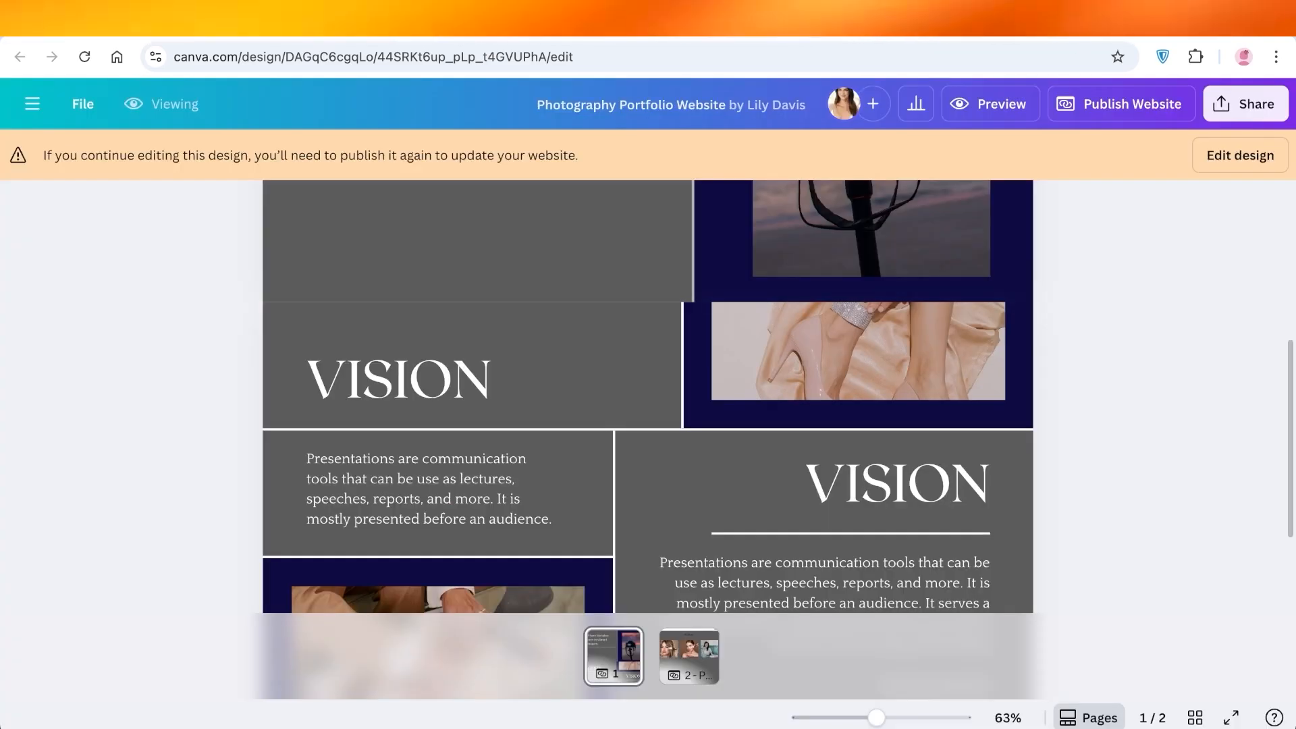
{"action": "left_click", "coordinate": [32, 104]}
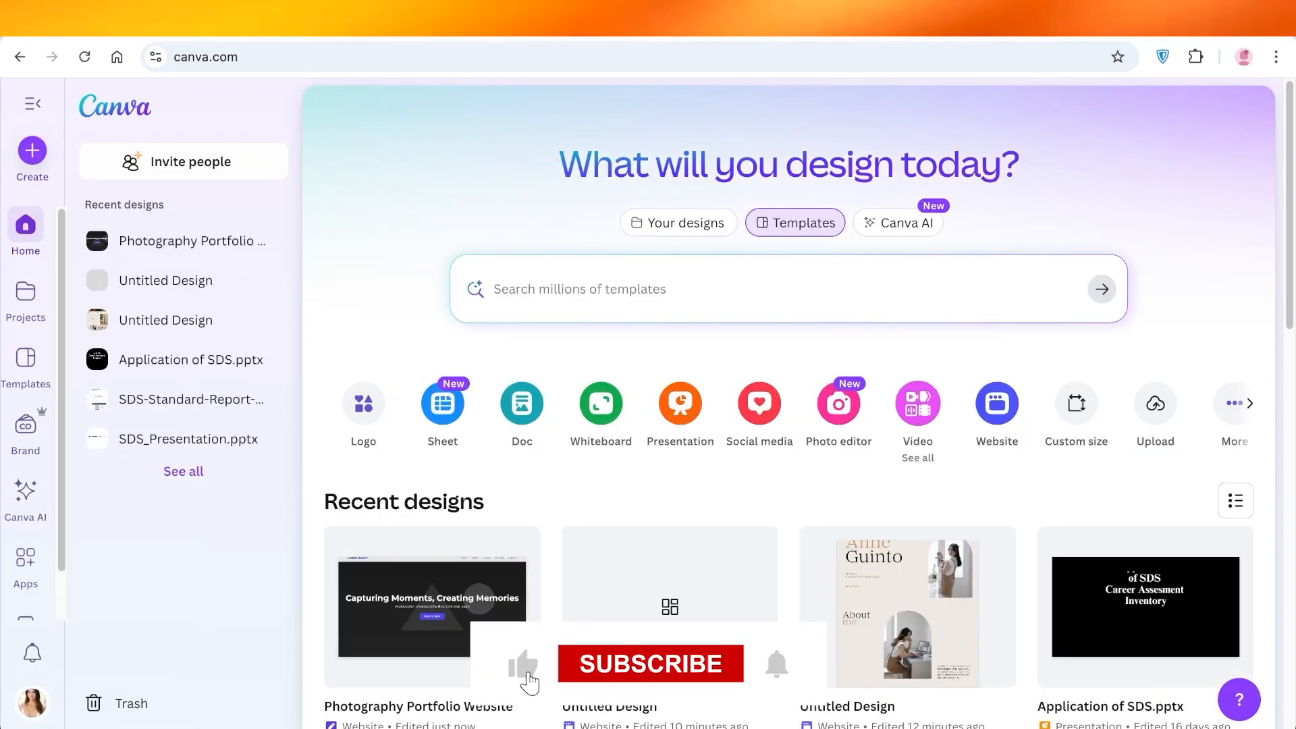
{"action": "left_click", "coordinate": [651, 663]}
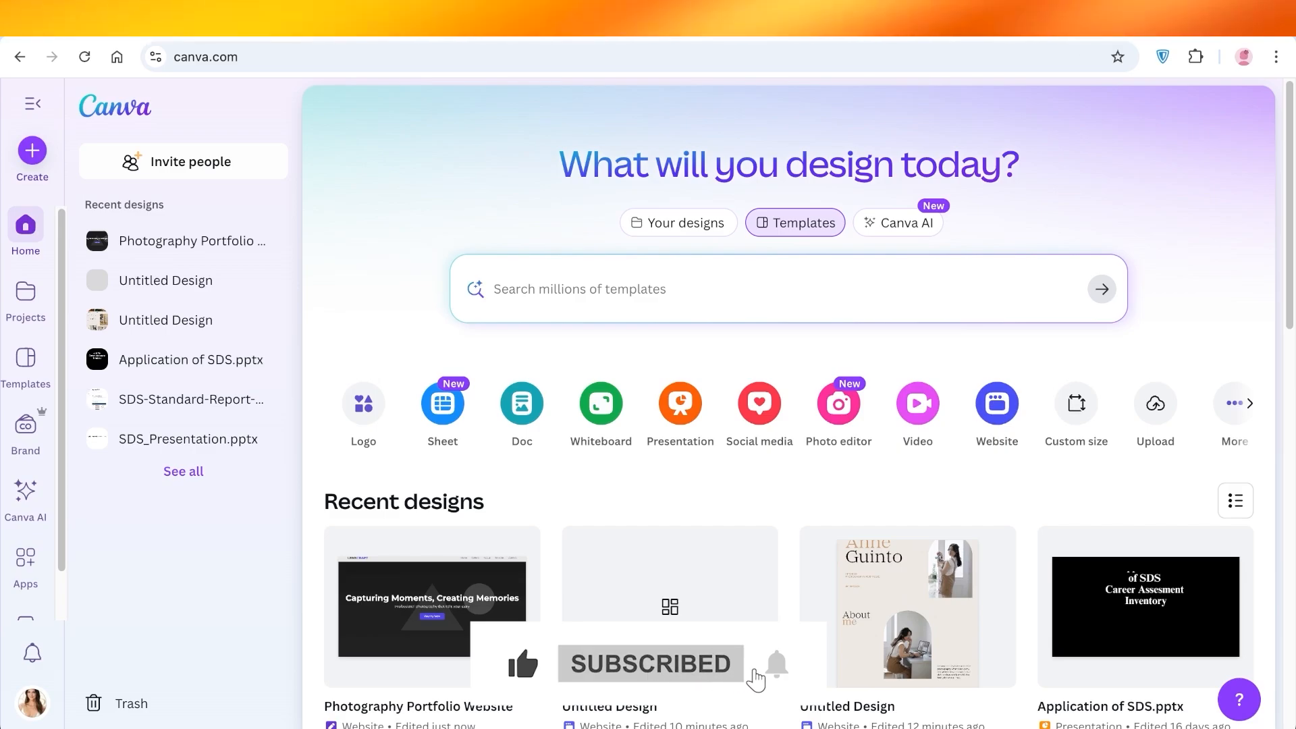